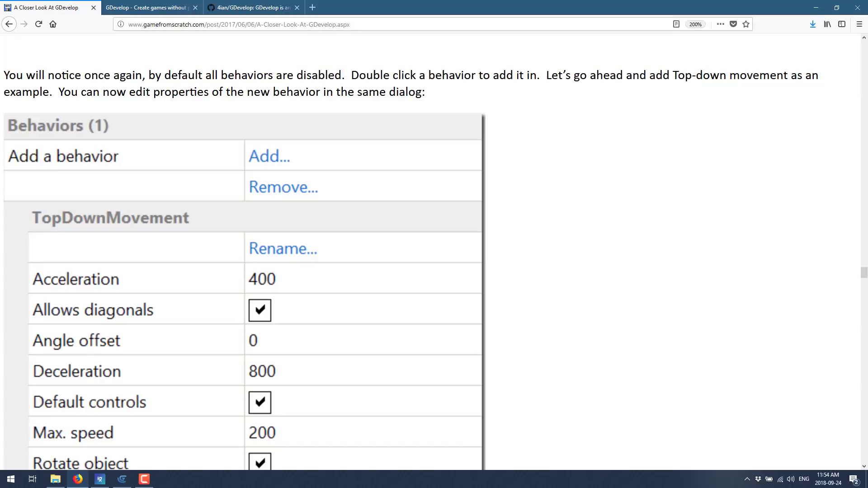
Step: Scroll the GameFromScratch GDevelop article down to the scripting section's event examples
scroll("up", 3)
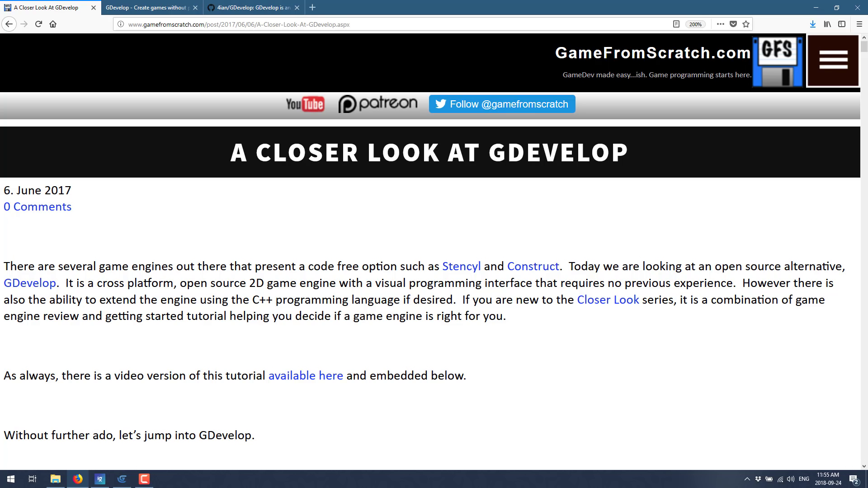
scroll("down", 3)
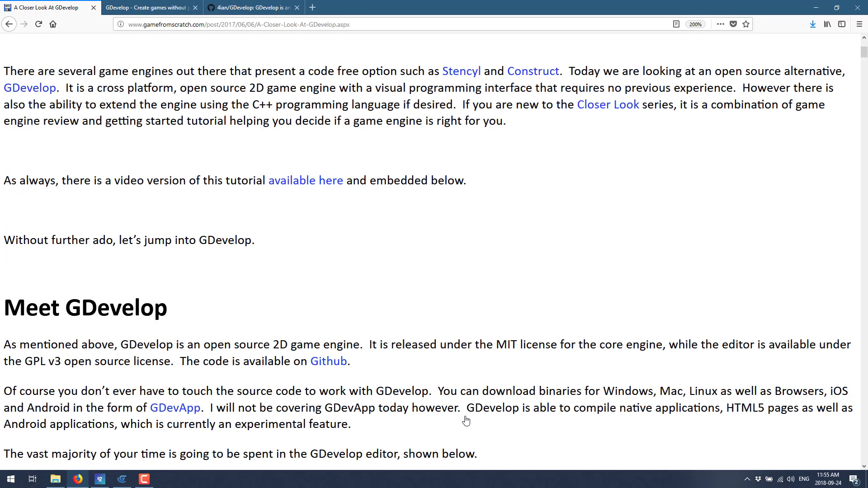
scroll("down", 3)
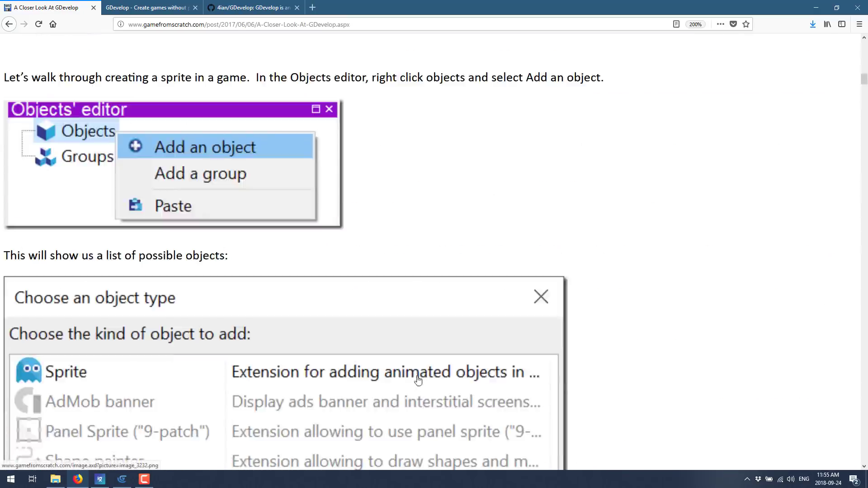
scroll("up", 3)
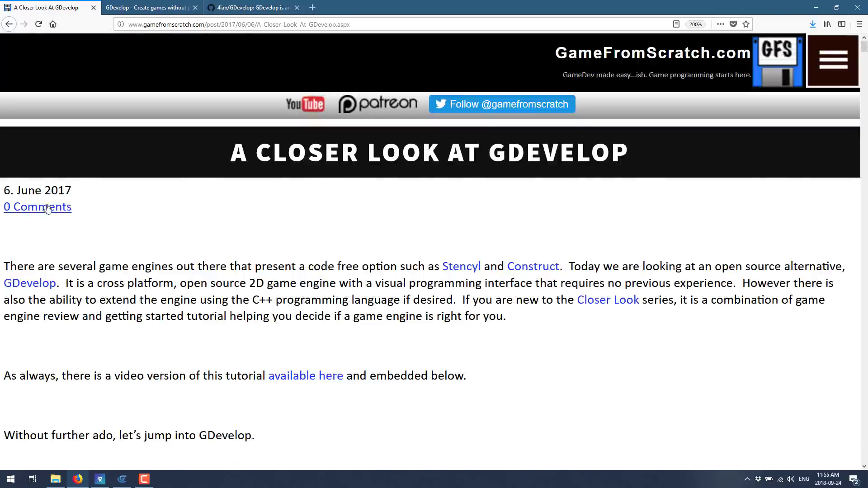
scroll("down", 3)
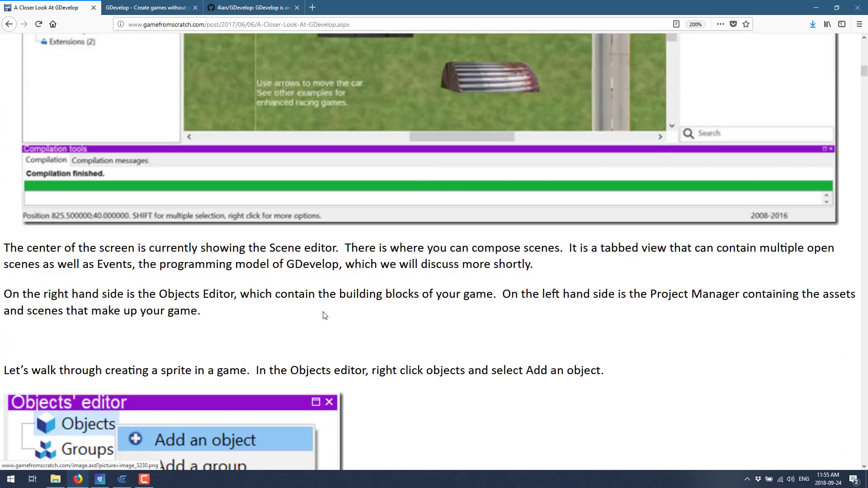
scroll("down", 3)
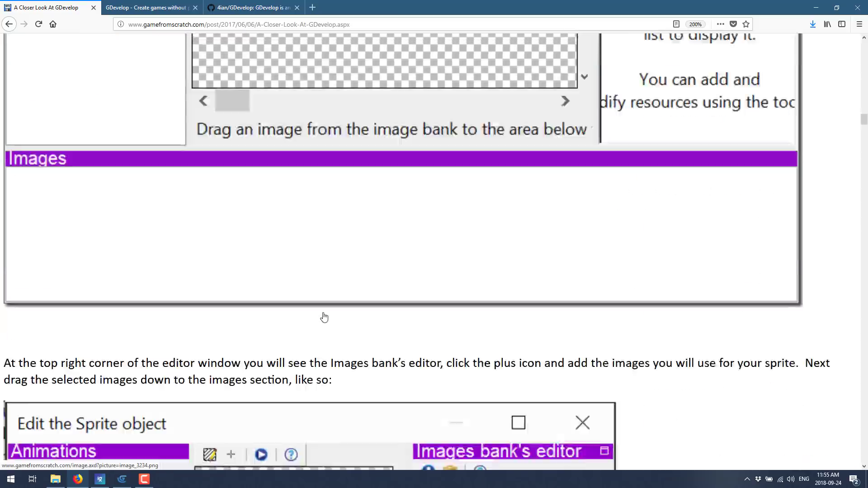
scroll("down", 3)
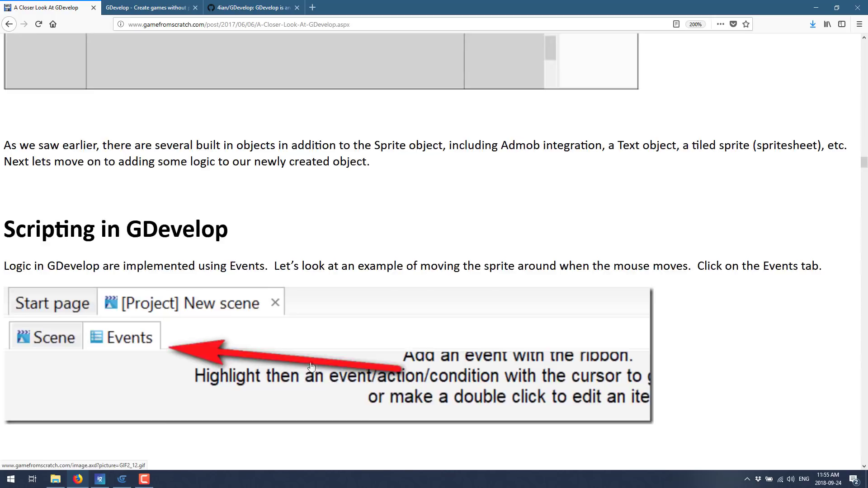
scroll("down", 3)
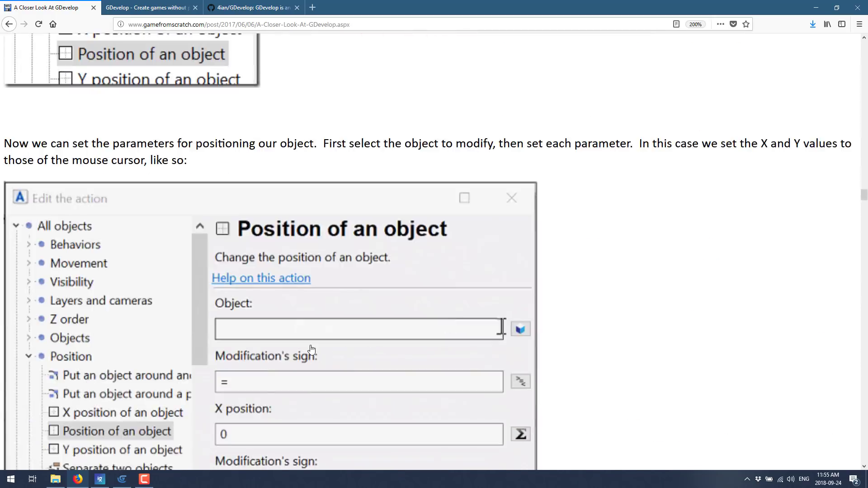
scroll("down", 3)
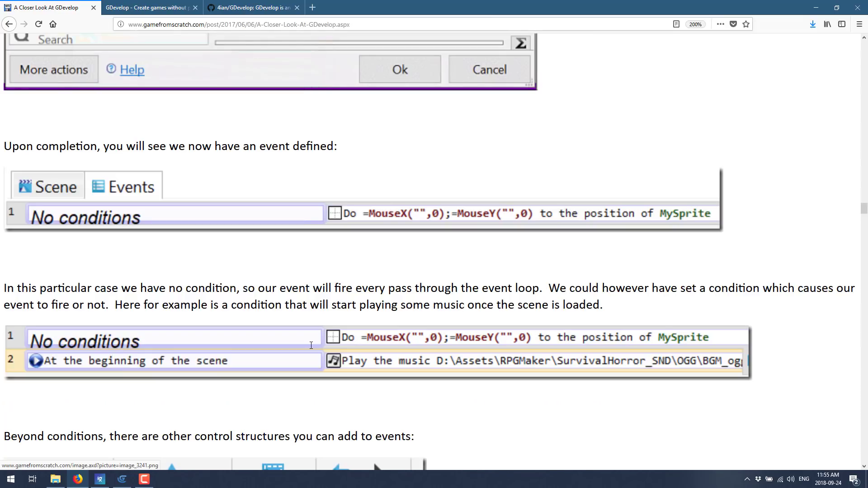
Step: Switch to the gdevelop-app.com home page tab
left_click(149, 7)
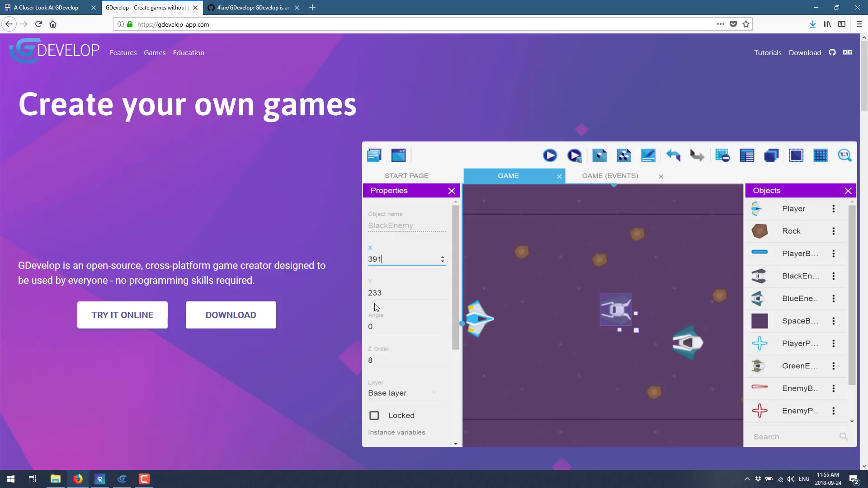
mouse_move(374, 307)
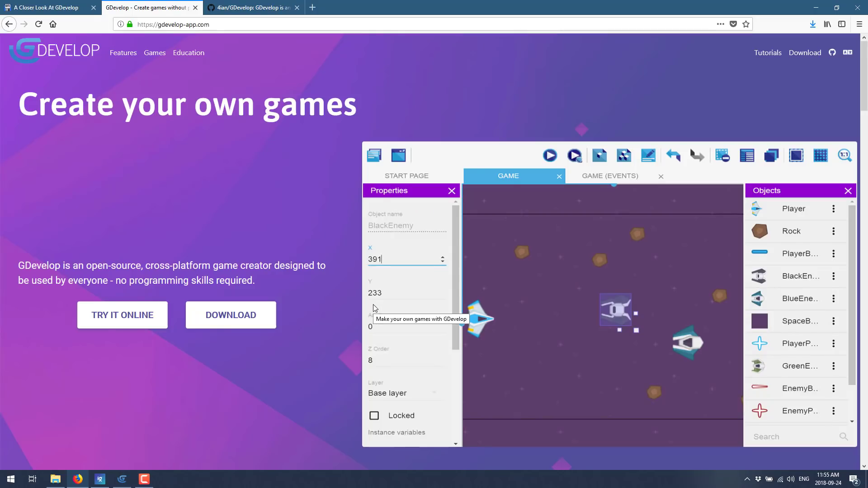
mouse_move(227, 65)
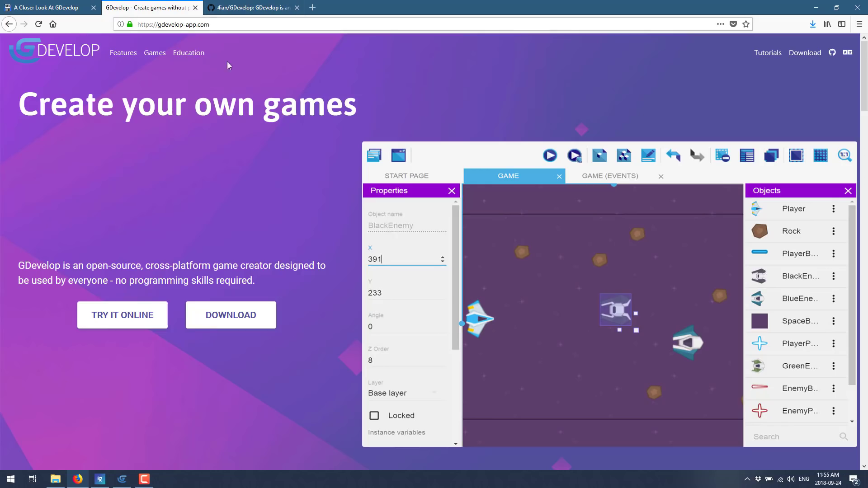
mouse_move(217, 134)
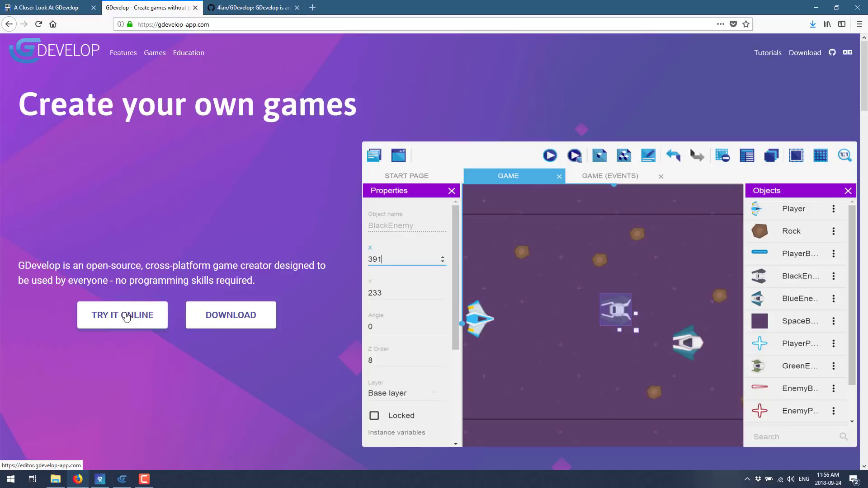
Step: Switch to the 4ian/GDevelop GitHub repository and scroll to its file listing
left_click(252, 7)
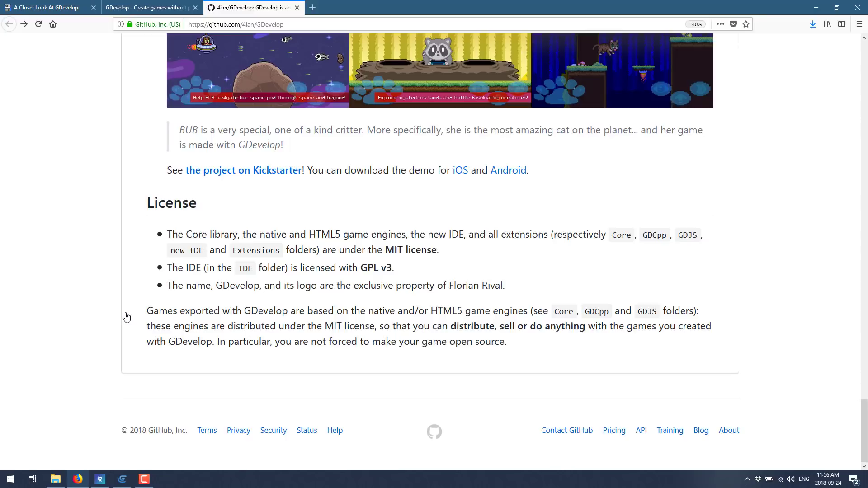
scroll("up", 3)
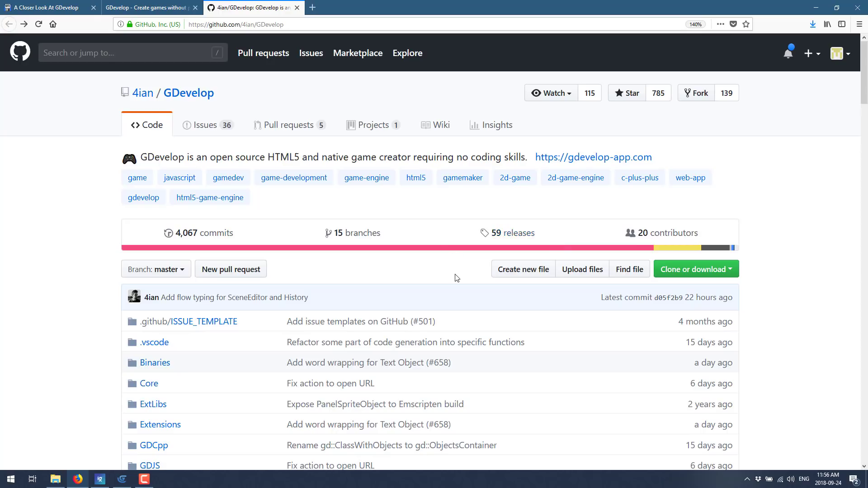
scroll("down", 3)
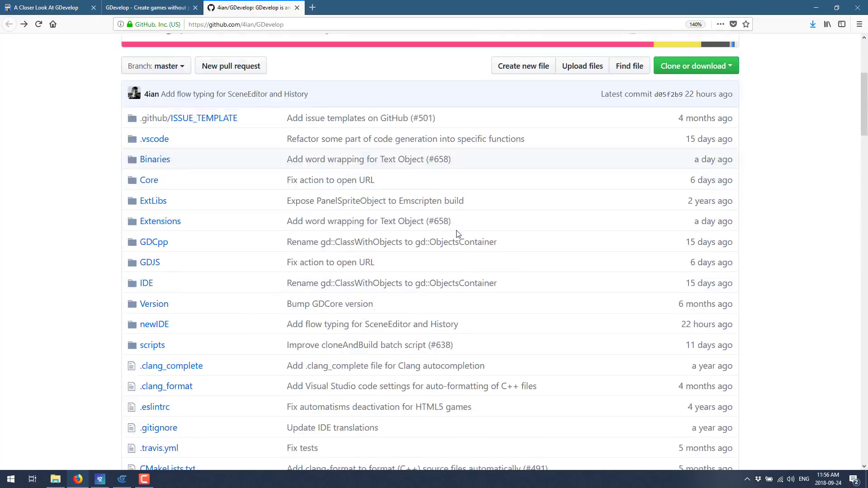
scroll("down", 3)
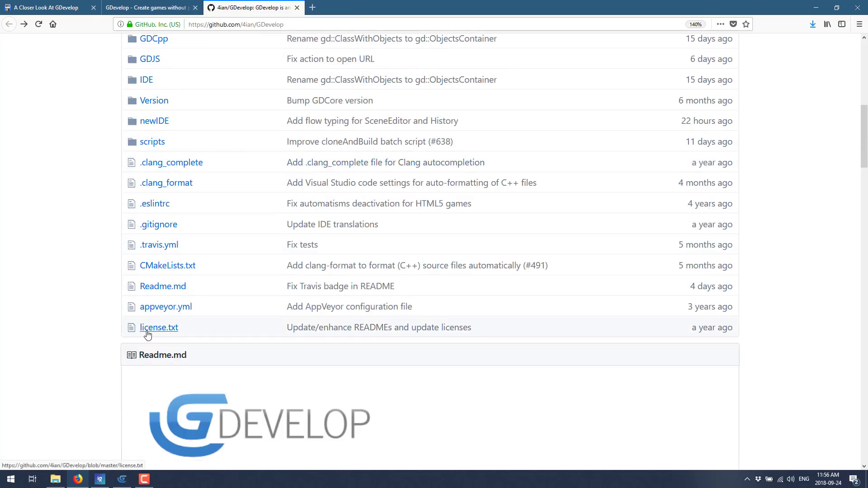
Step: View license.txt and highlight the line stating the IDE is licensed under GPL v3
left_click(159, 327)
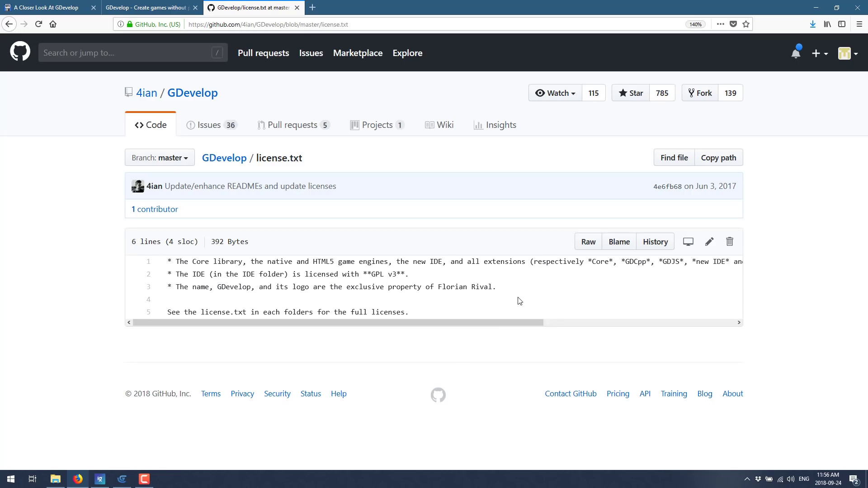
double_click(435, 261)
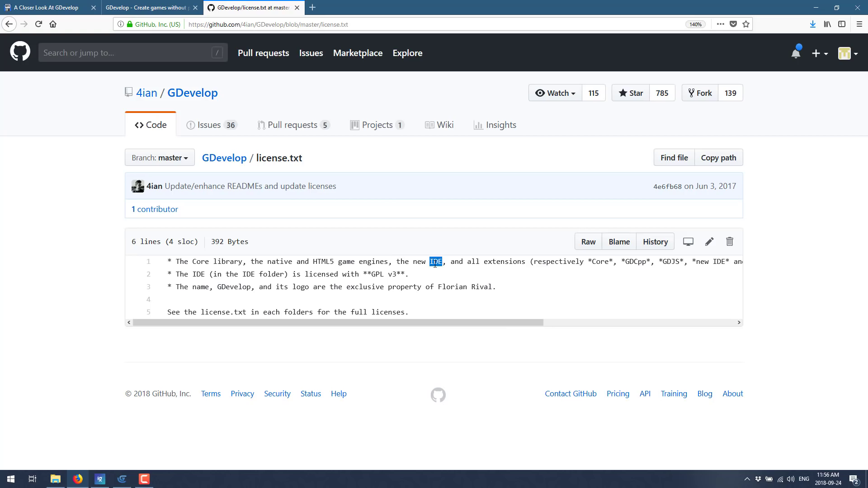
left_click_drag(180, 274, 288, 274)
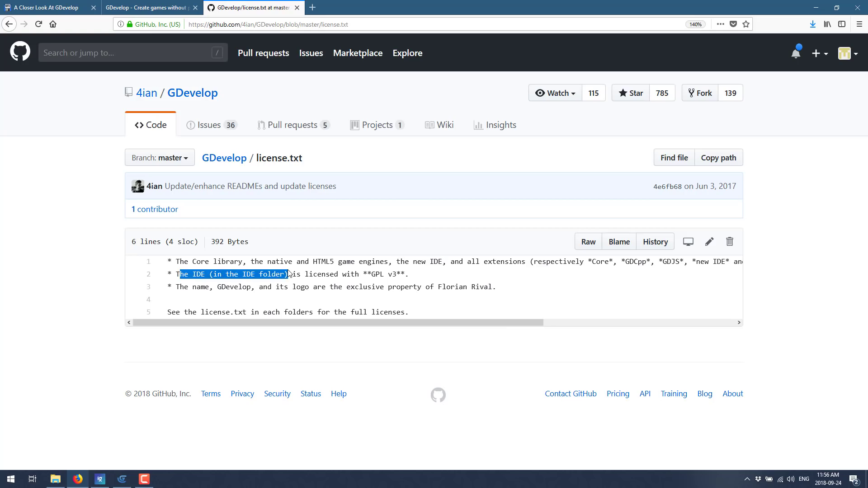
left_click_drag(288, 273, 435, 279)
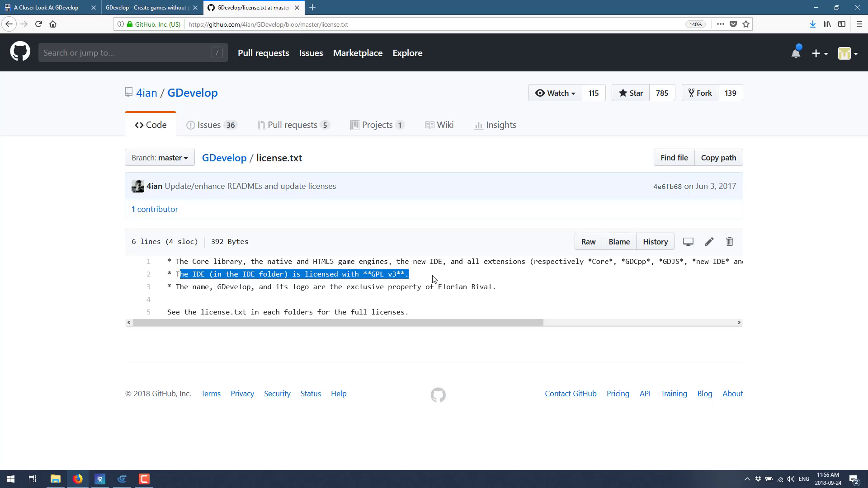
left_click(121, 479)
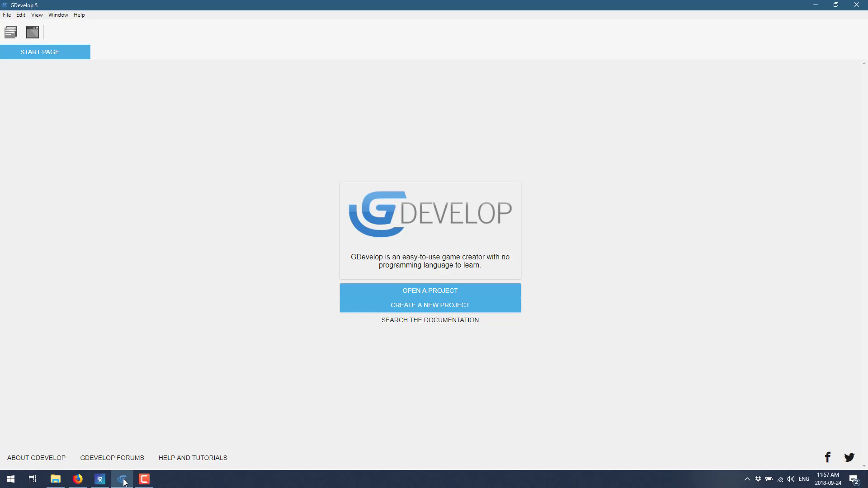
Step: Bring up the Create a new game dialog and browse its examples and tutorials lists
left_click(430, 305)
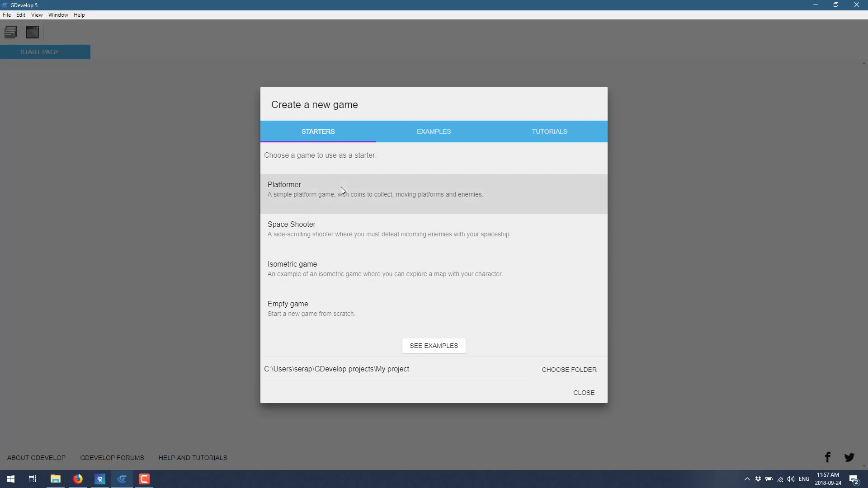
mouse_move(295, 316)
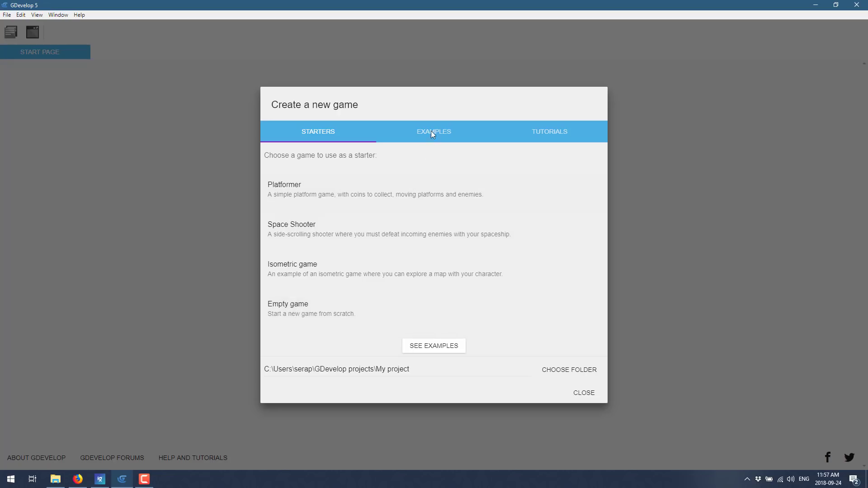
left_click(433, 131)
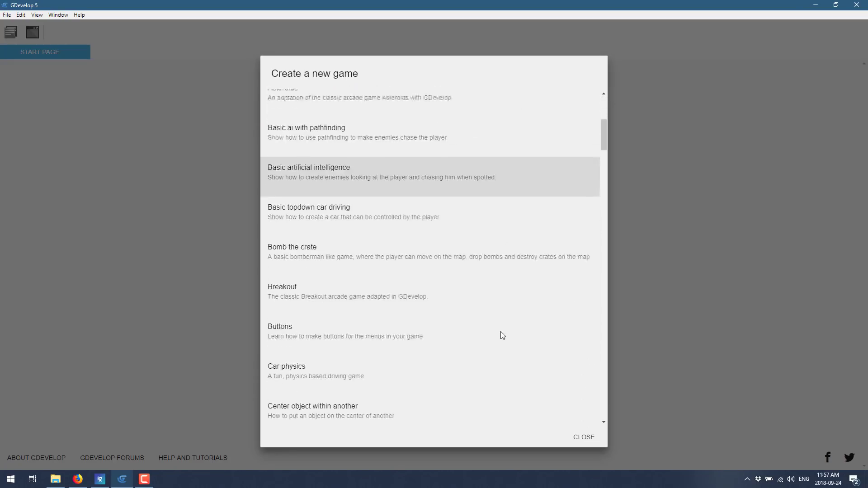
scroll("down", 3)
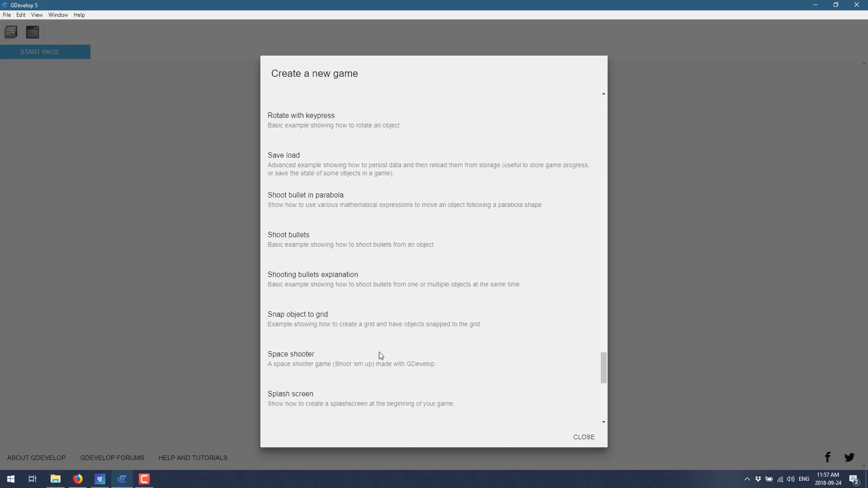
scroll("up", 3)
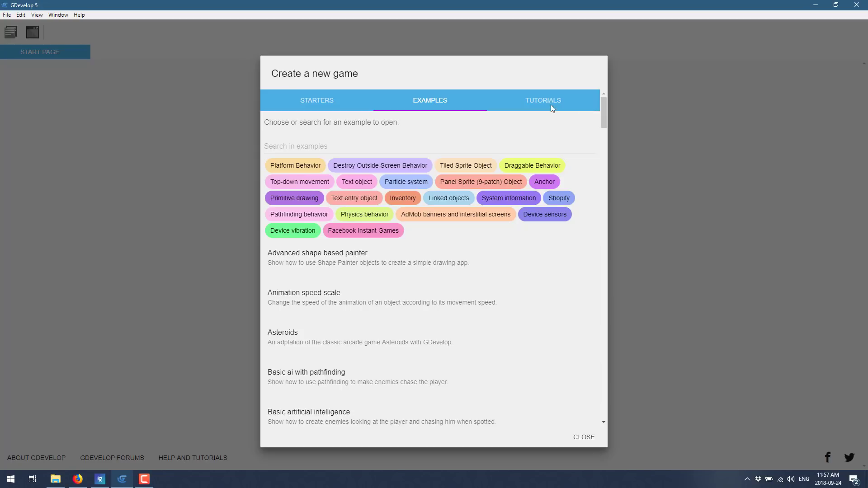
left_click(542, 100)
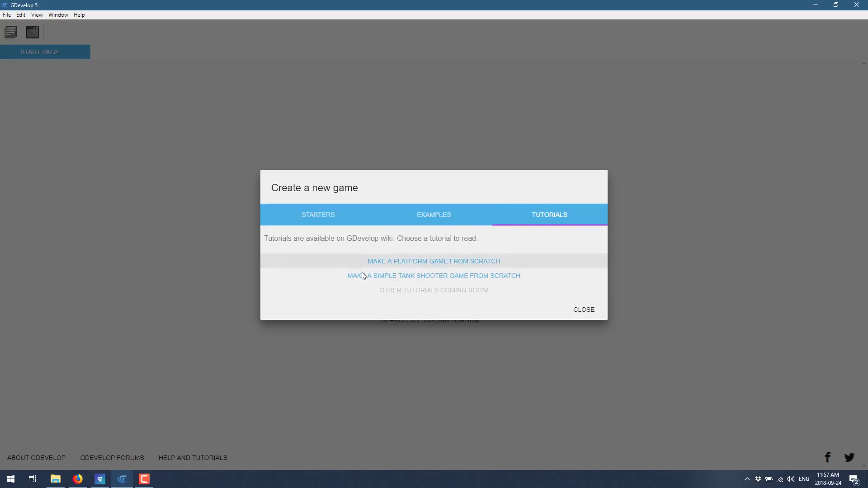
mouse_move(425, 283)
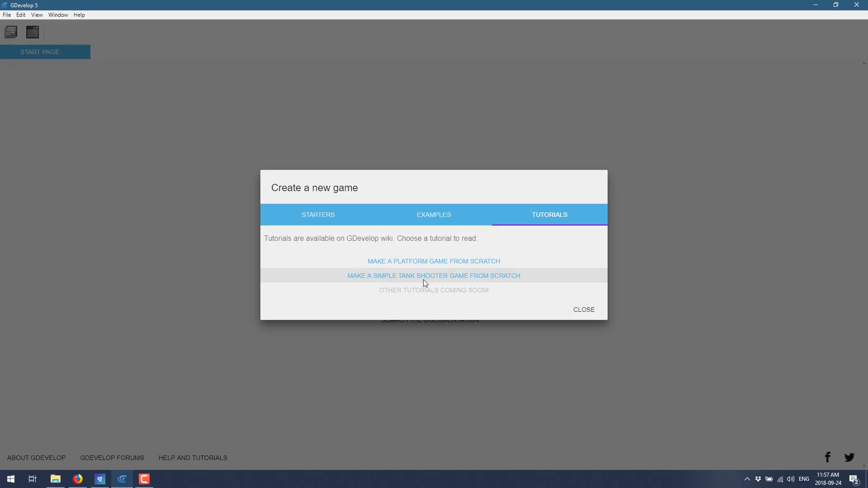
mouse_move(421, 280)
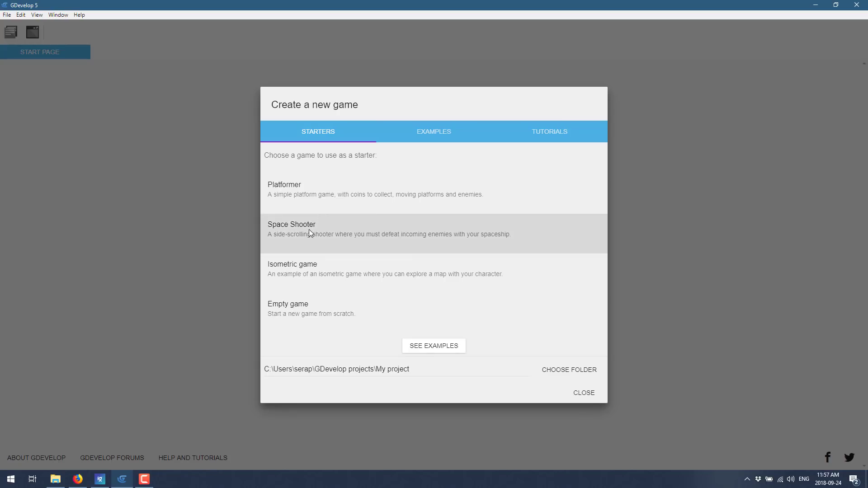
Step: Start a Space Shooter starter project and inspect the player ship and rock instance properties
left_click(292, 229)
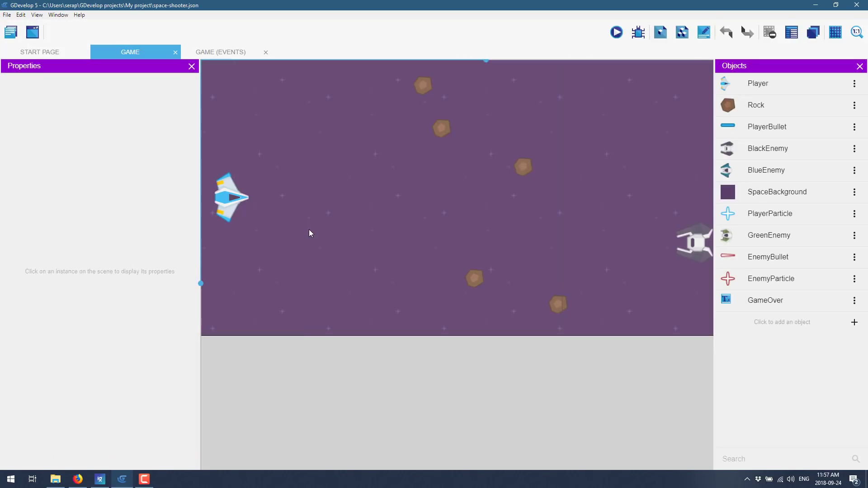
mouse_move(81, 217)
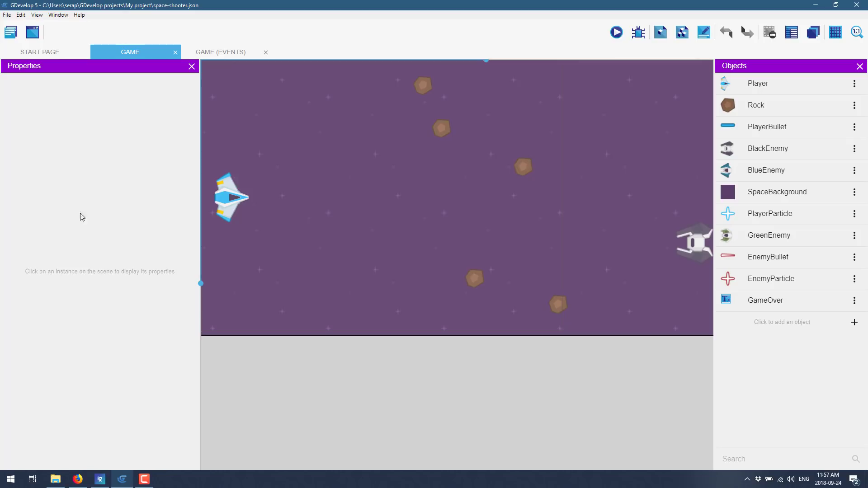
left_click(230, 197)
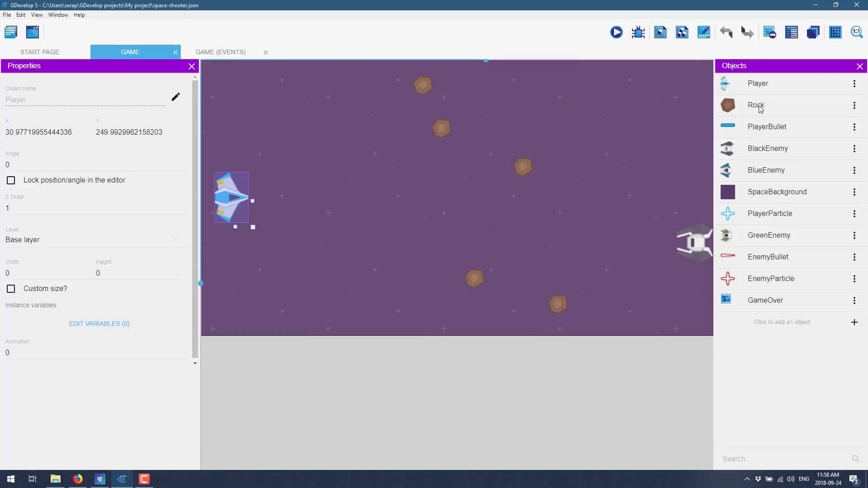
mouse_move(782, 80)
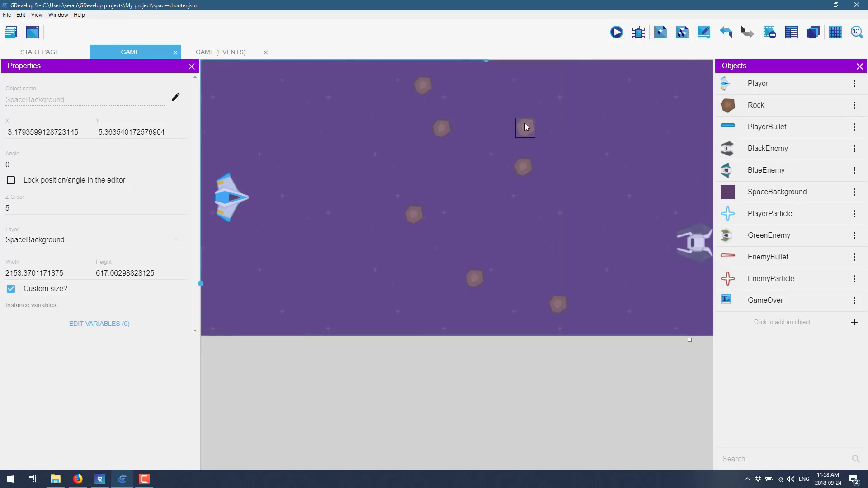
left_click(524, 127)
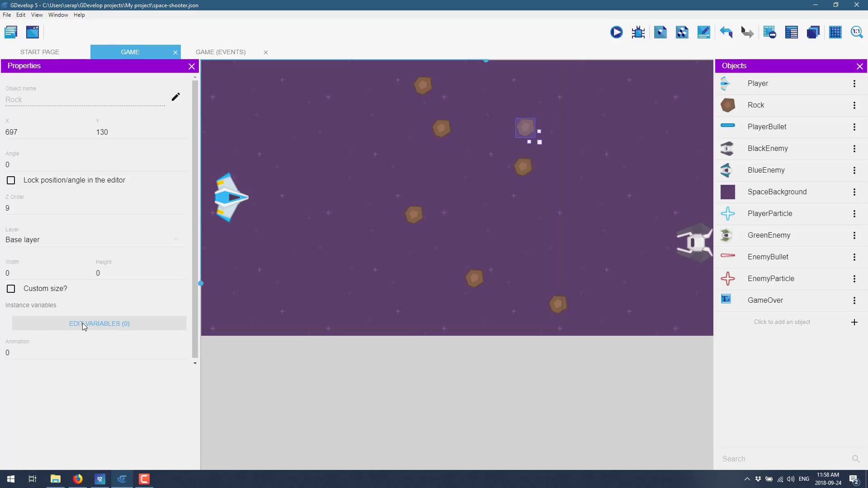
mouse_move(566, 41)
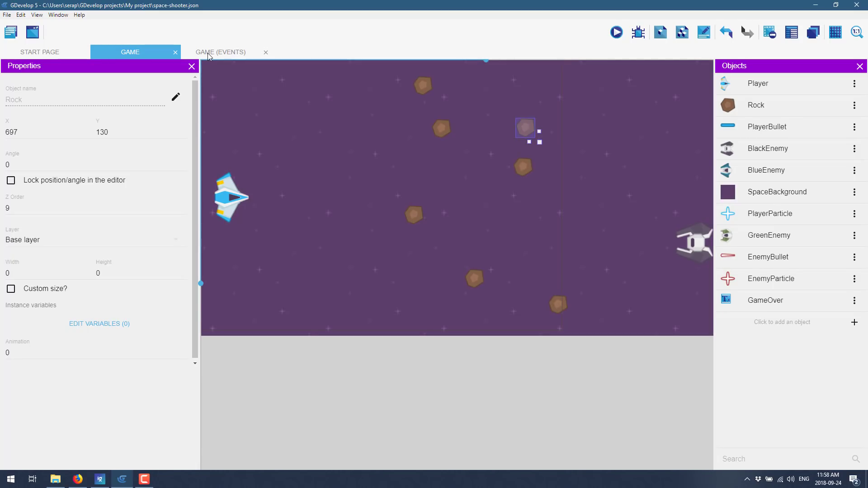
Step: Show the Game scene's event sheet and expand the In game and remaining event groups
left_click(220, 52)
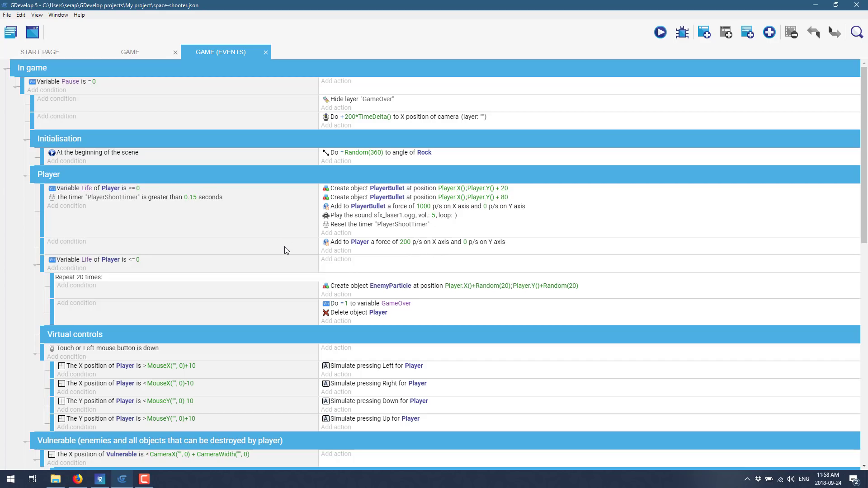
mouse_move(10, 76)
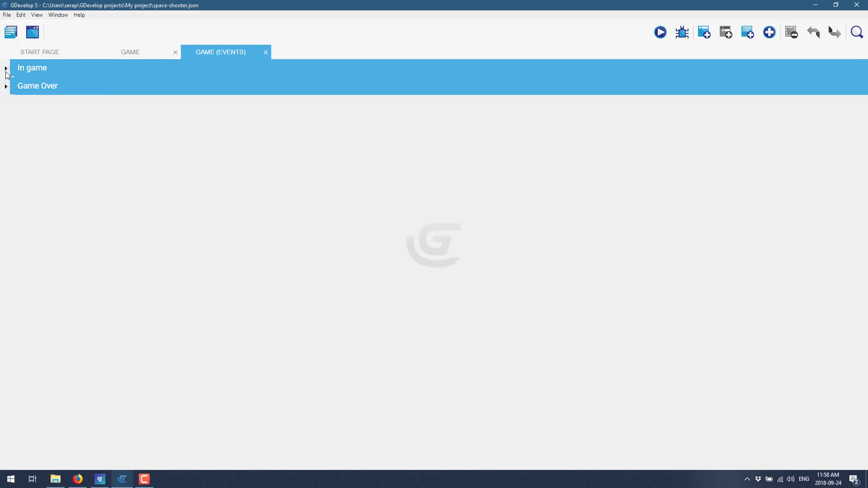
left_click(6, 68)
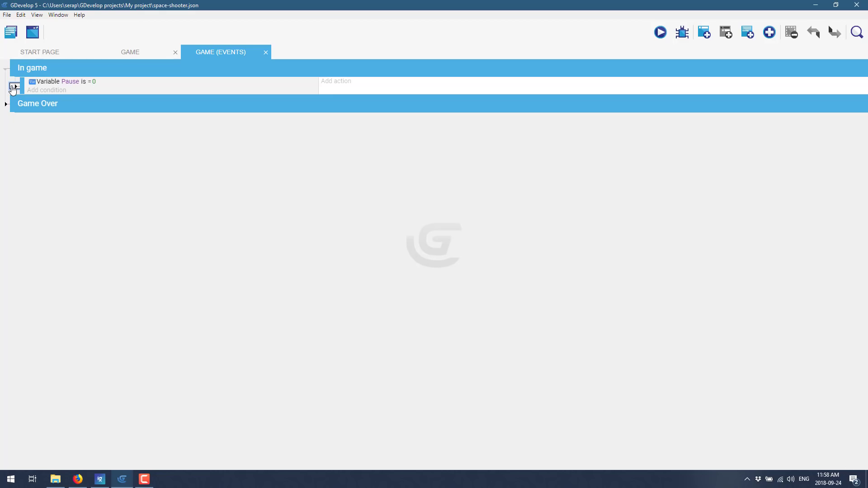
left_click(6, 87)
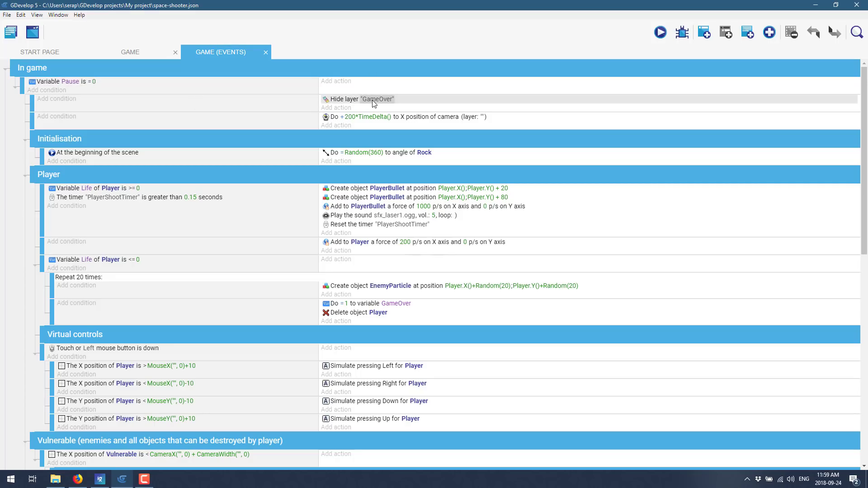
left_click(403, 117)
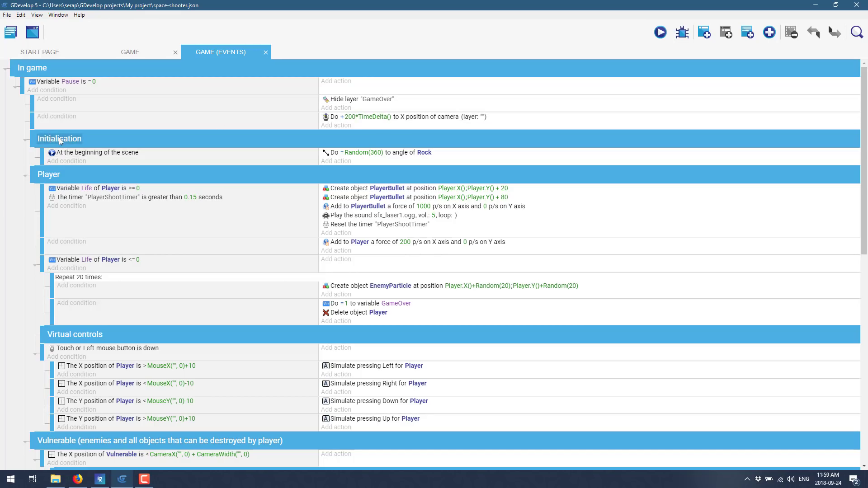
left_click(97, 152)
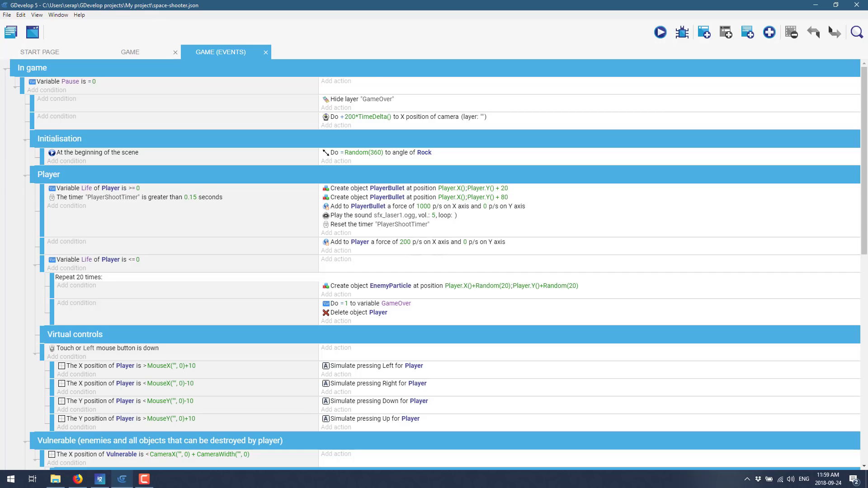
mouse_move(124, 218)
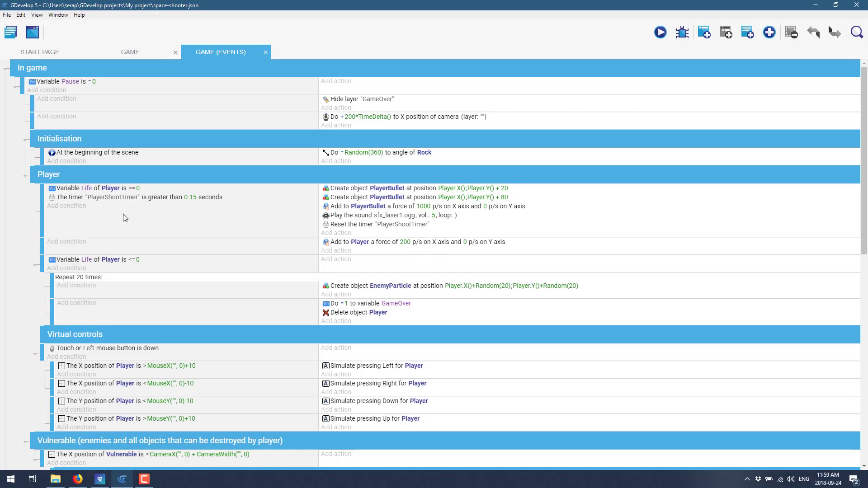
mouse_move(410, 253)
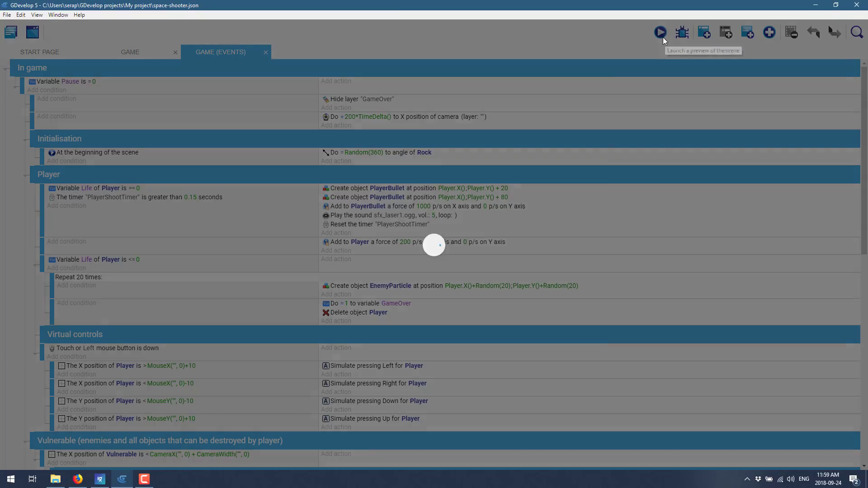
left_click(660, 32)
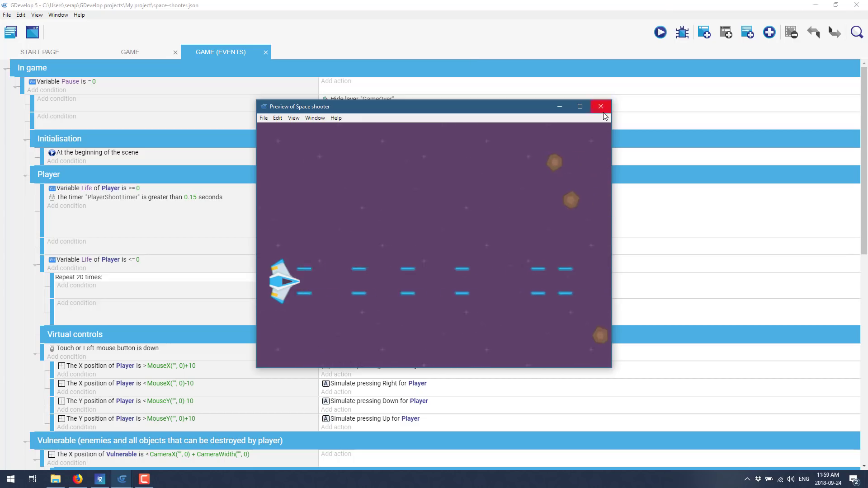
left_click(601, 105)
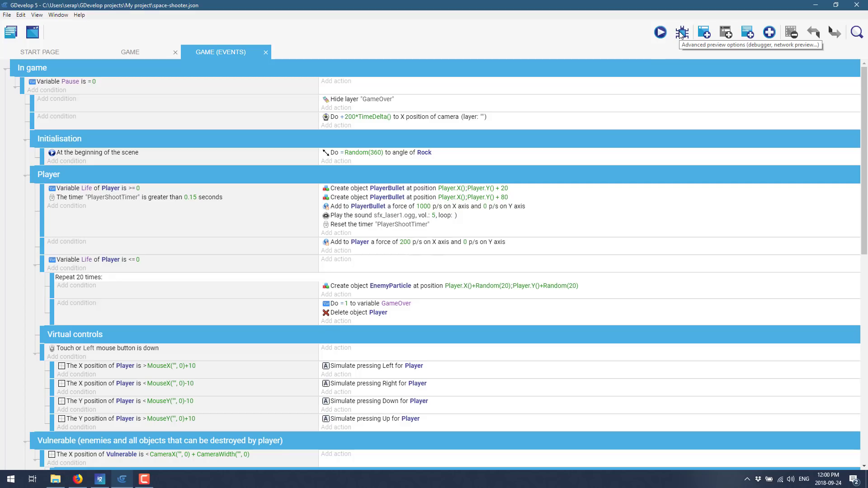
mouse_move(712, 34)
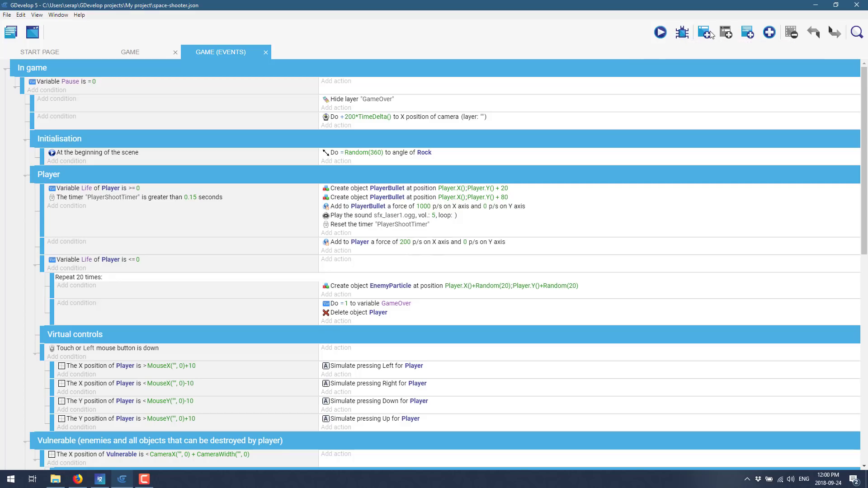
mouse_move(704, 32)
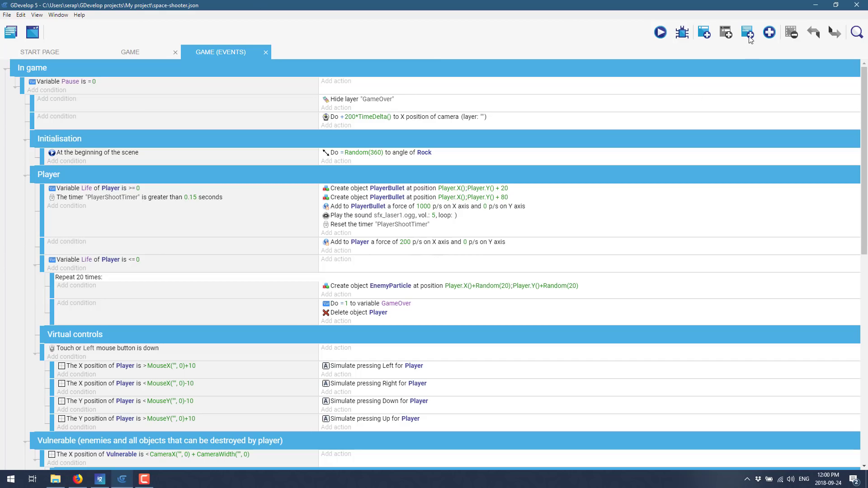
mouse_move(768, 31)
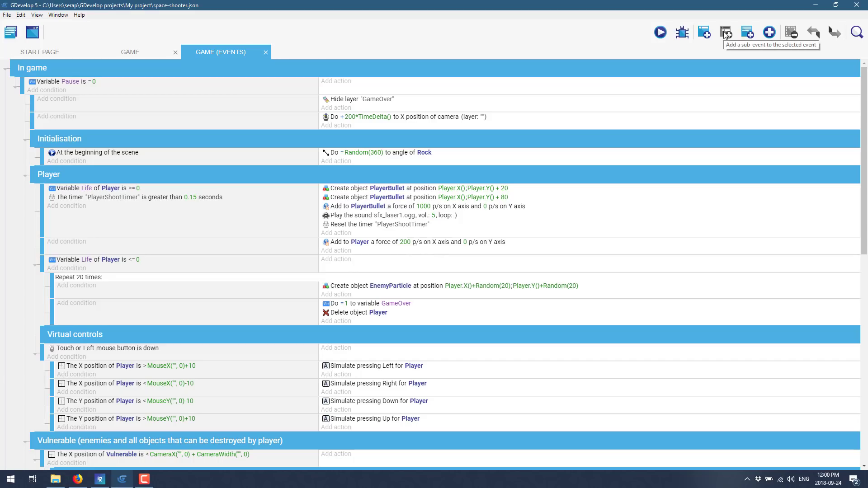
mouse_move(769, 32)
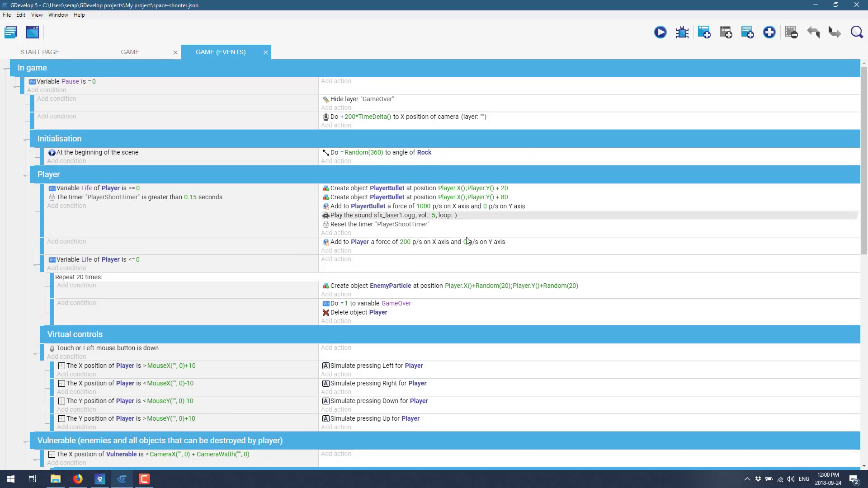
mouse_move(522, 369)
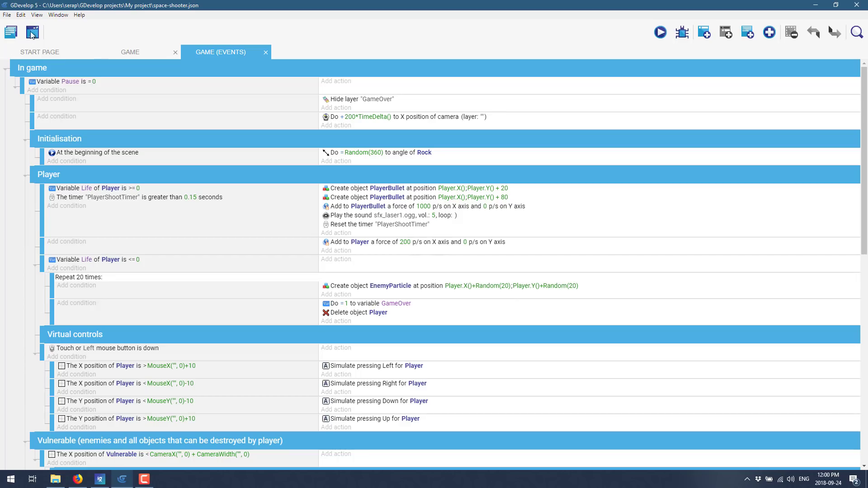
mouse_move(10, 31)
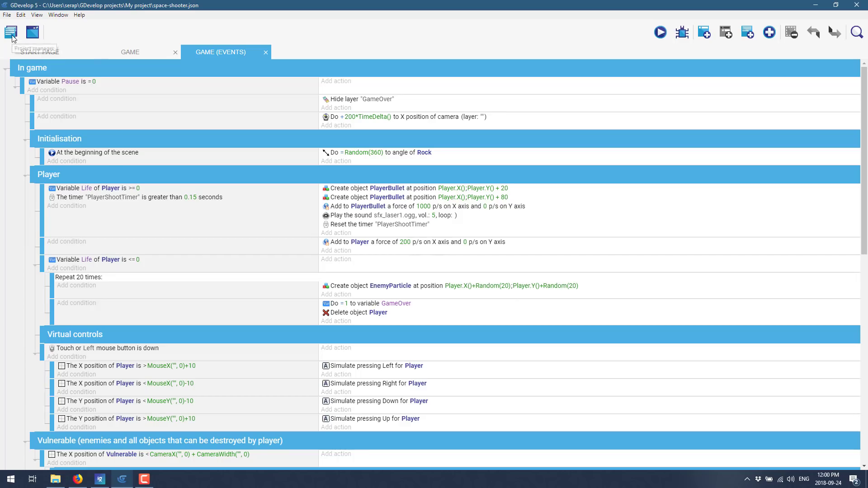
Step: View the game's properties in the project manager, then preview enemyGreen3.png in Resources
left_click(10, 32)
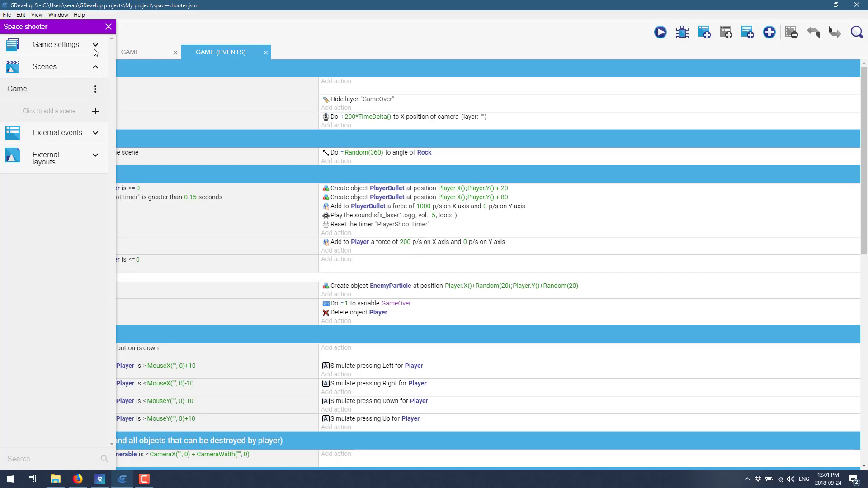
left_click(56, 66)
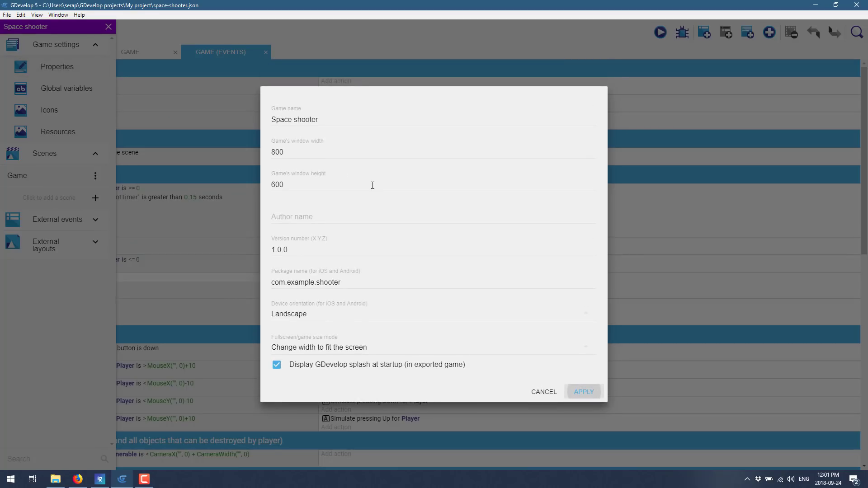
mouse_move(397, 335)
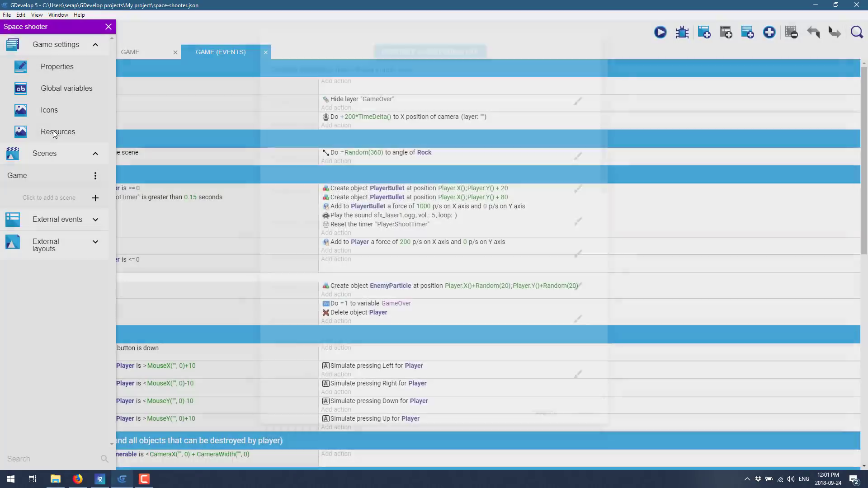
left_click(58, 132)
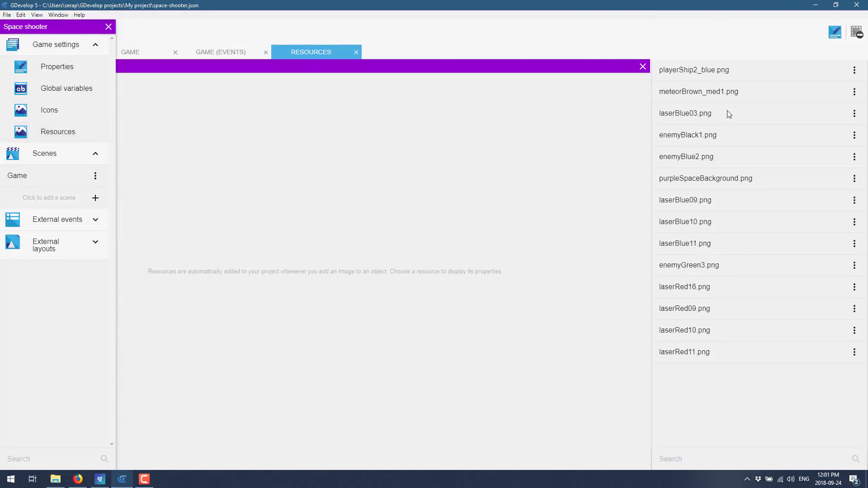
left_click(686, 156)
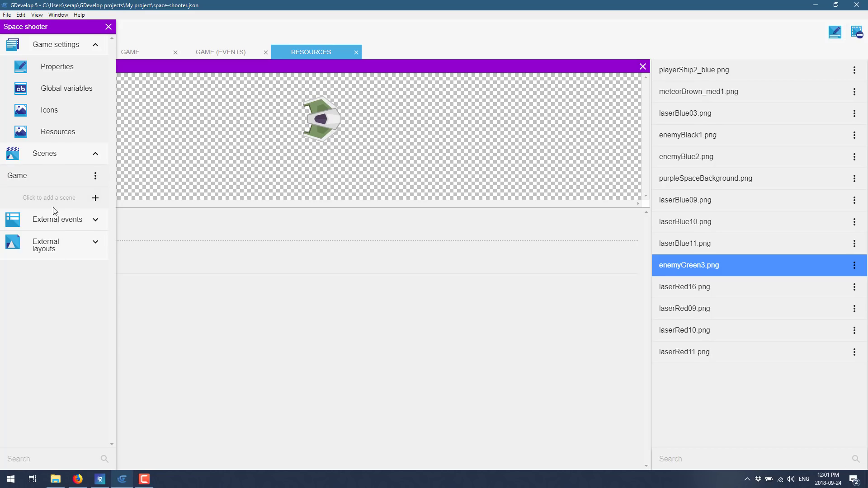
left_click(11, 32)
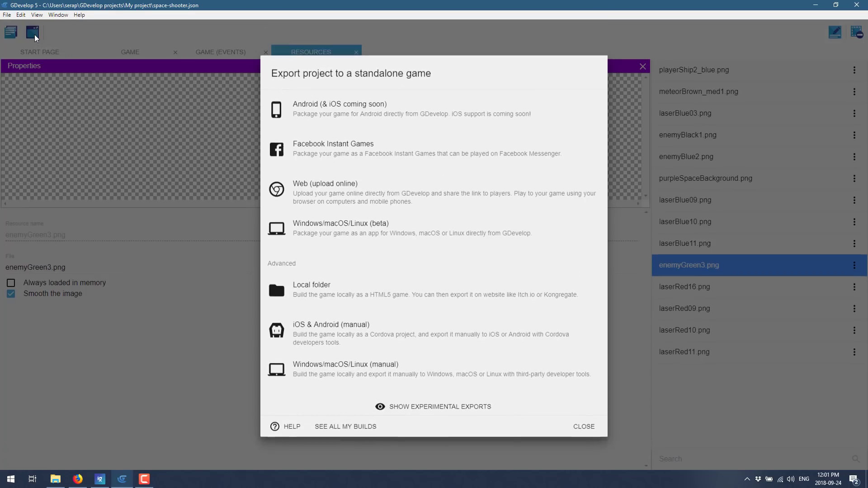
mouse_move(50, 38)
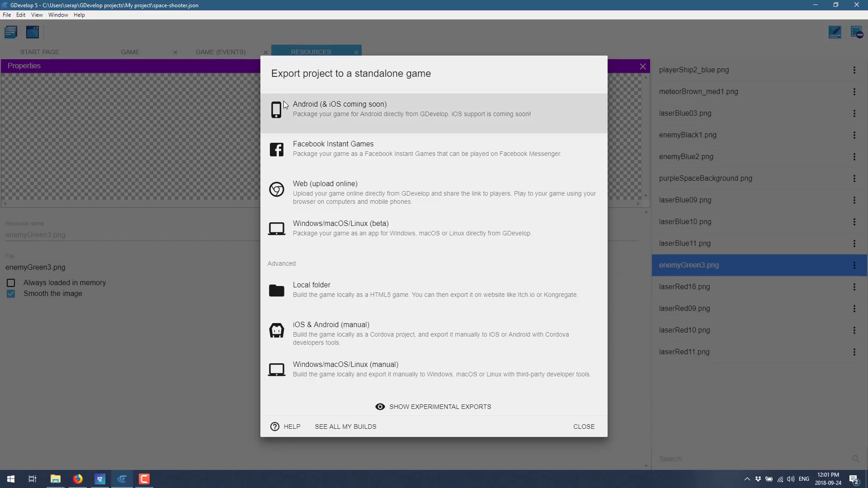
mouse_move(386, 116)
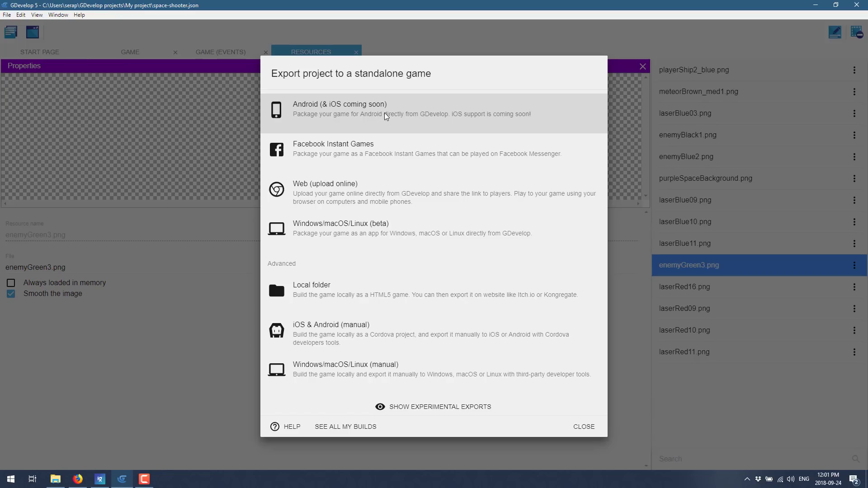
mouse_move(344, 164)
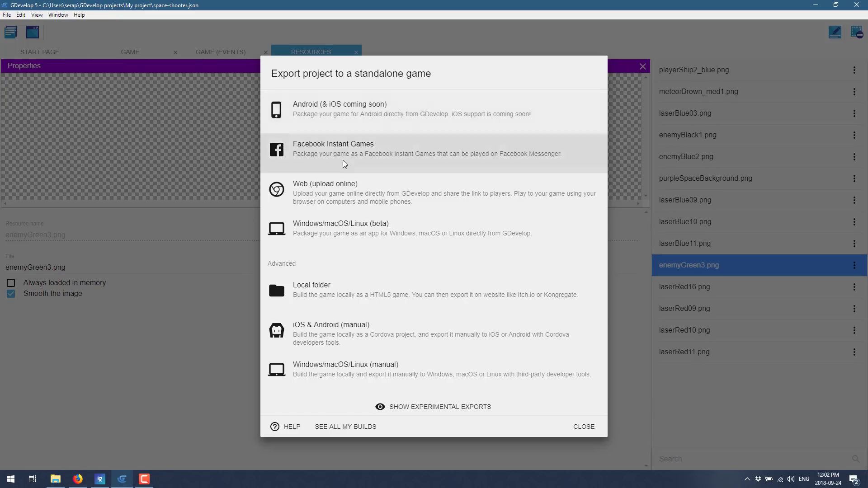
mouse_move(361, 246)
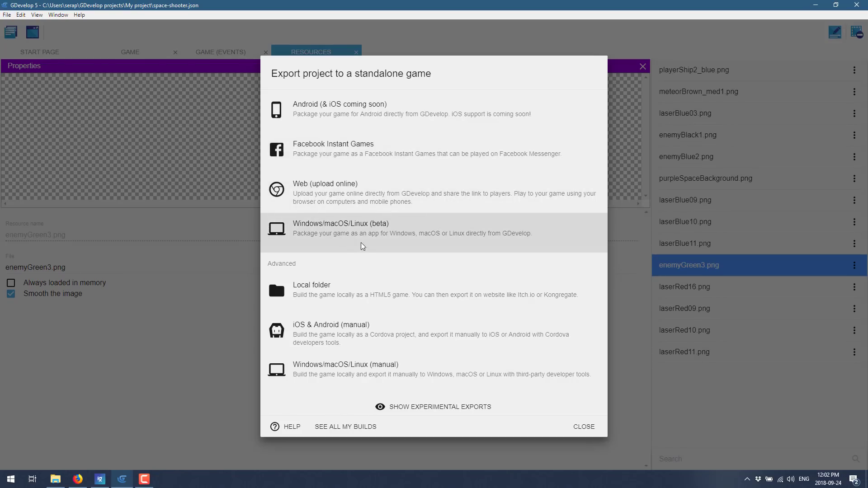
mouse_move(302, 323)
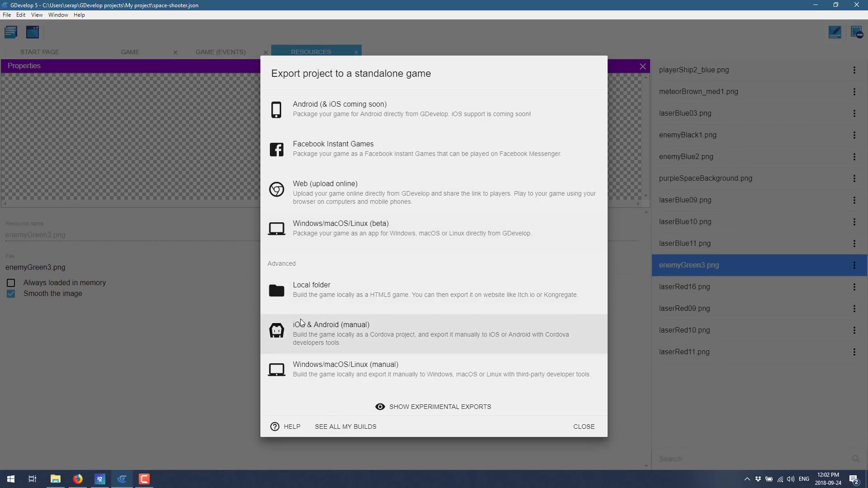
mouse_move(320, 333)
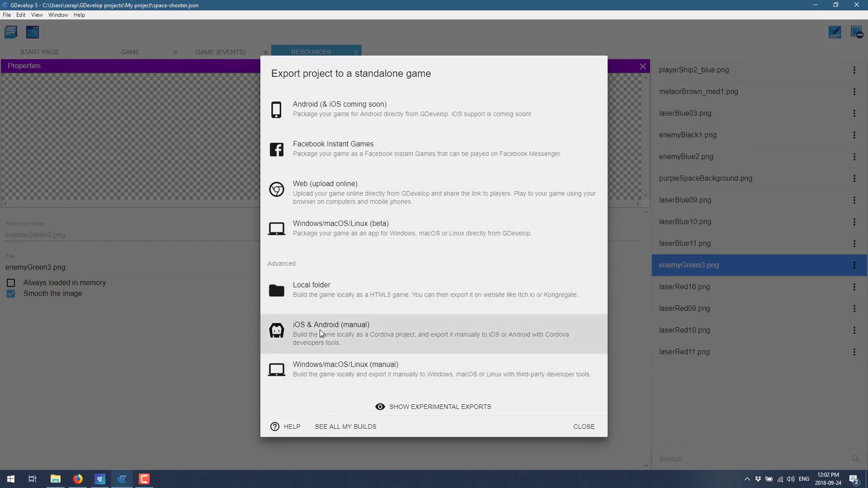
mouse_move(357, 378)
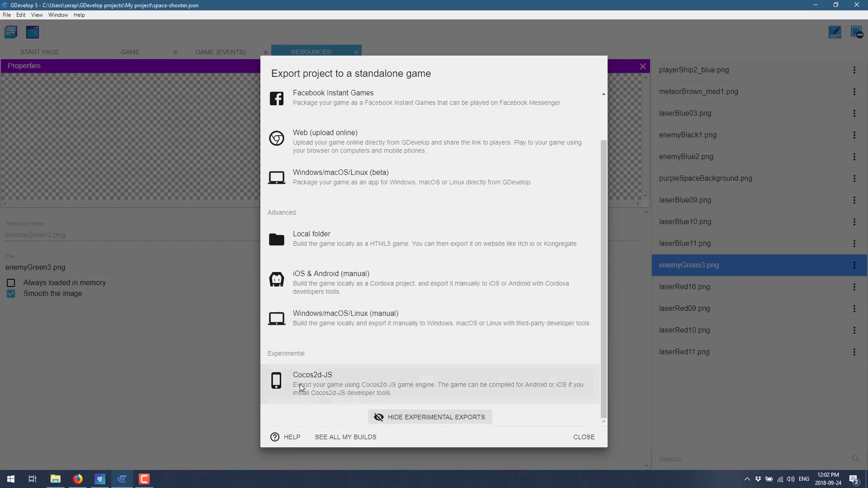
mouse_move(354, 397)
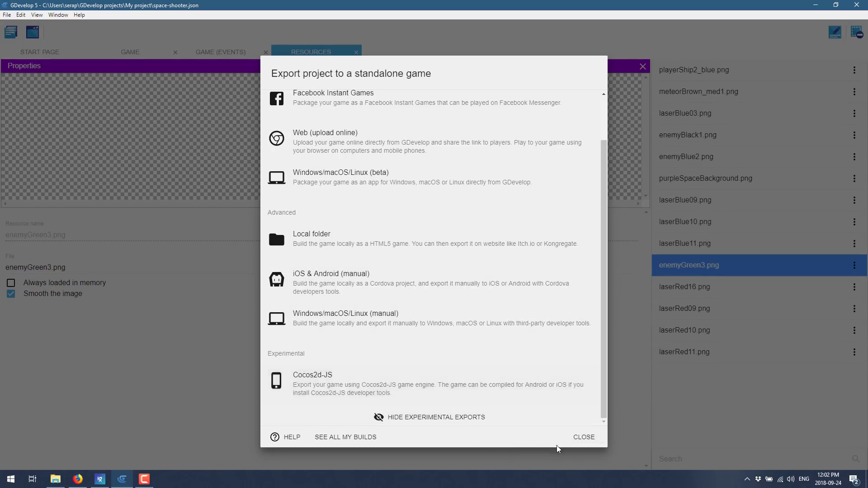
Step: Close the export dialog and show the project manager of My project2
left_click(582, 437)
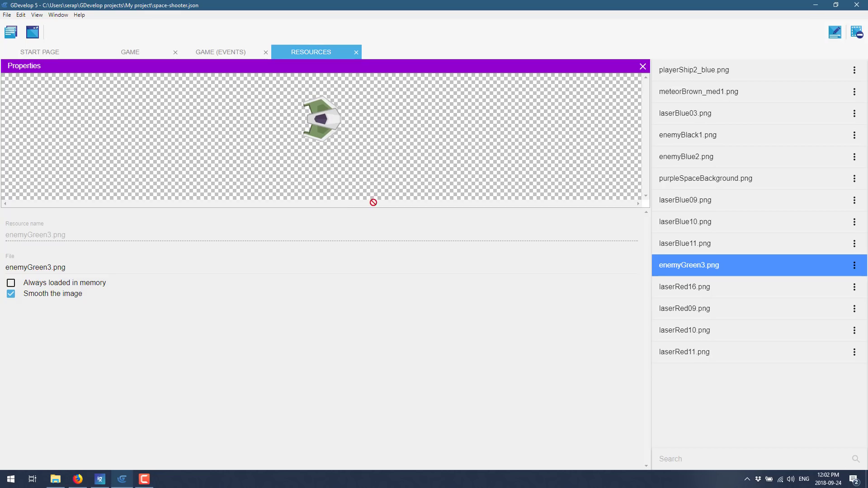
mouse_move(834, 32)
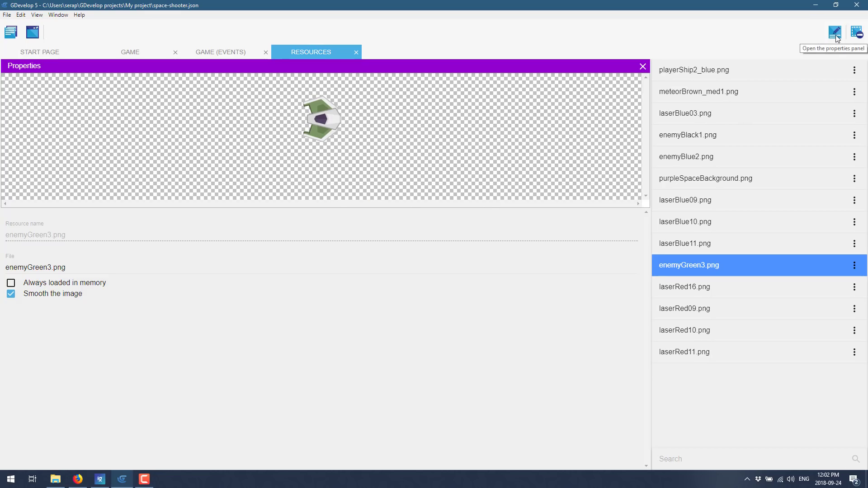
left_click(834, 32)
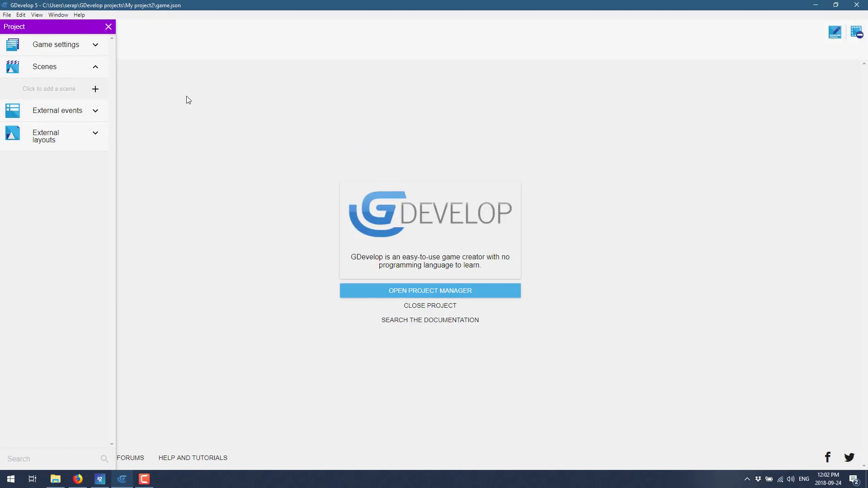
mouse_move(58, 113)
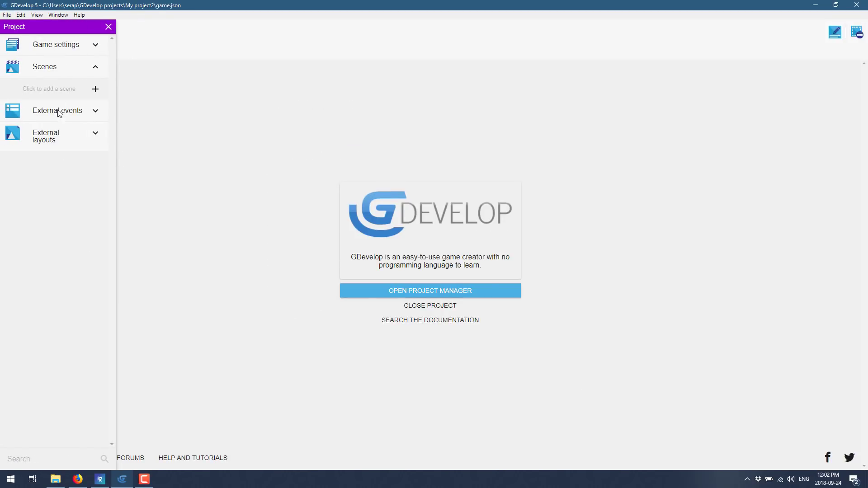
Step: Name the game Super Awesome Fun Game with author Bob Dole in its properties
left_click(55, 44)
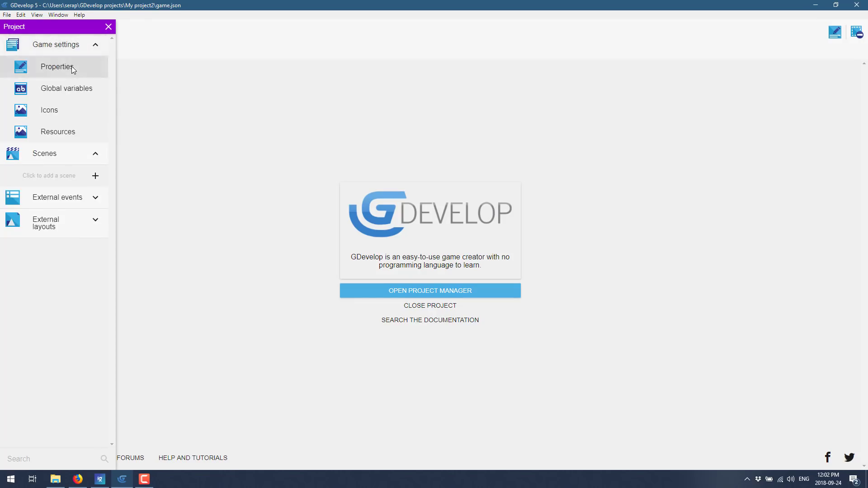
left_click(57, 66)
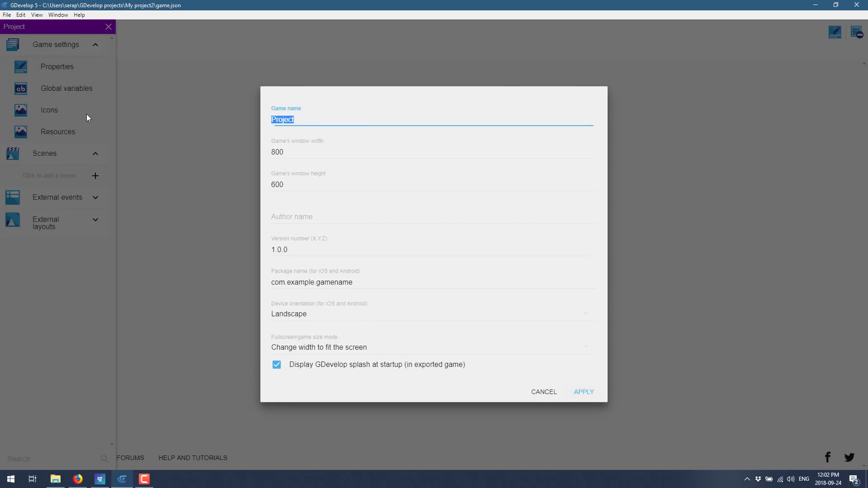
type("Super a")
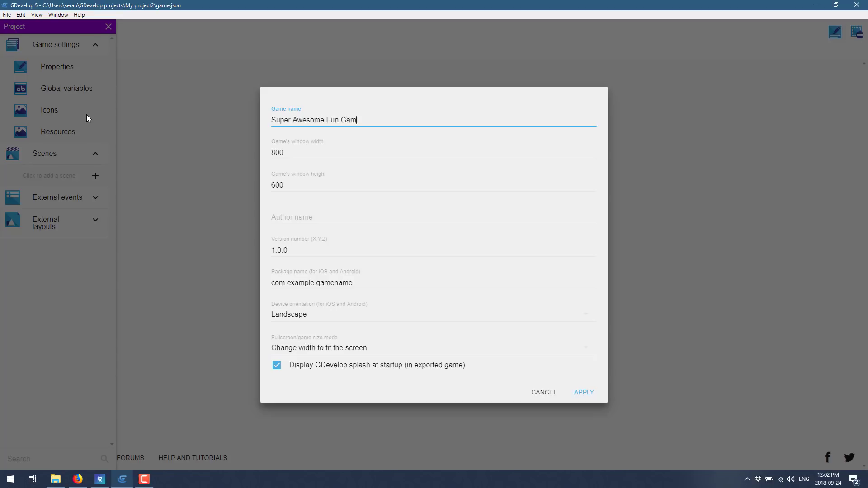
type("e")
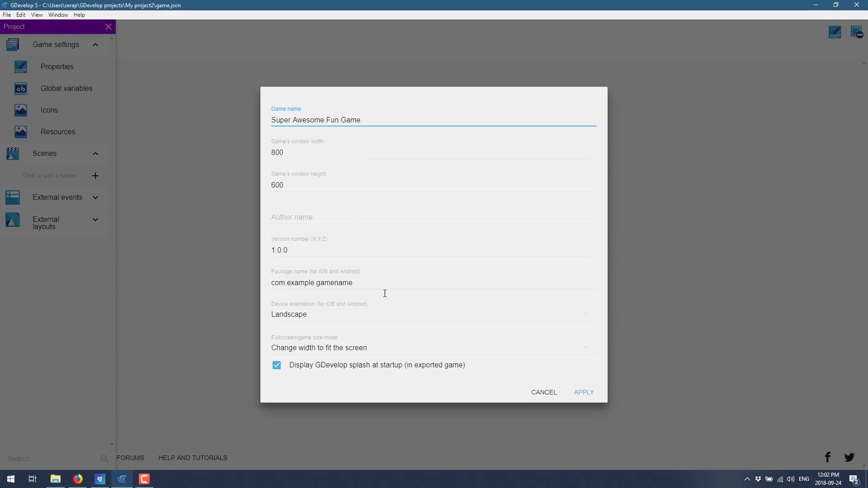
type("B")
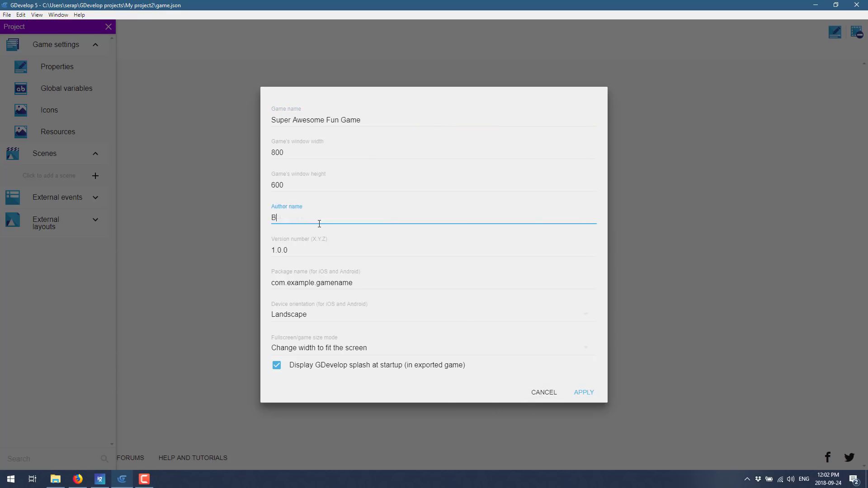
type("ob Dole")
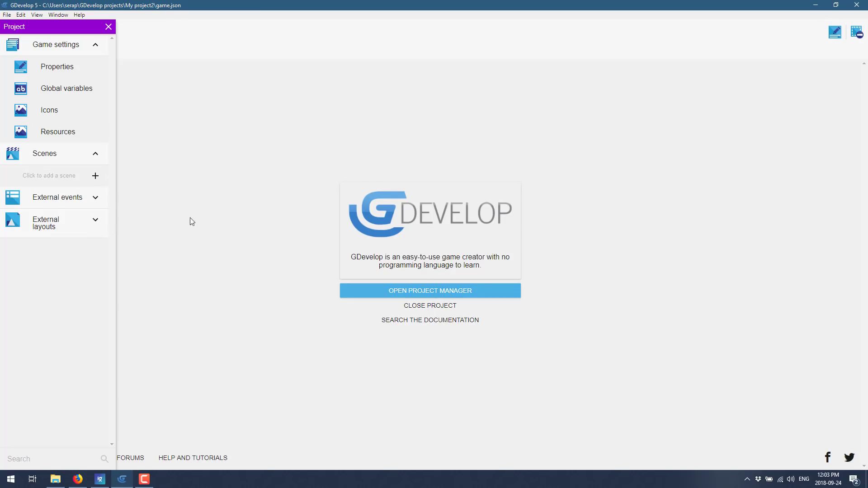
Step: Add a new scene, NewScene, to the project
left_click(58, 132)
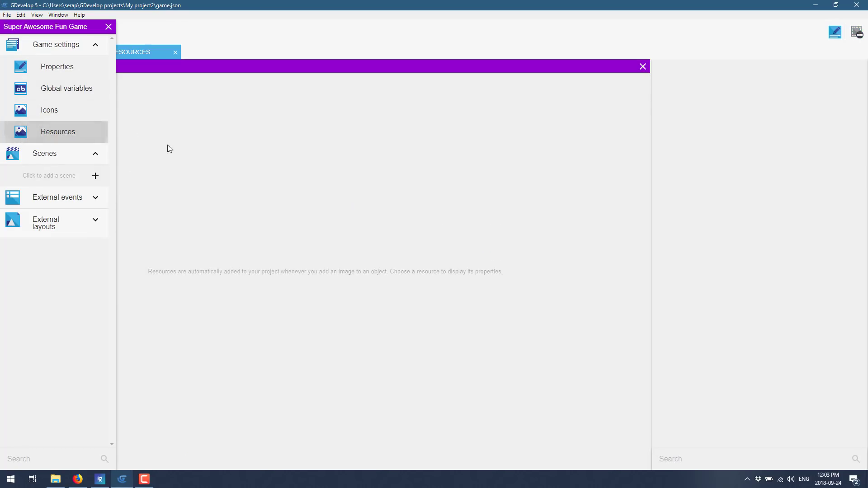
mouse_move(182, 71)
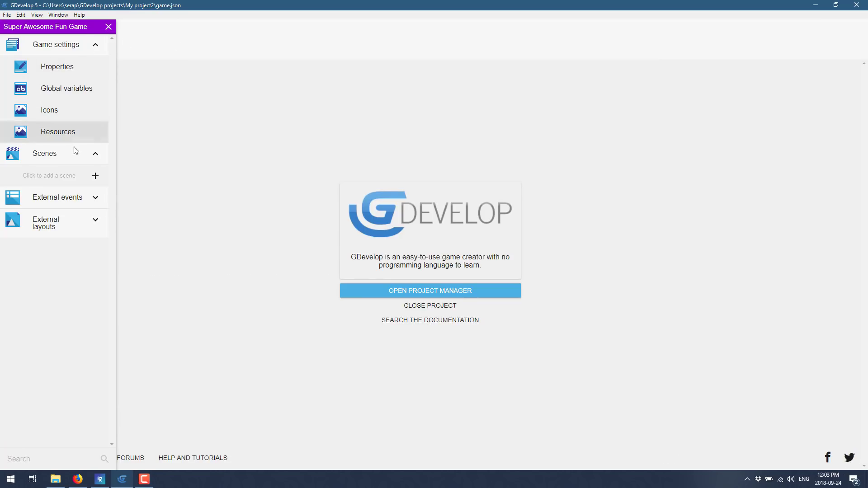
left_click(95, 175)
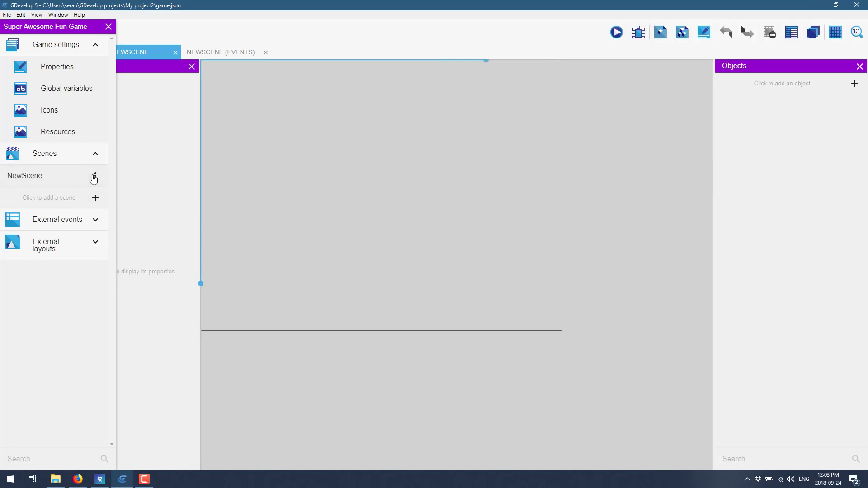
Step: Rename NewScene to the longer MainSceneOfOurGame name from the Scenes list
double_click(24, 175)
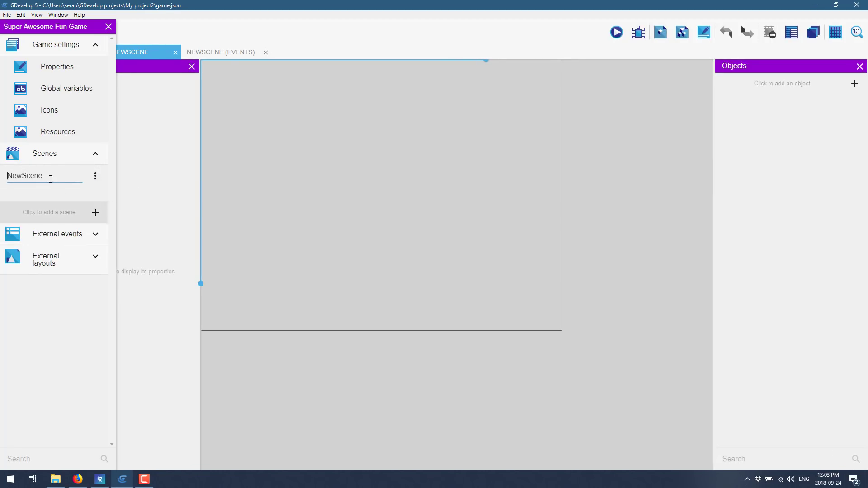
type("Main")
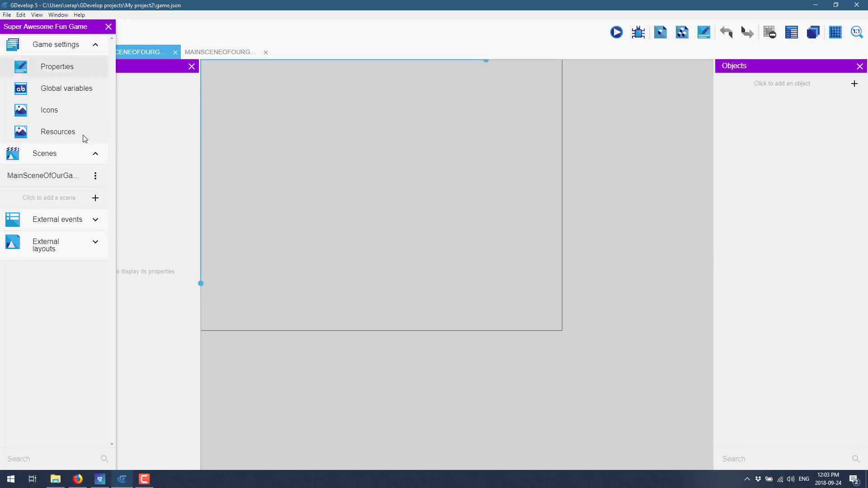
mouse_move(101, 60)
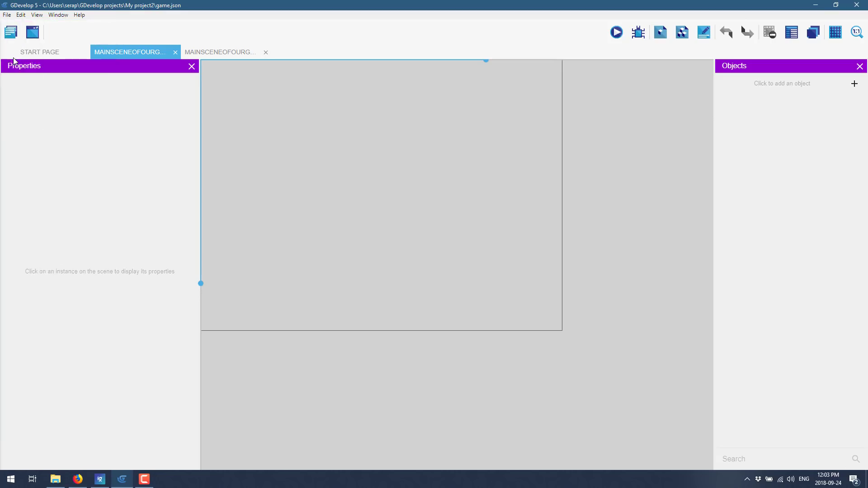
mouse_move(75, 144)
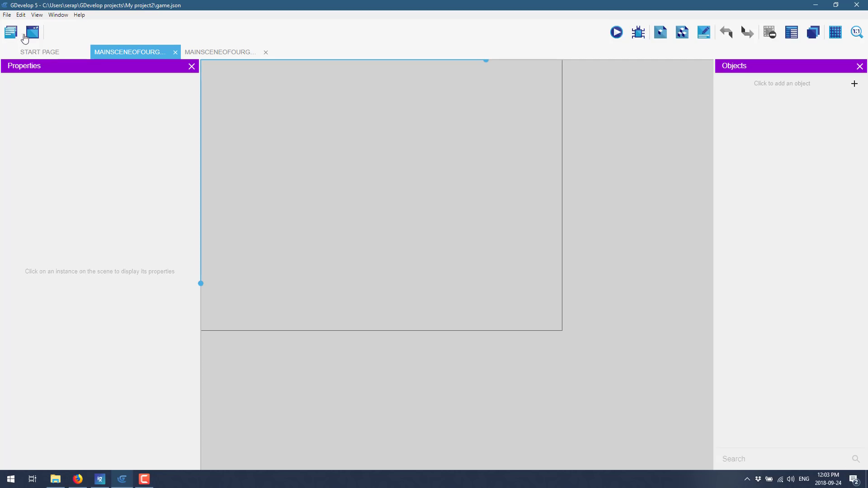
left_click(11, 33)
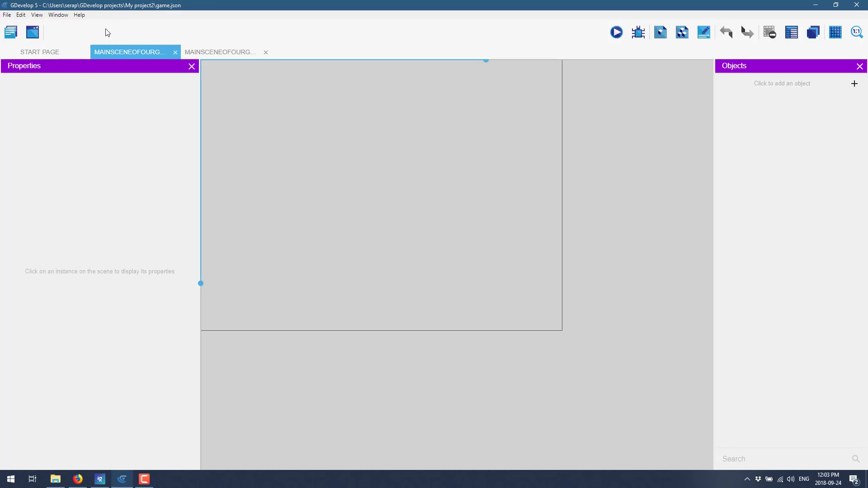
mouse_move(16, 94)
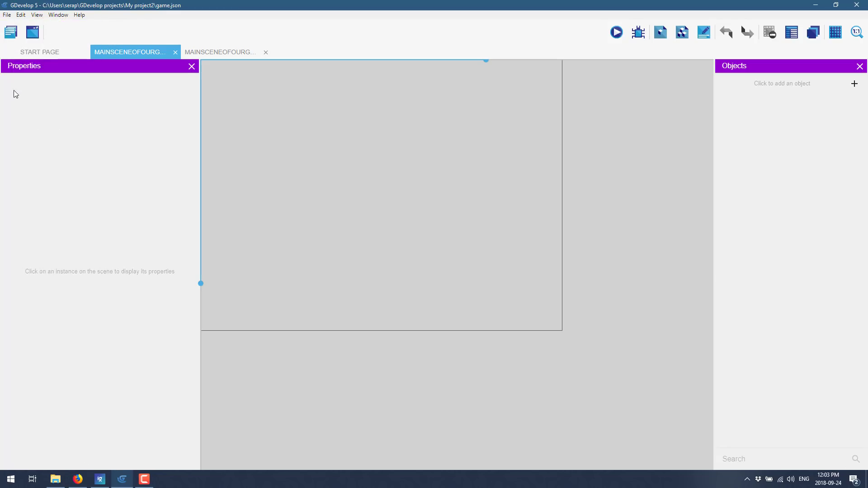
mouse_move(102, 272)
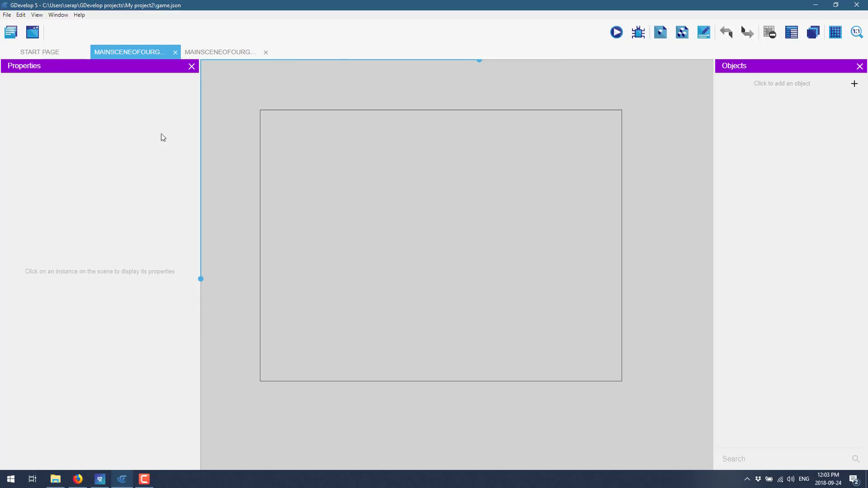
left_click(852, 83)
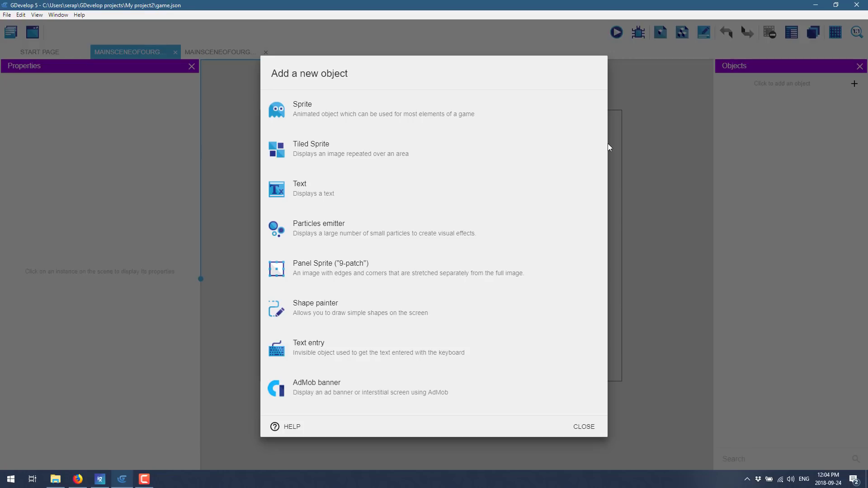
mouse_move(371, 149)
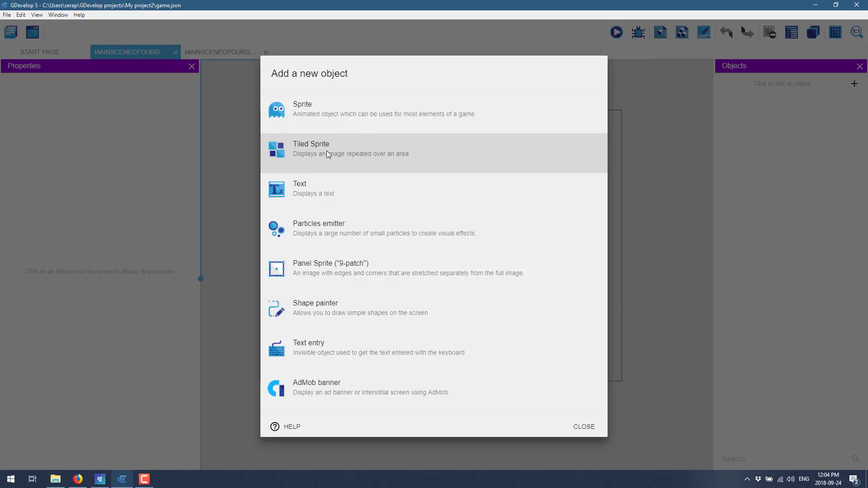
mouse_move(376, 269)
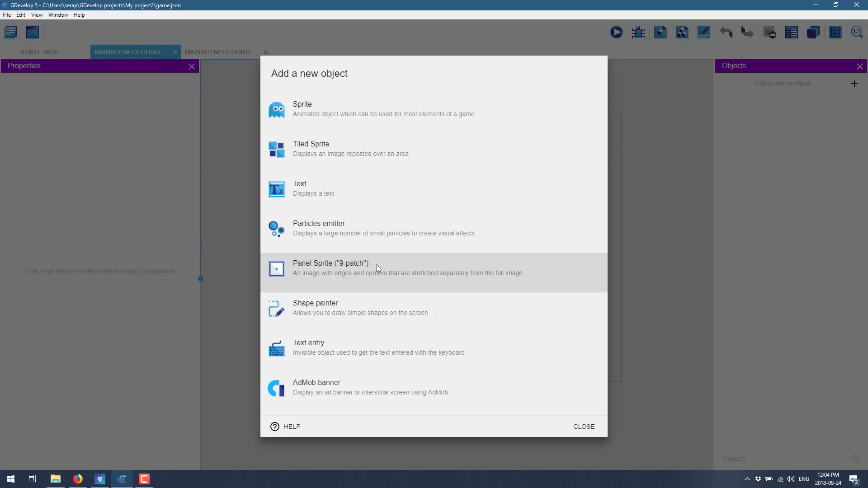
mouse_move(324, 326)
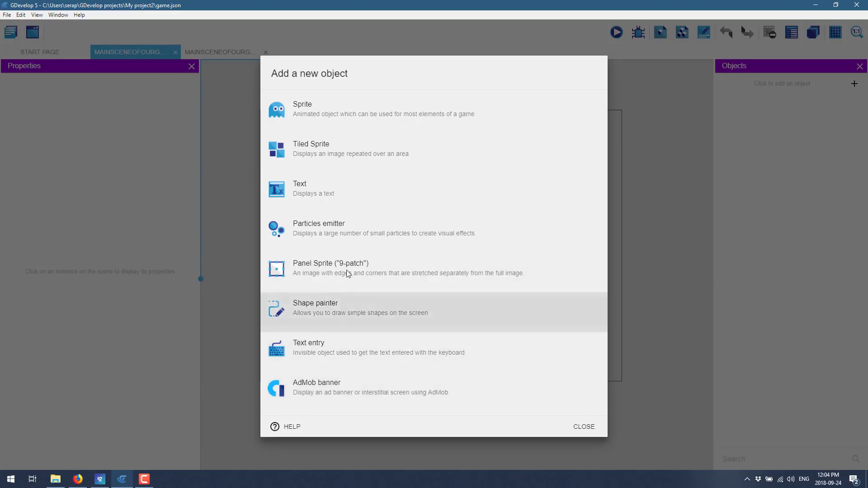
mouse_move(323, 137)
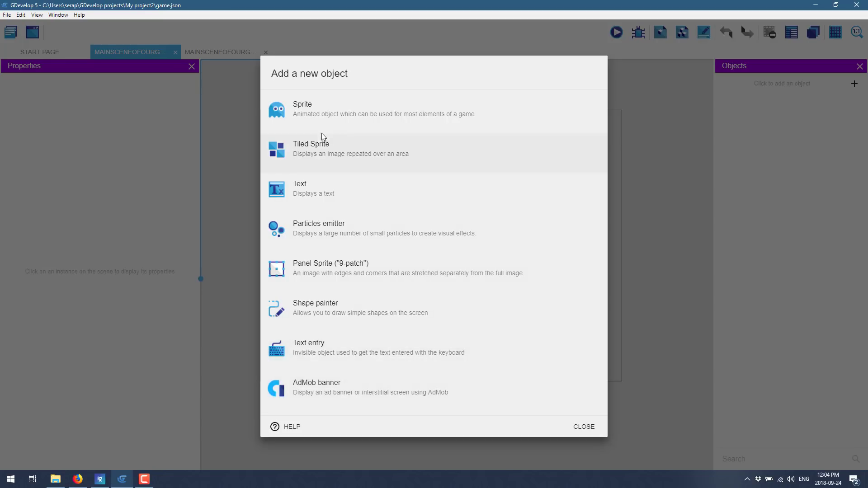
Step: Create a Sprite object and name it MyBouncyBall
left_click(302, 109)
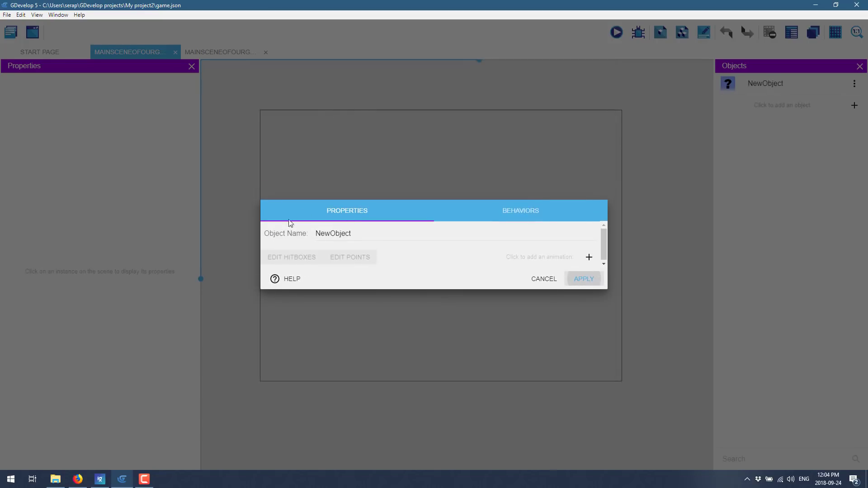
left_click(333, 233)
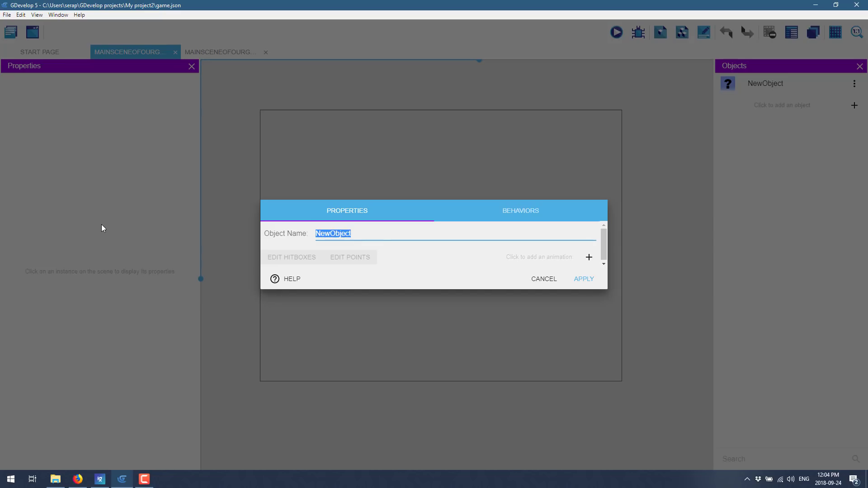
type("MyBouncyBall")
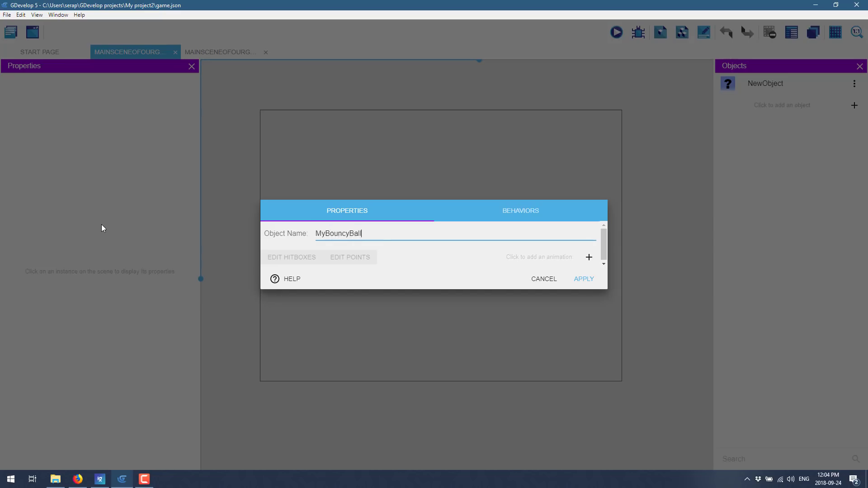
mouse_move(297, 256)
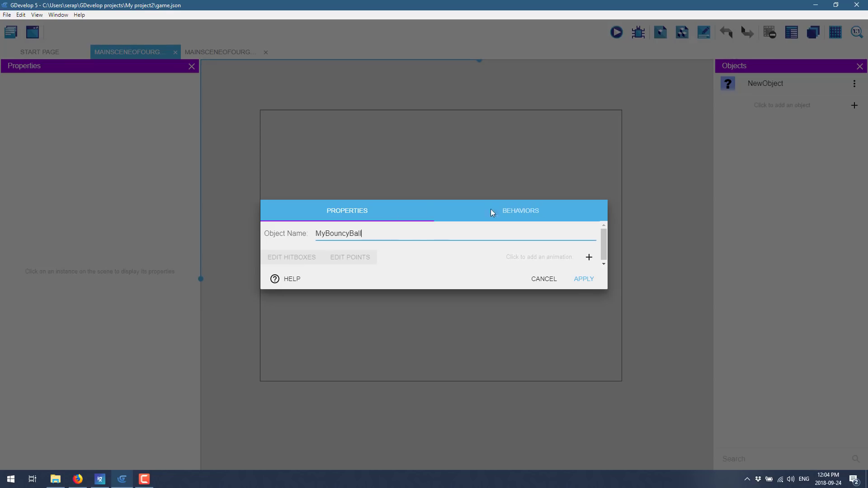
Step: Glance at Behaviors, return to Properties and add an empty Animation #0
left_click(519, 211)
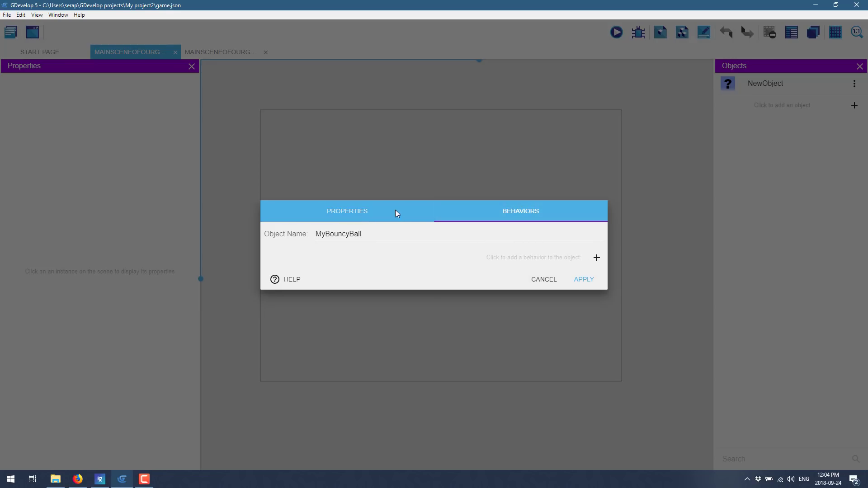
left_click(346, 211)
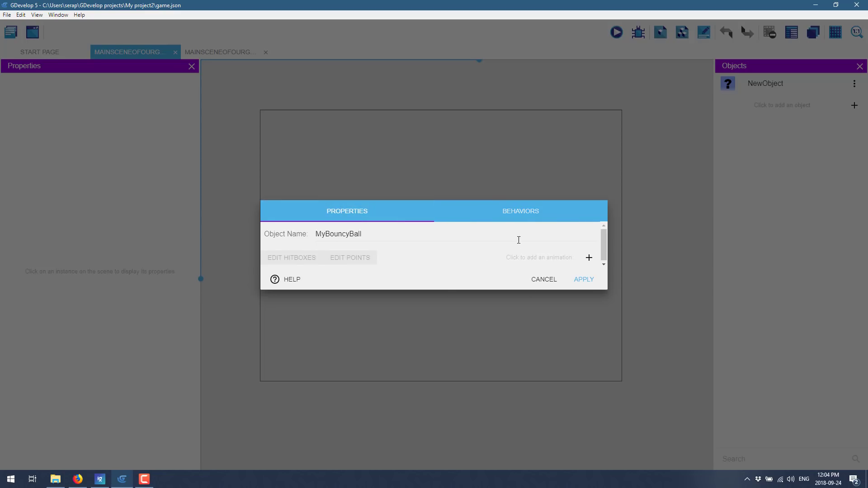
mouse_move(589, 263)
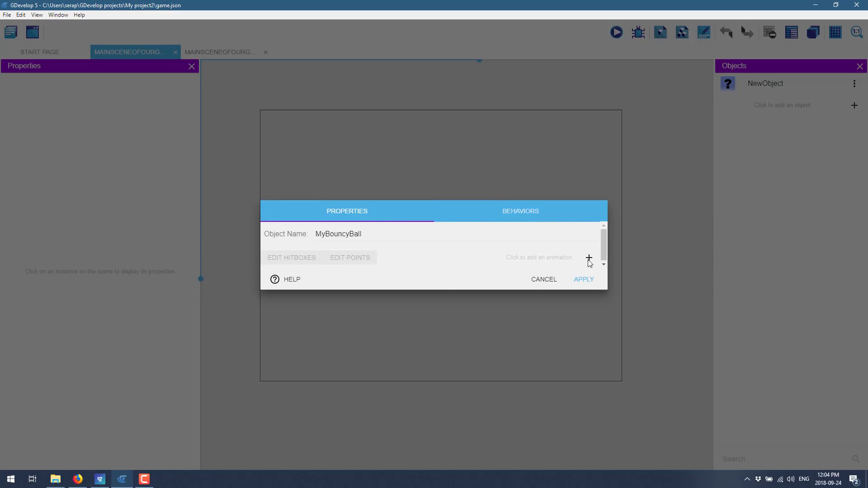
left_click(588, 257)
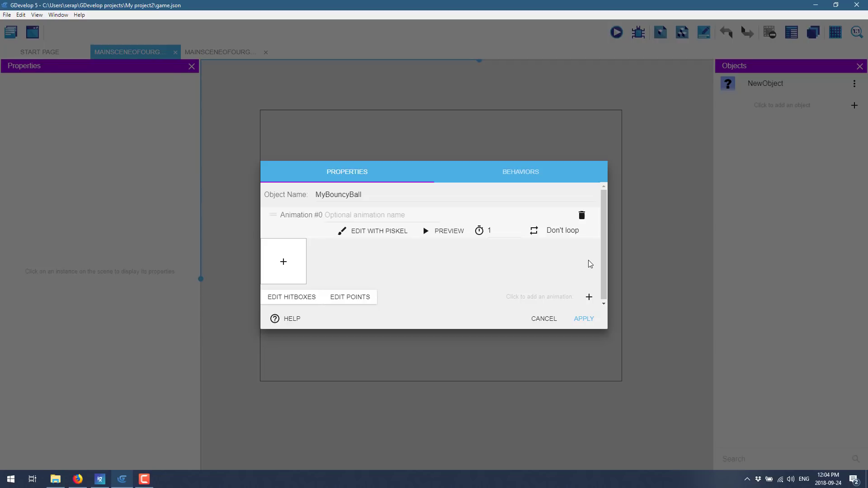
Step: Draw a round ball outline in Piskel frame 1 and add a second frame
left_click(379, 230)
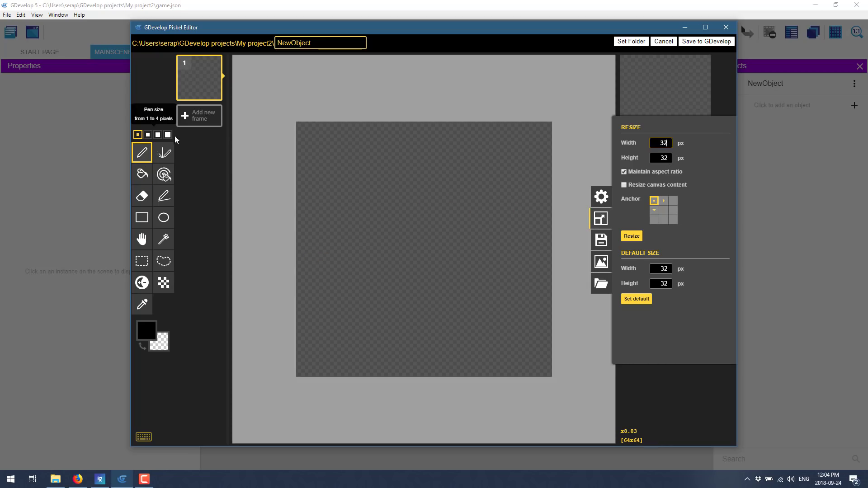
left_click_drag(329, 194, 395, 138)
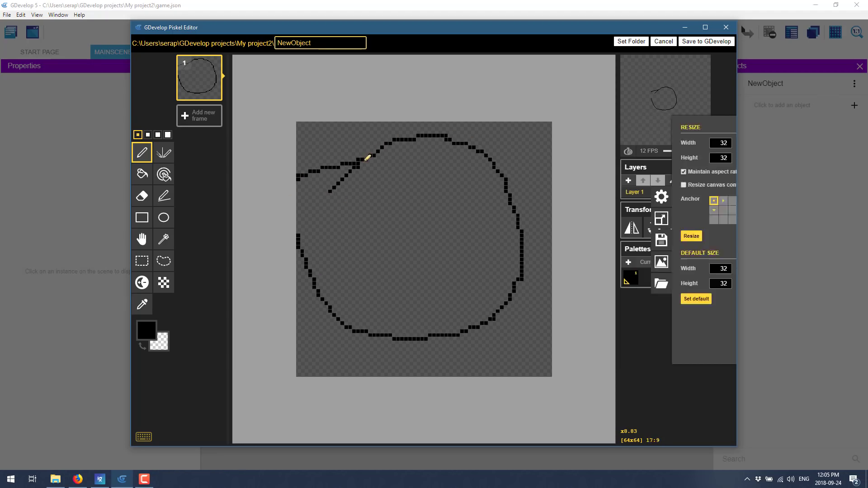
left_click(199, 115)
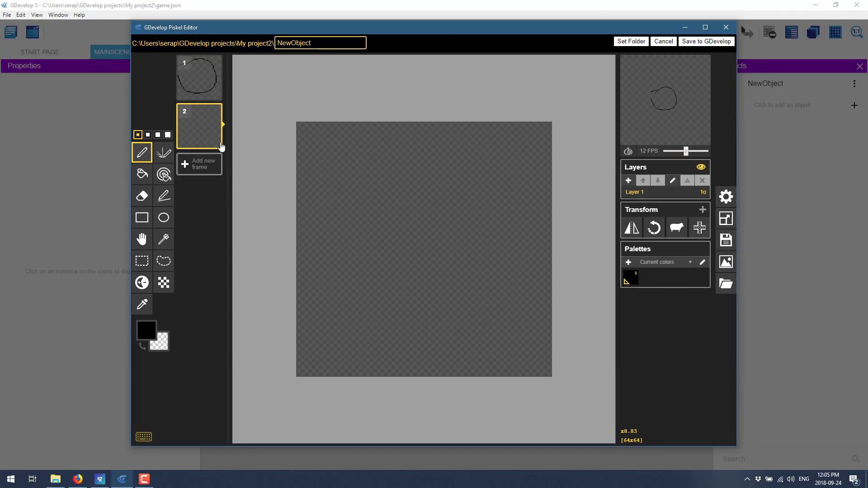
mouse_move(216, 113)
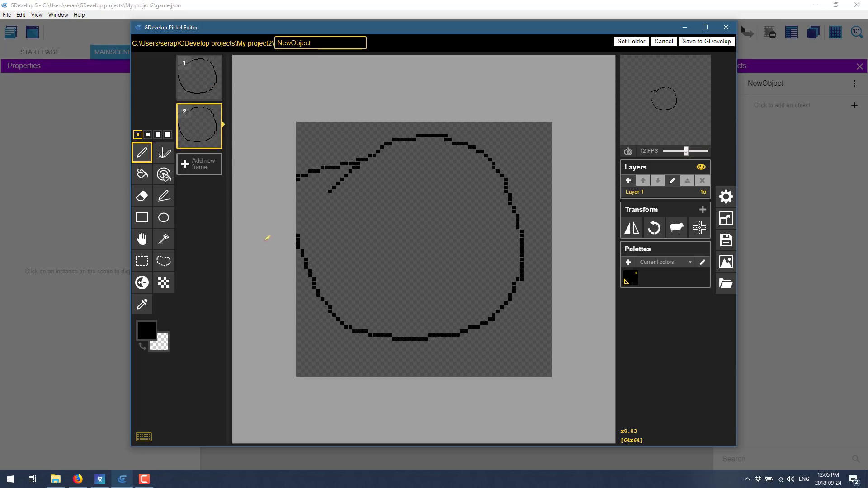
Step: Erase frame 2's top and redraw it flatter with the thinnest pen, making a squashed oval
left_click(142, 197)
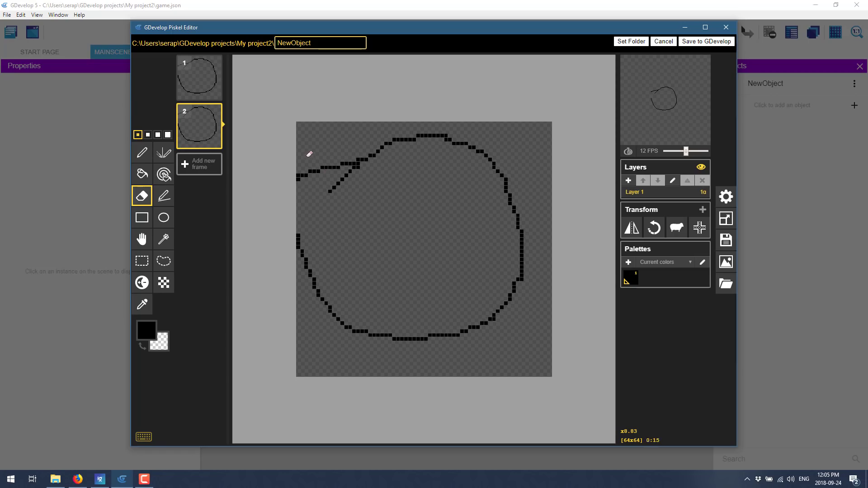
left_click_drag(309, 154, 370, 168)
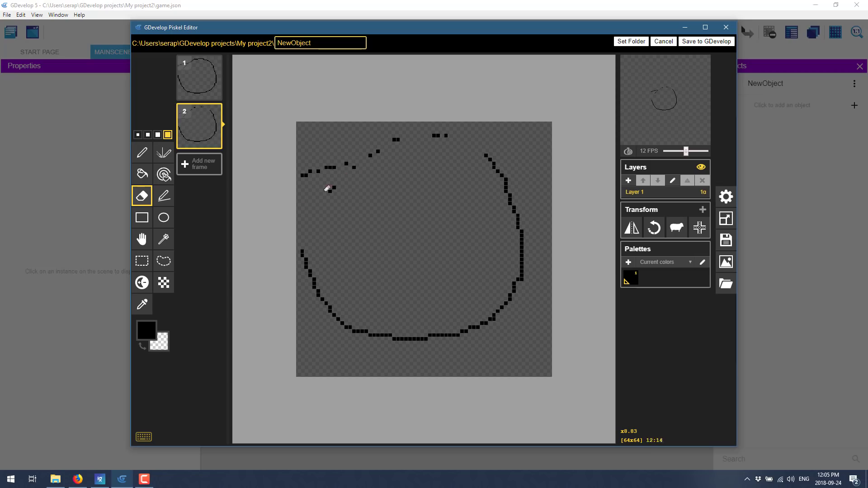
left_click_drag(329, 187, 438, 136)
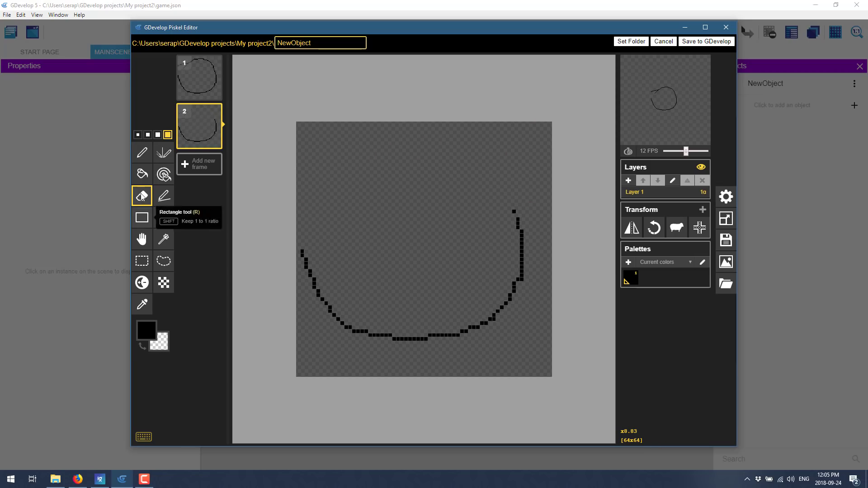
left_click(142, 154)
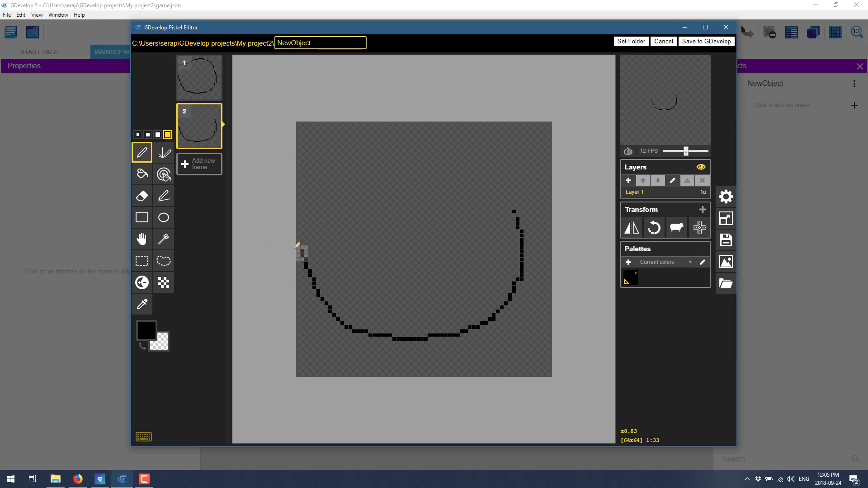
left_click(137, 135)
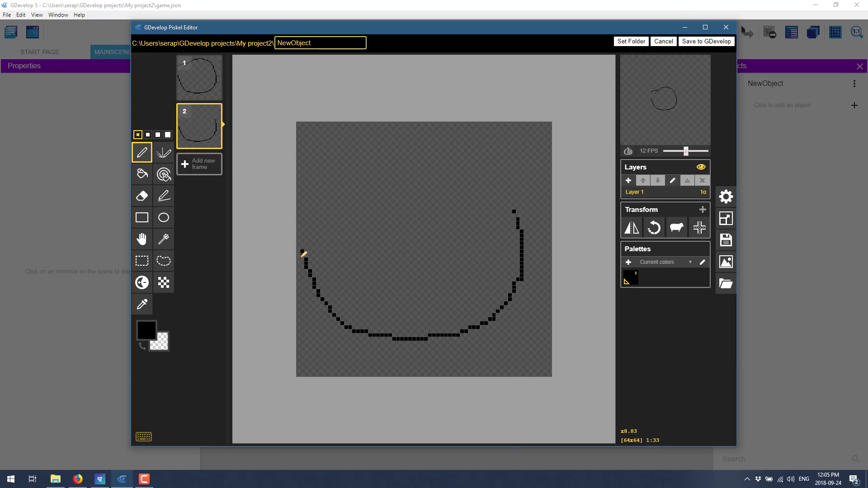
left_click_drag(302, 255, 485, 198)
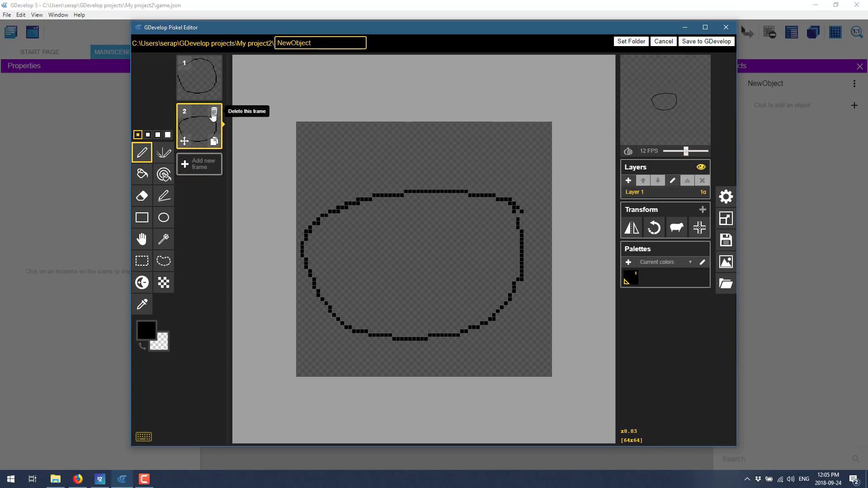
Step: Duplicate frame 2 into frame 3 and redraw an even flatter top for the ball
left_click(214, 112)
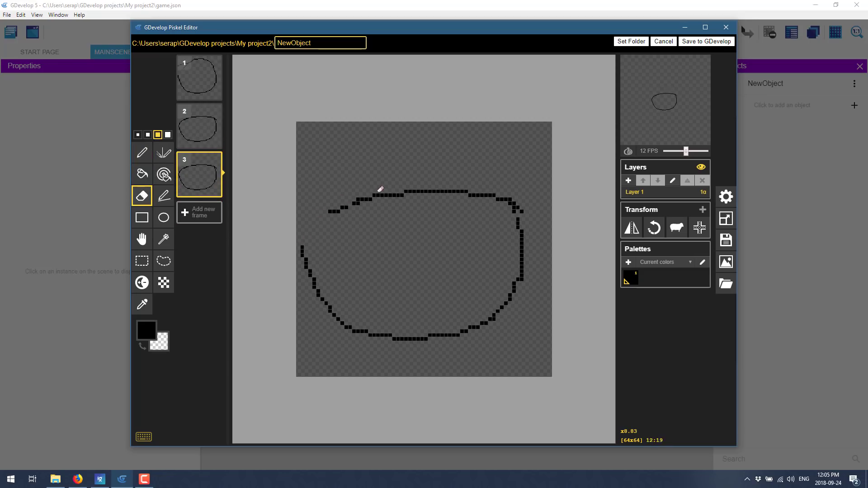
left_click_drag(379, 189, 521, 227)
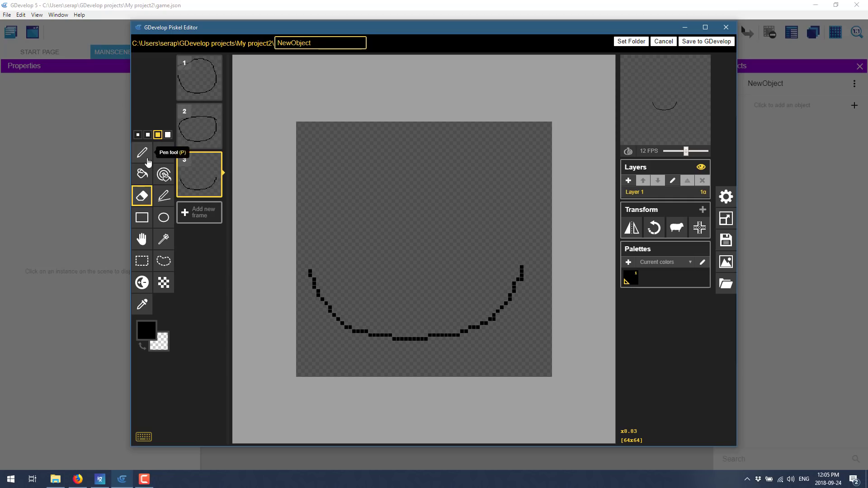
left_click(142, 153)
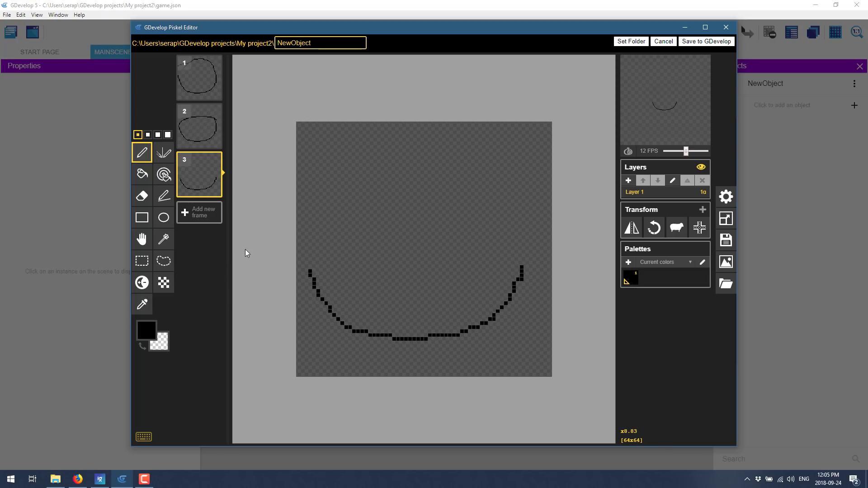
left_click(316, 263)
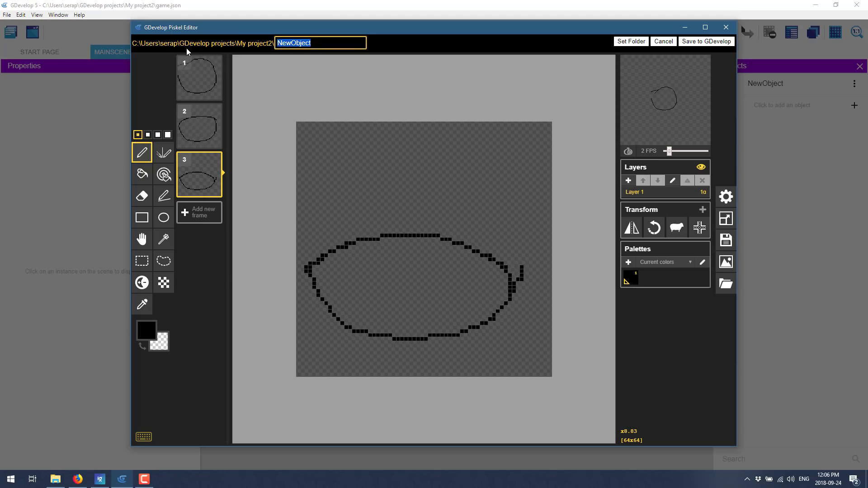
Step: Rename the animation Bouncy at 2 FPS
type("Bouncy")
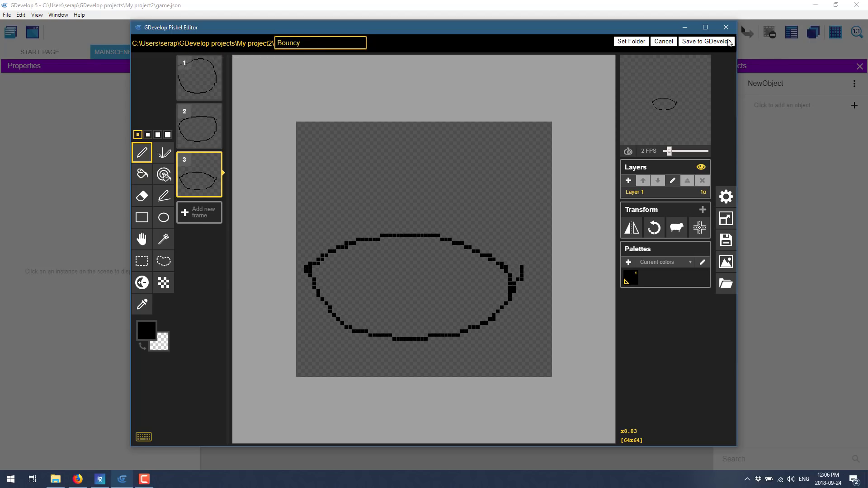
Step: Save the three Bouncy frames back into MyBouncyBall and set the animation to loop
left_click(704, 41)
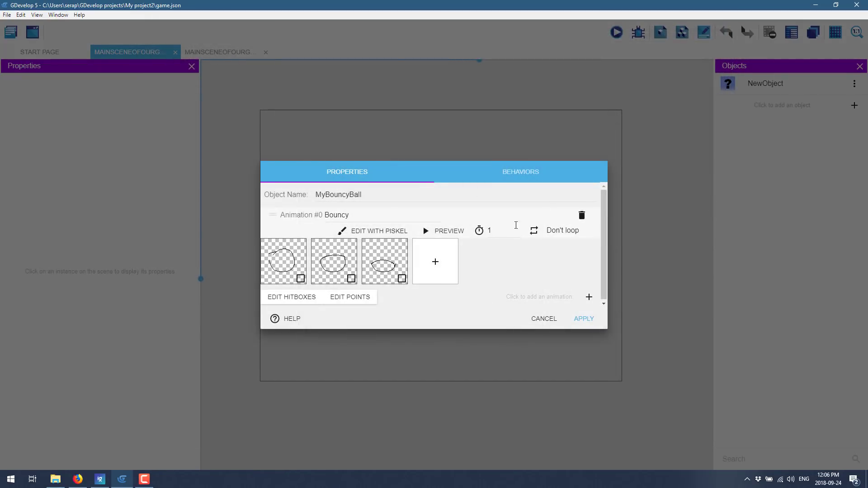
left_click(532, 231)
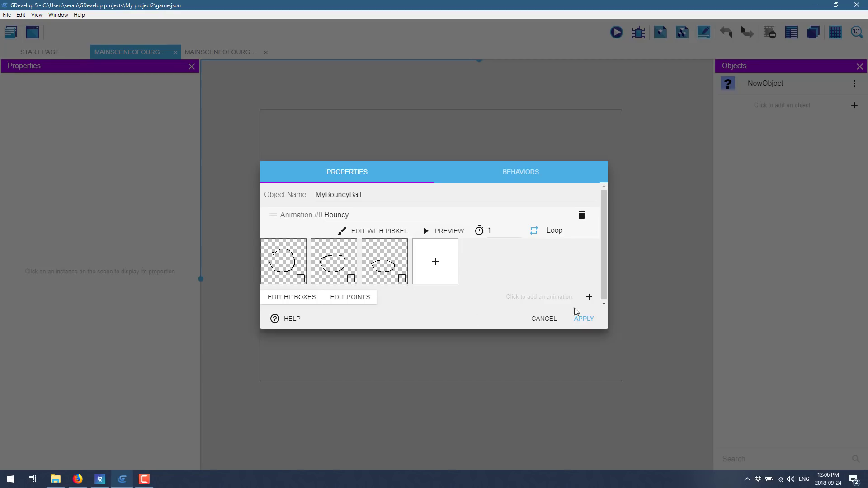
mouse_move(597, 290)
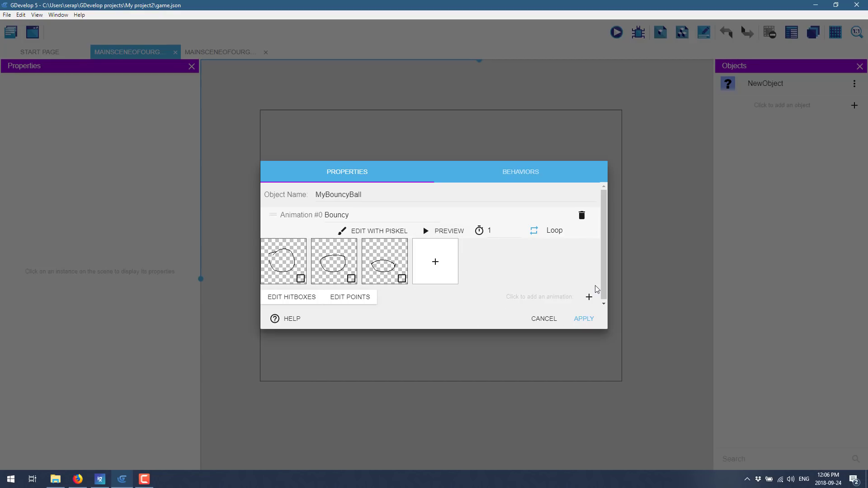
Step: Apply MyBouncyBall, preview the scene showing the ball, then close the preview
left_click(583, 318)
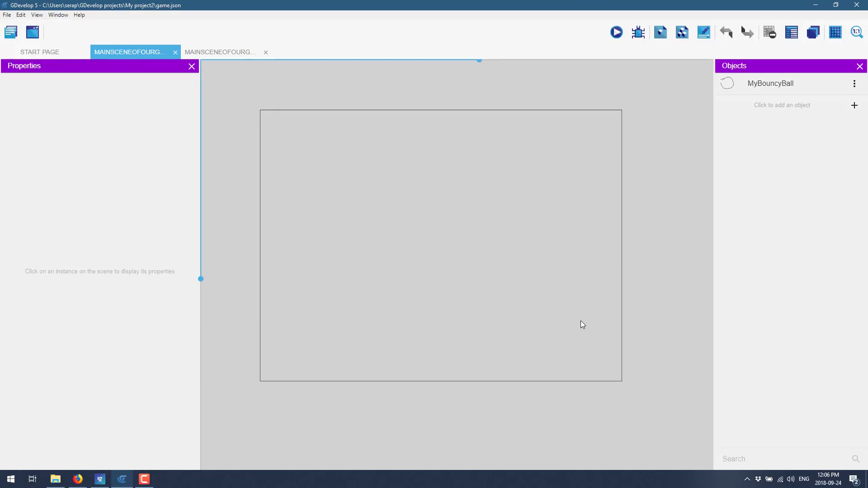
mouse_move(785, 88)
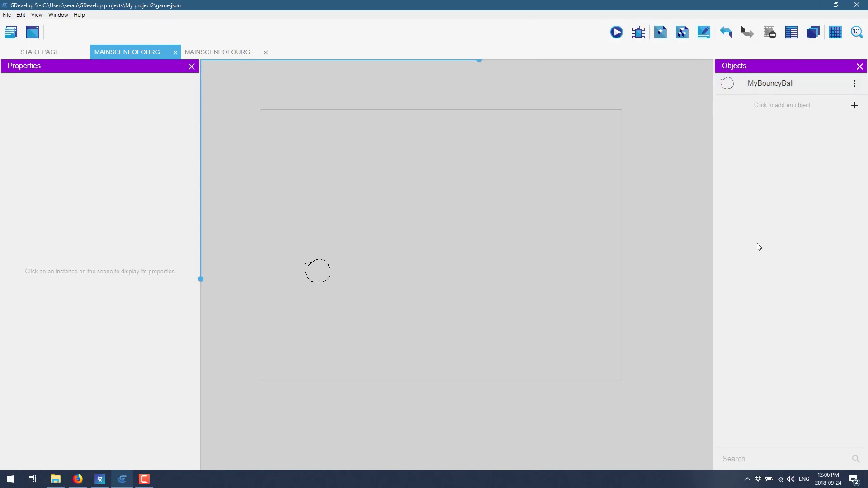
left_click(616, 32)
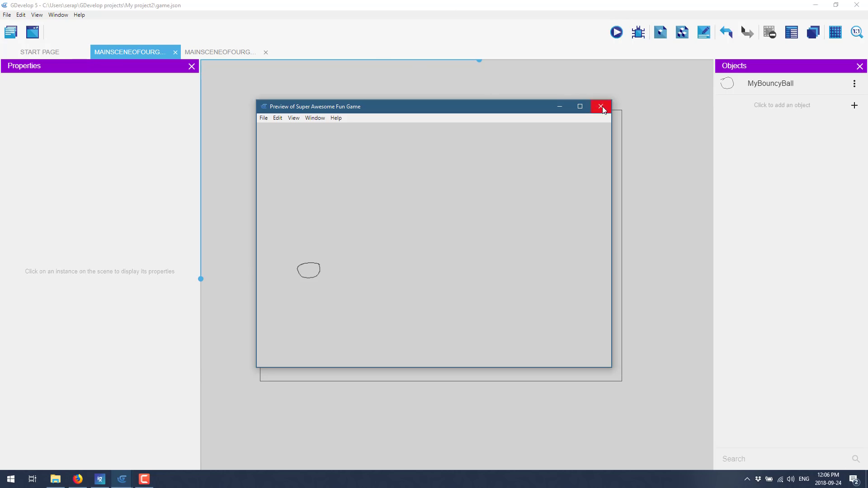
left_click(601, 107)
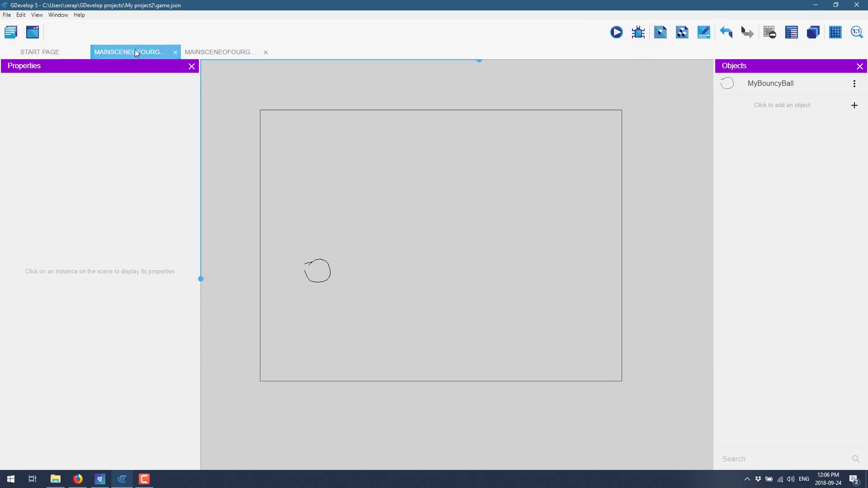
Step: Switch to the main scene's still-empty events sheet
left_click(221, 51)
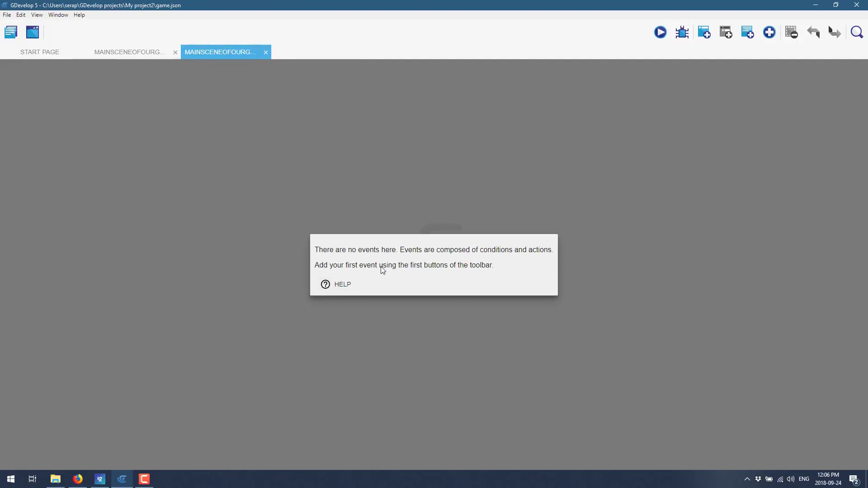
mouse_move(573, 265)
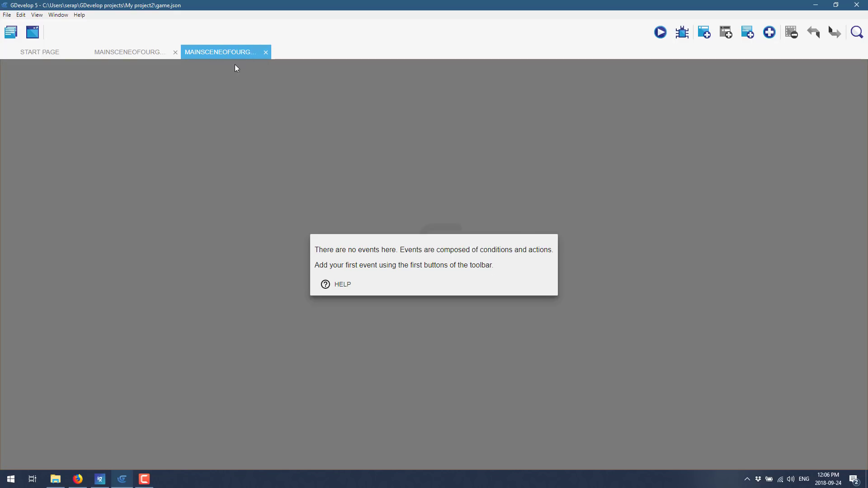
mouse_move(257, 66)
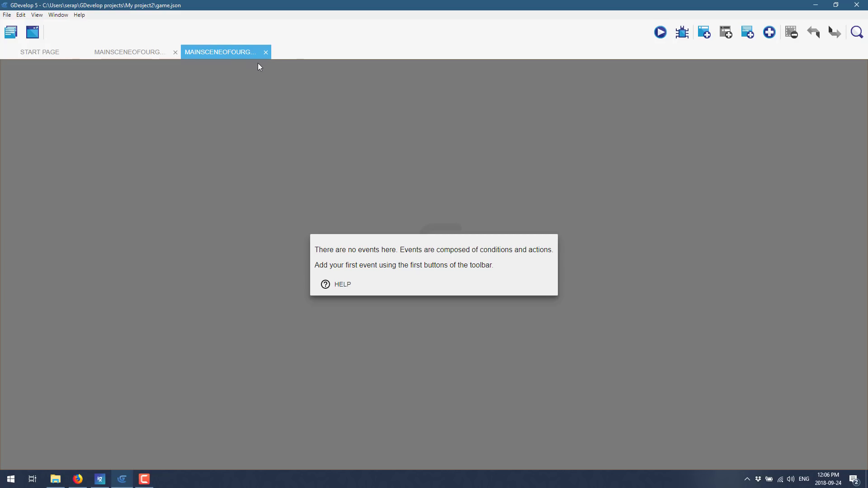
mouse_move(236, 71)
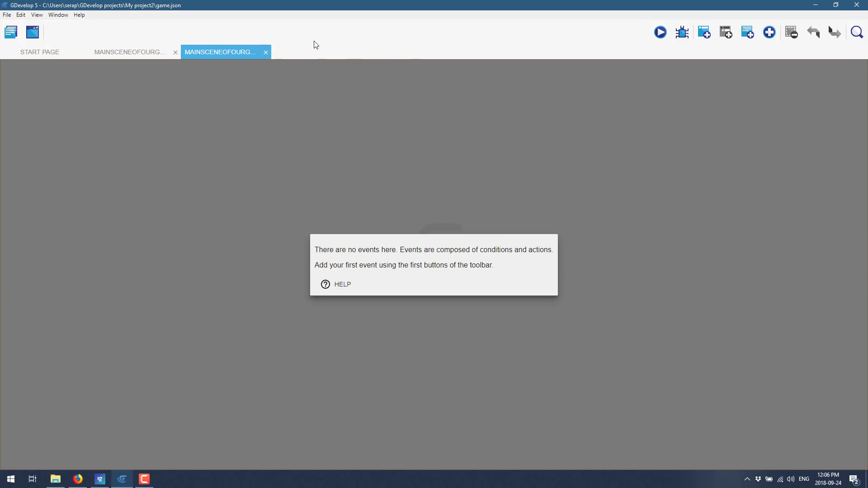
mouse_move(418, 87)
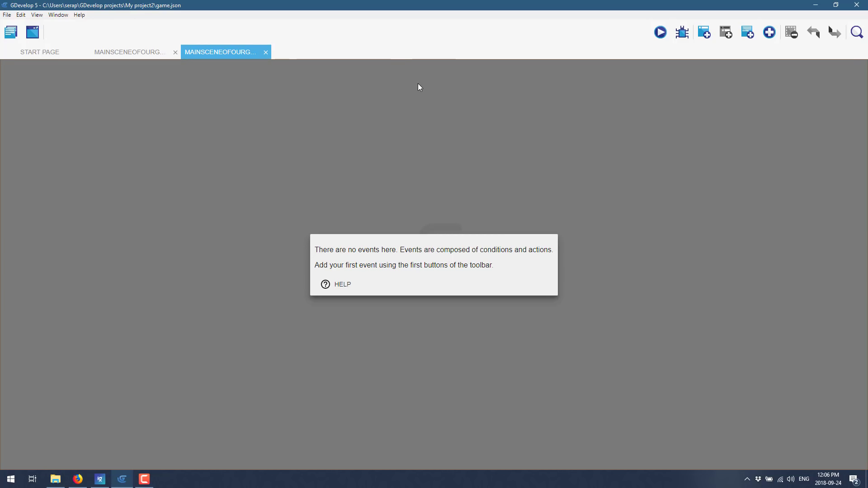
mouse_move(121, 53)
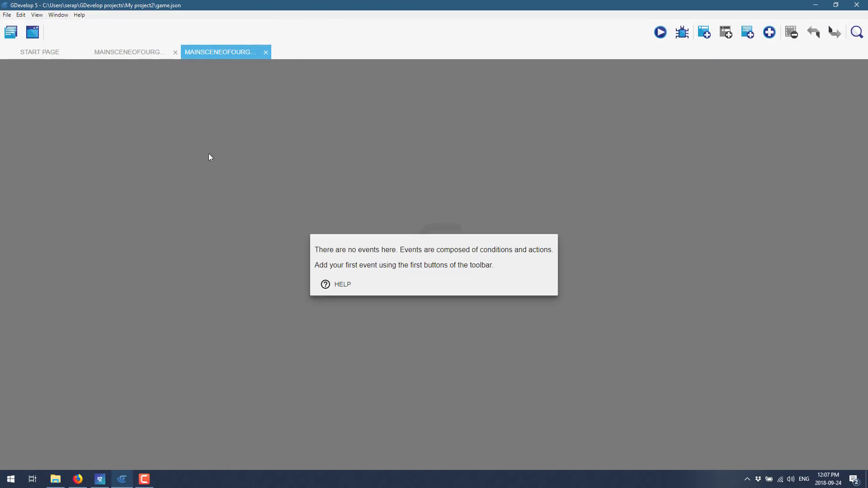
Step: Add a blank event and browse Common action > Movement actions without choosing one
left_click(682, 32)
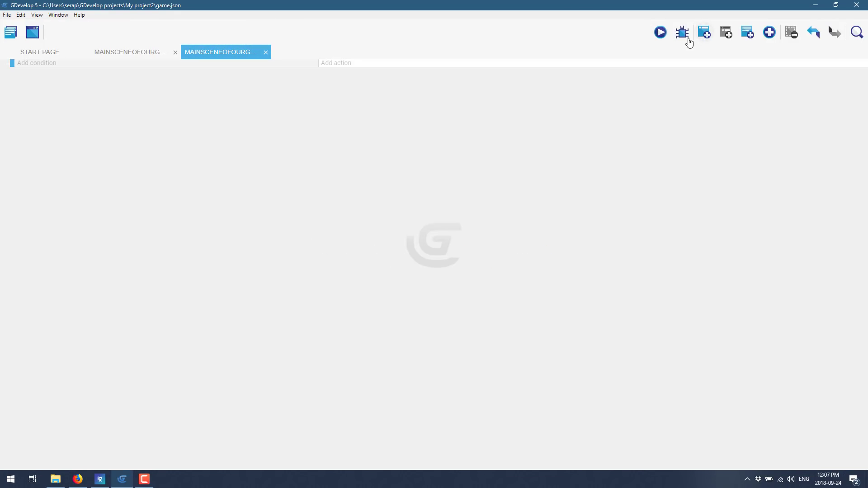
mouse_move(99, 58)
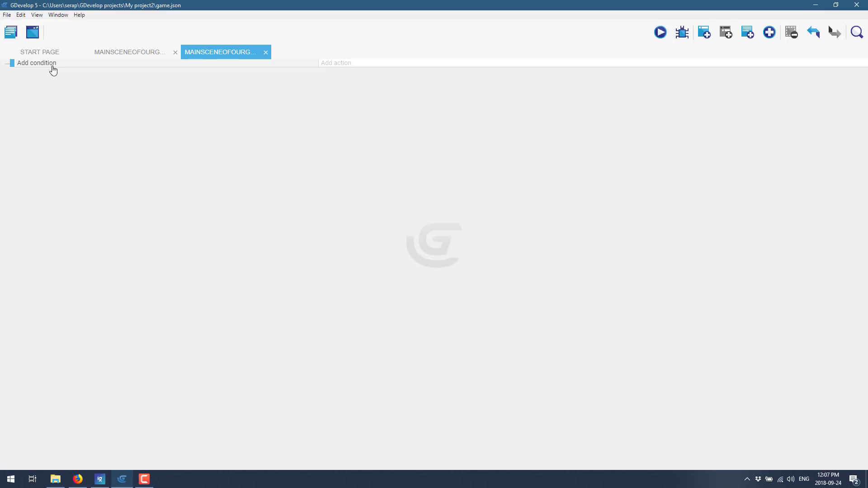
mouse_move(396, 66)
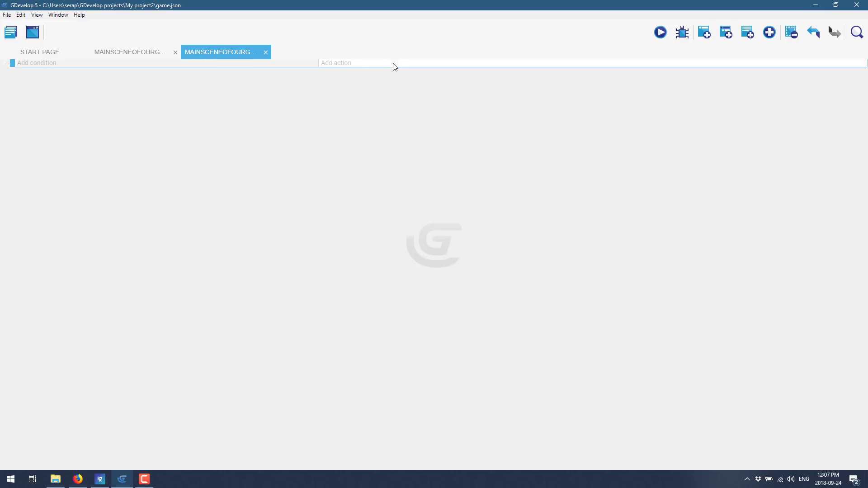
left_click(336, 63)
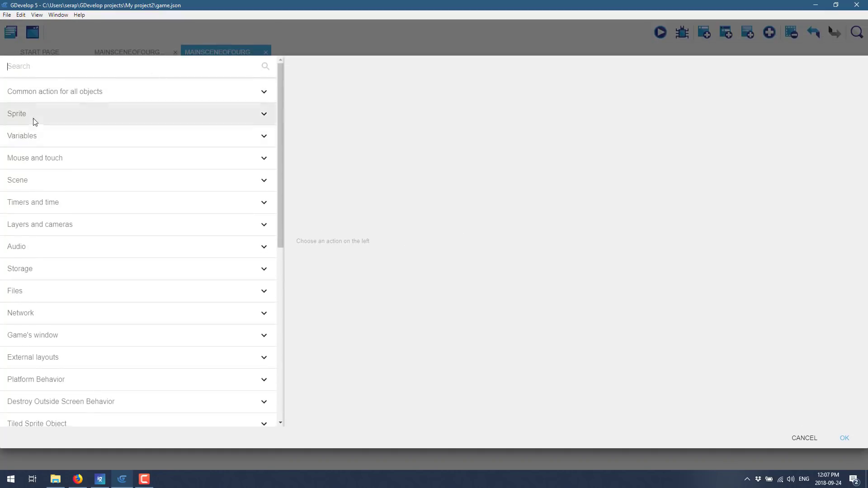
left_click(55, 91)
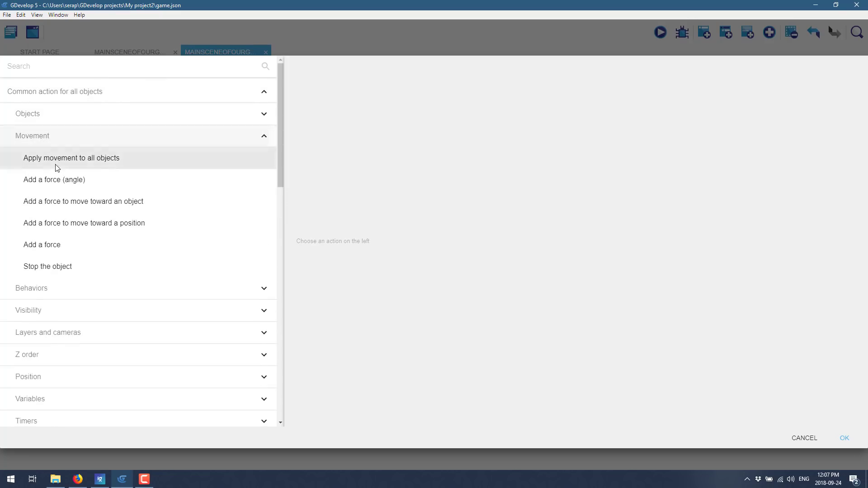
left_click(71, 157)
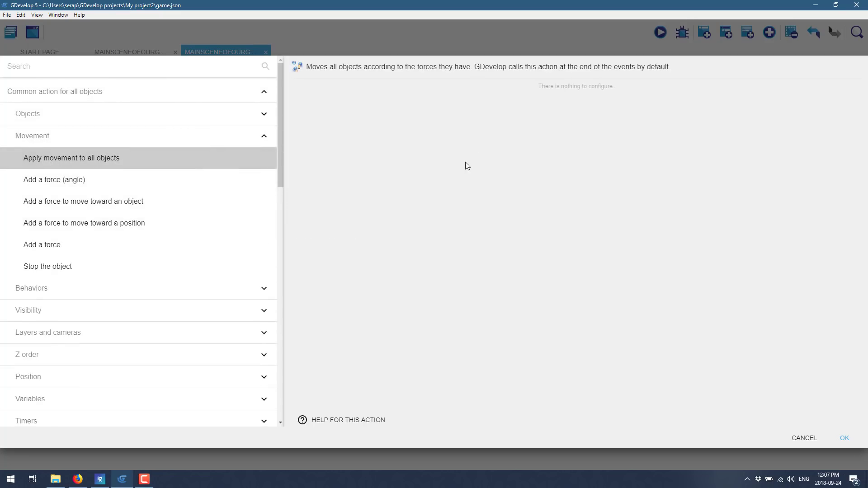
mouse_move(125, 247)
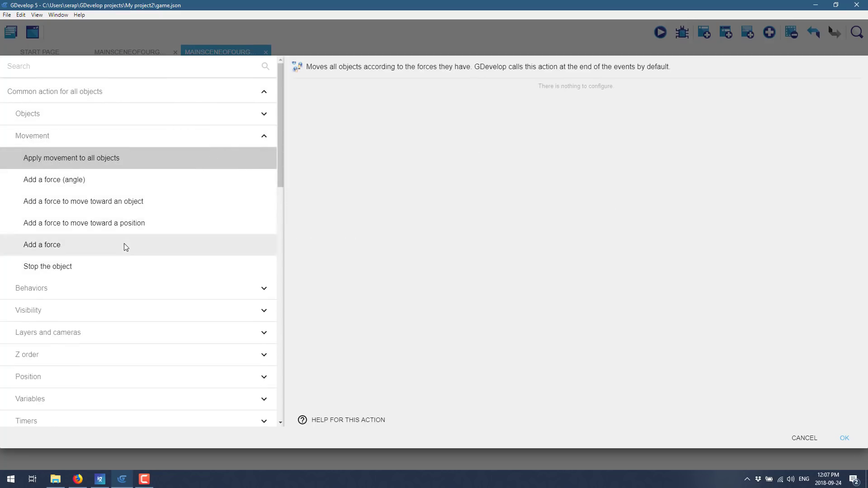
mouse_move(580, 95)
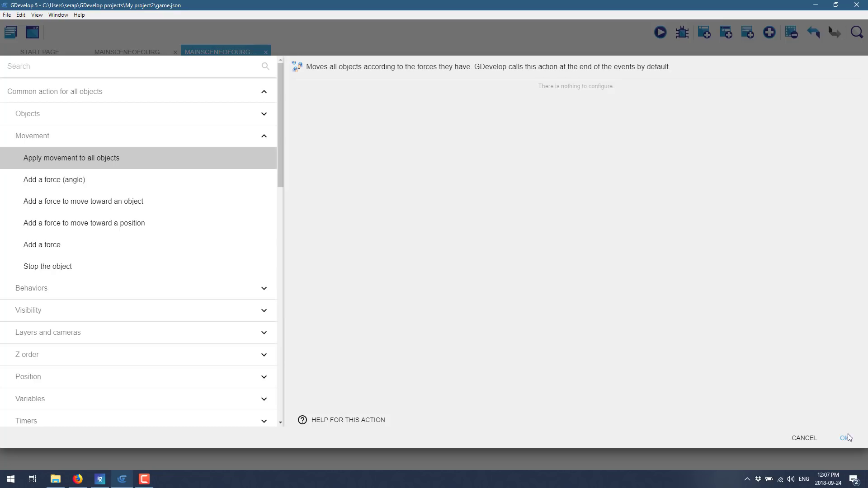
left_click(844, 437)
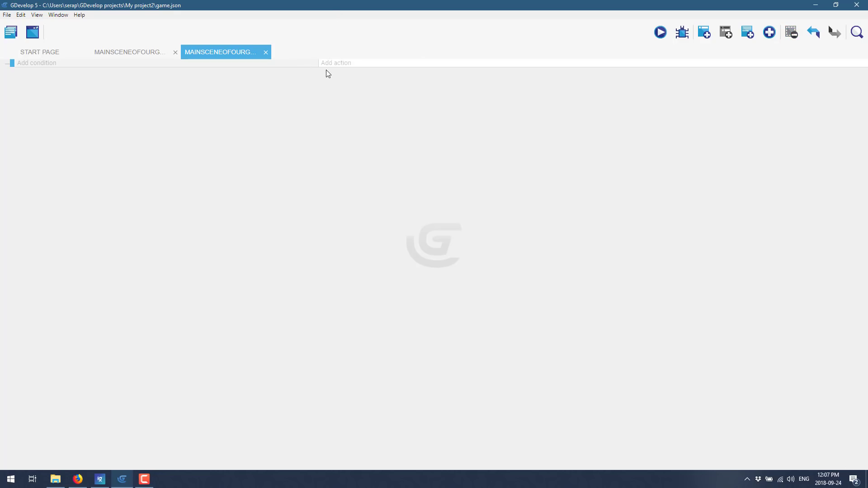
Step: Browse the Variables, Mouse and touch and Inventories condition categories, ready to search
left_click(36, 63)
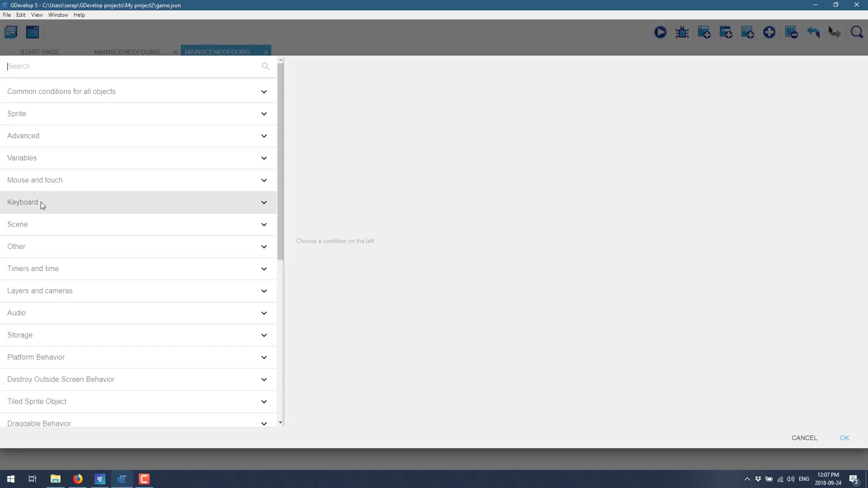
scroll("down", 3)
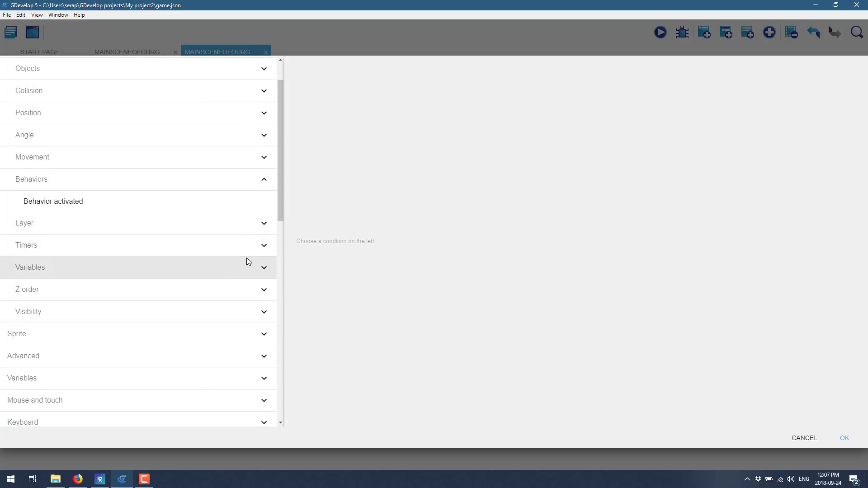
left_click(30, 267)
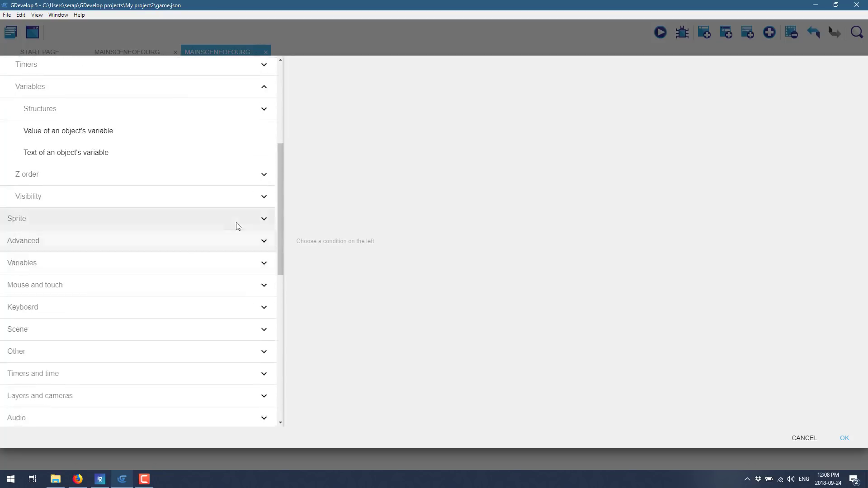
left_click(16, 218)
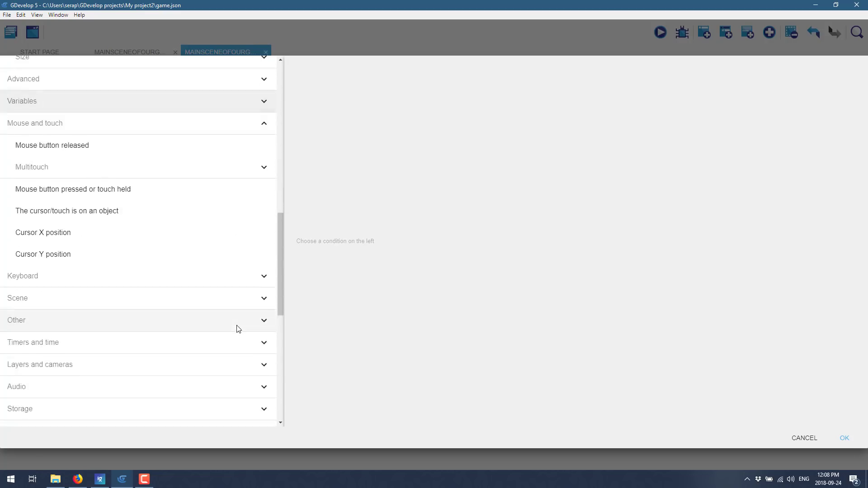
scroll("down", 3)
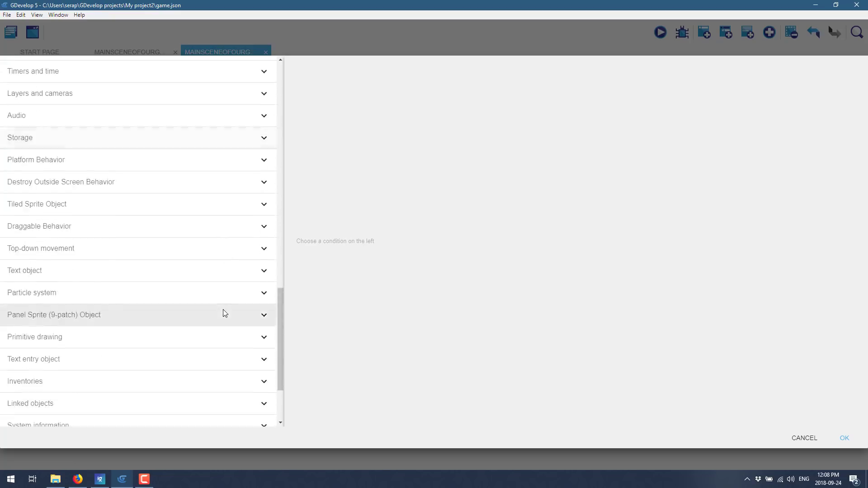
scroll("down", 3)
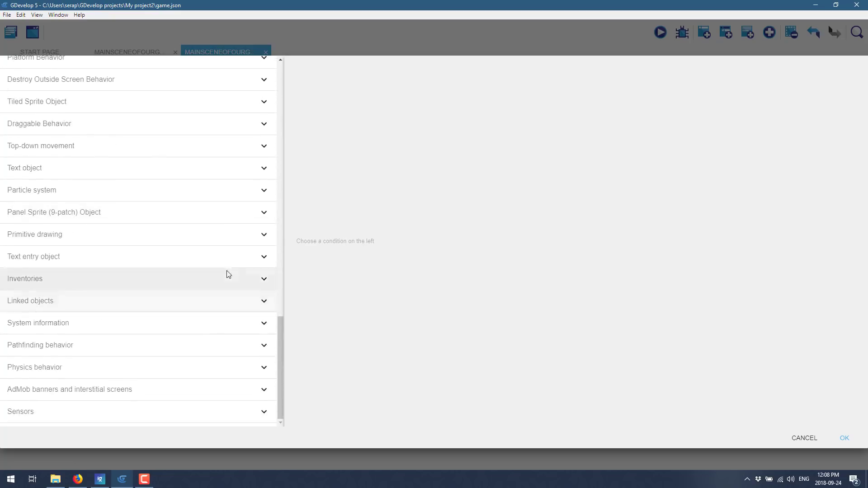
left_click(25, 279)
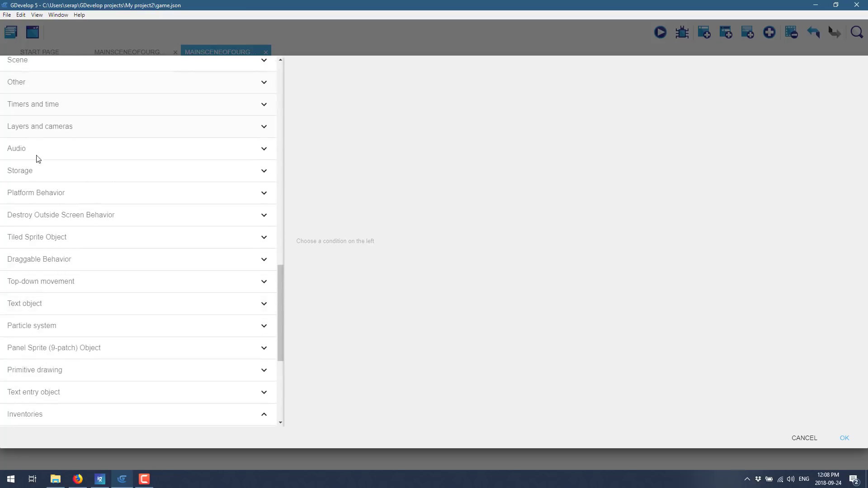
left_click(37, 193)
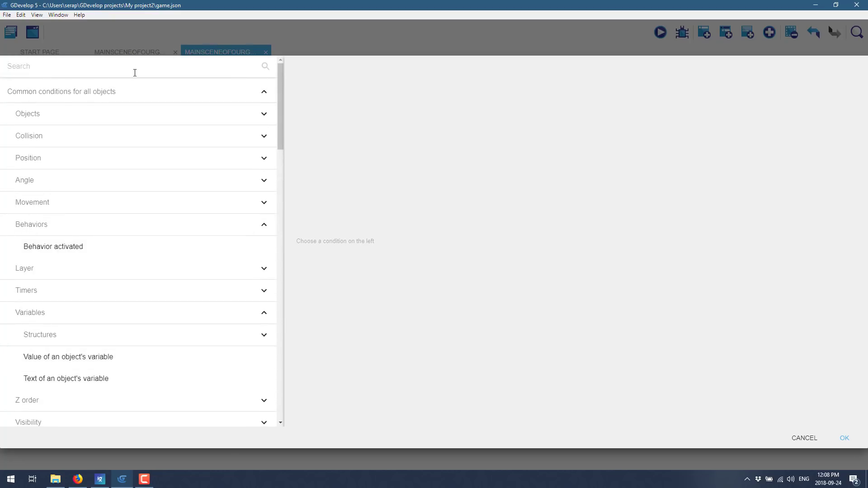
Step: Add the condition 'Right key is pressed' to the event
type("key")
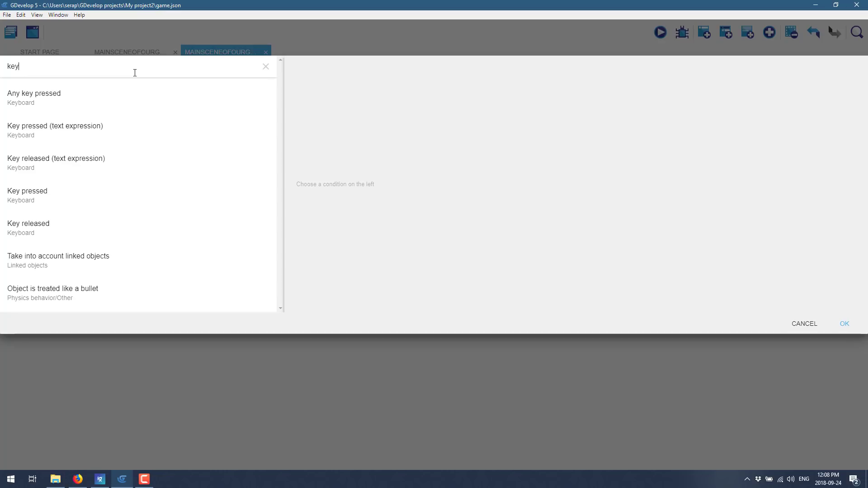
mouse_move(38, 195)
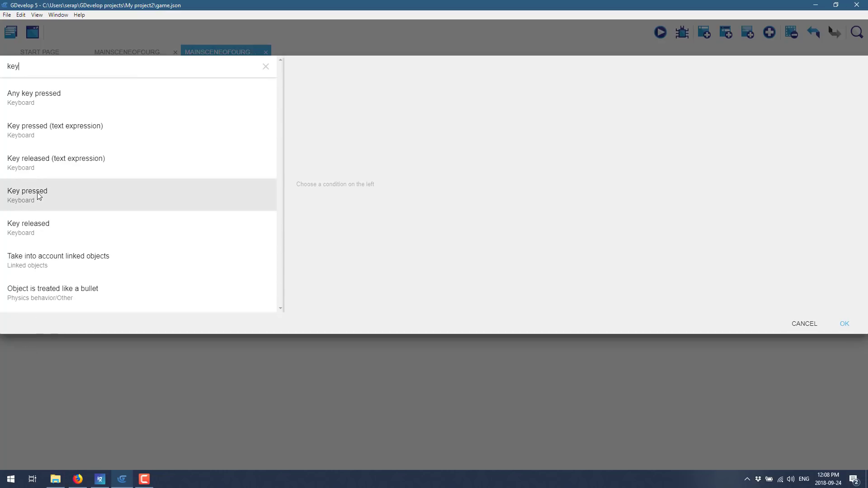
left_click(27, 190)
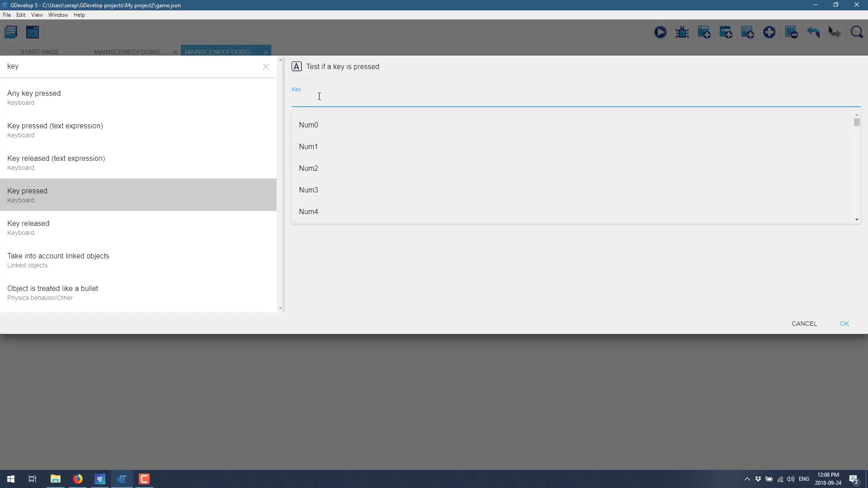
type("righ")
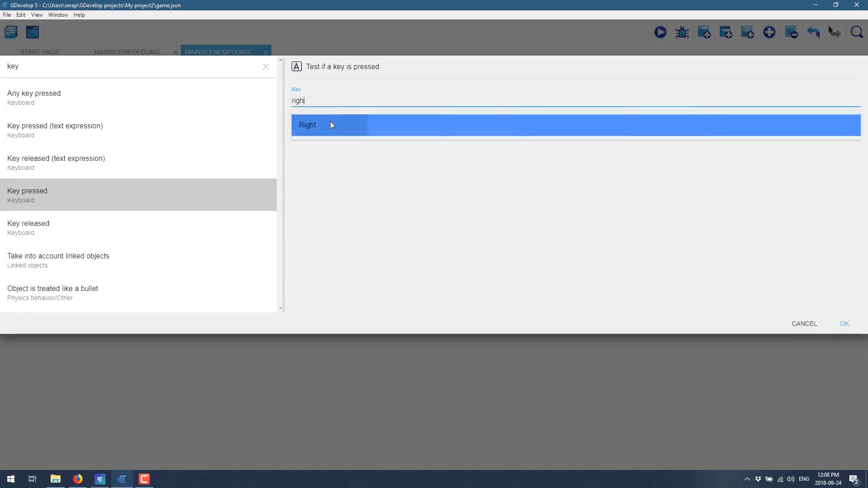
left_click(307, 125)
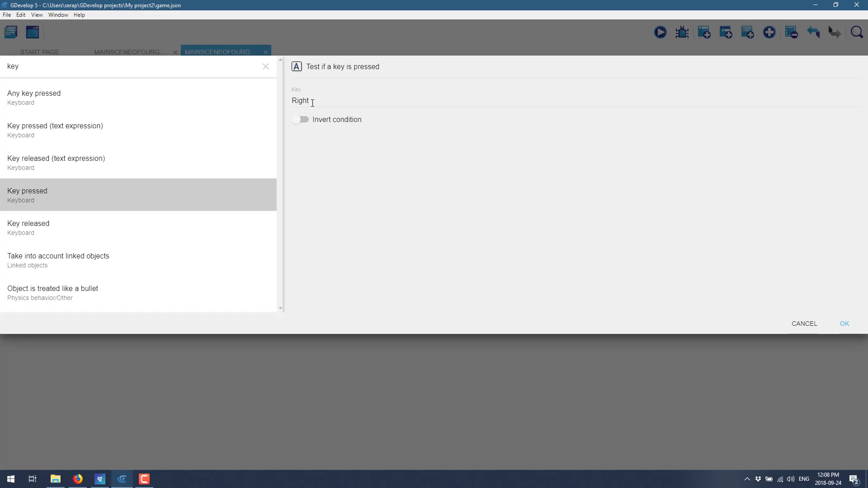
mouse_move(322, 120)
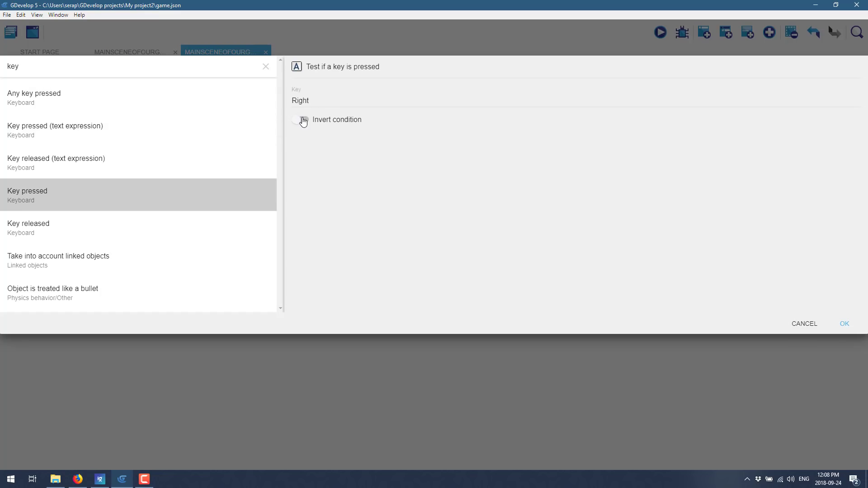
left_click(844, 324)
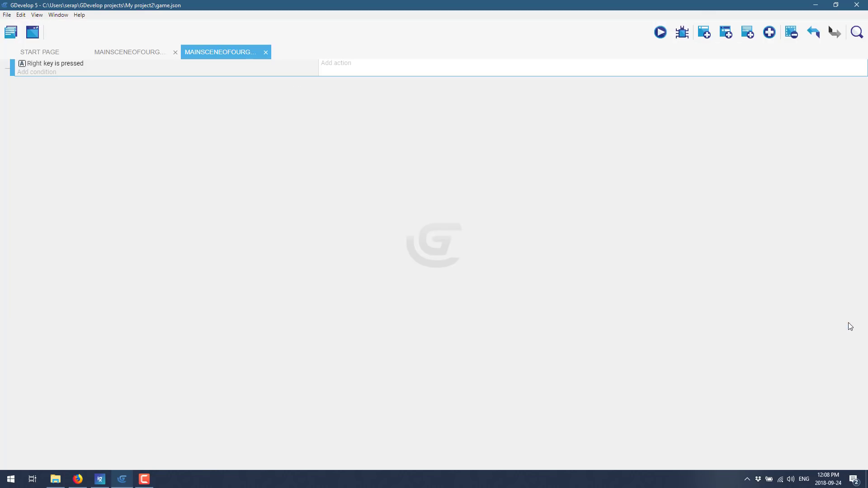
mouse_move(348, 71)
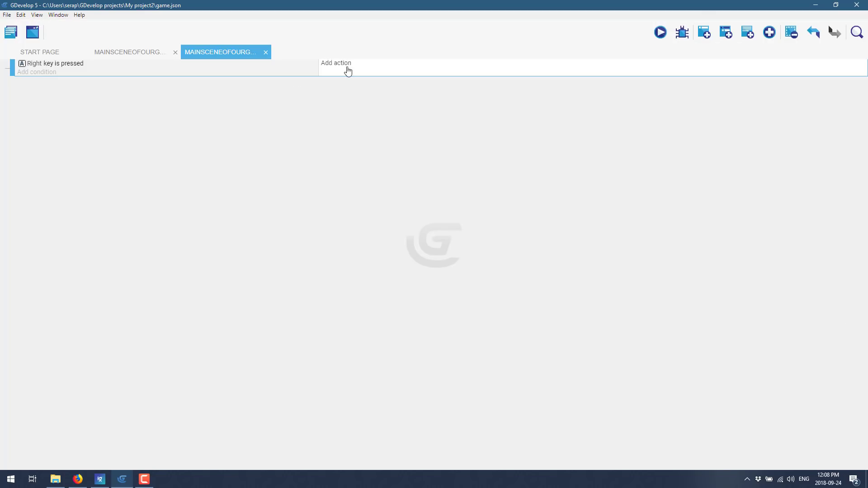
Step: Add an action adding 200 * TimeDelta() to MyBouncyBall's X position and confirm it
left_click(336, 62)
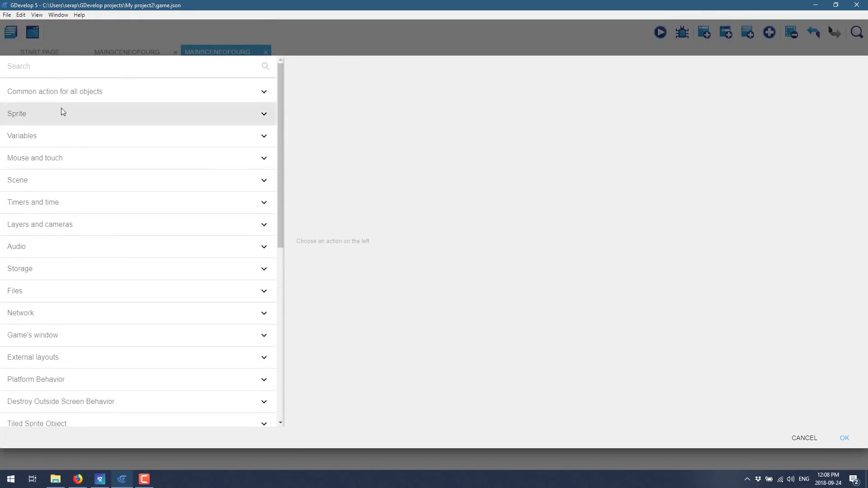
mouse_move(98, 91)
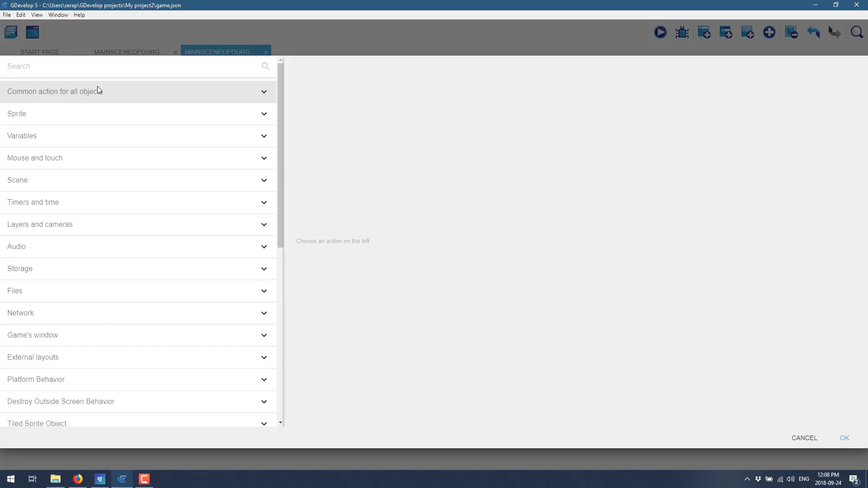
type("position")
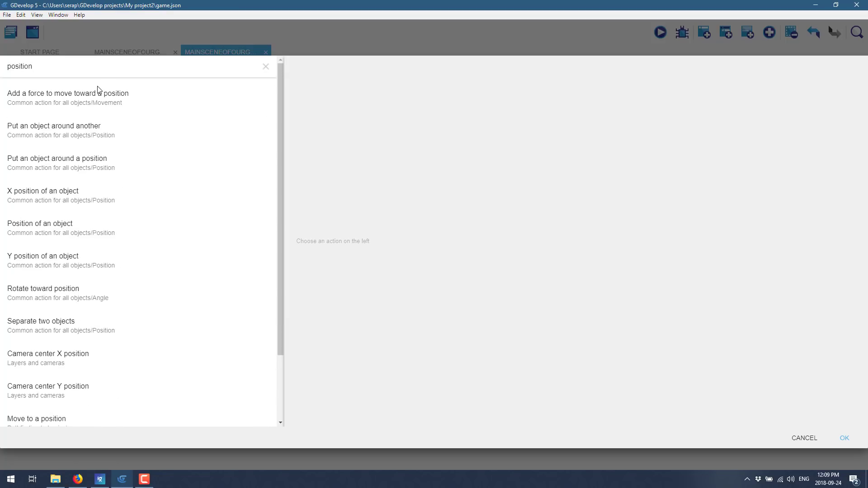
left_click(61, 195)
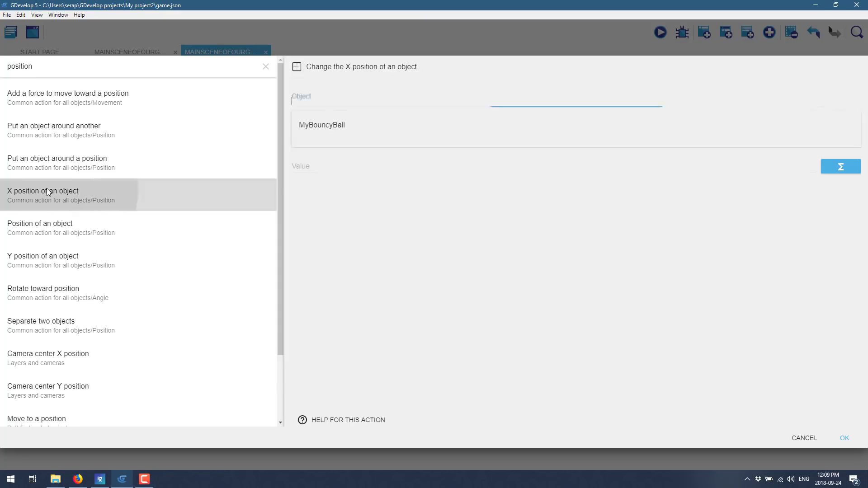
left_click(321, 124)
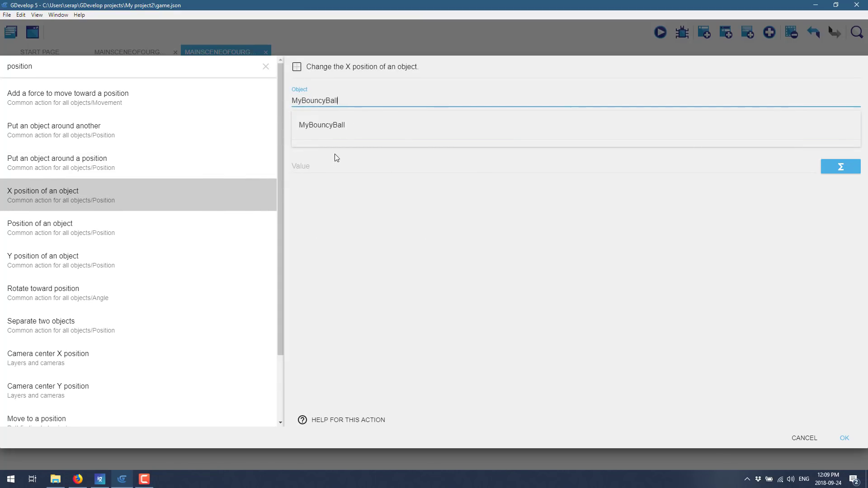
left_click(322, 125)
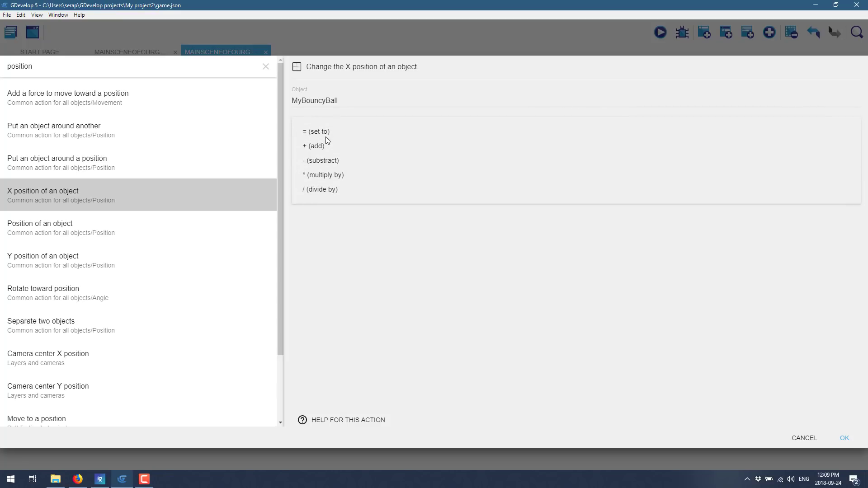
left_click(314, 146)
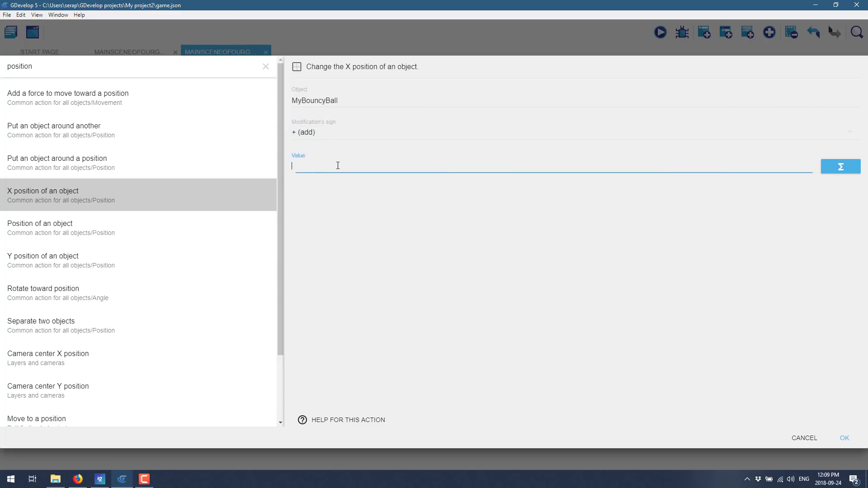
type("5")
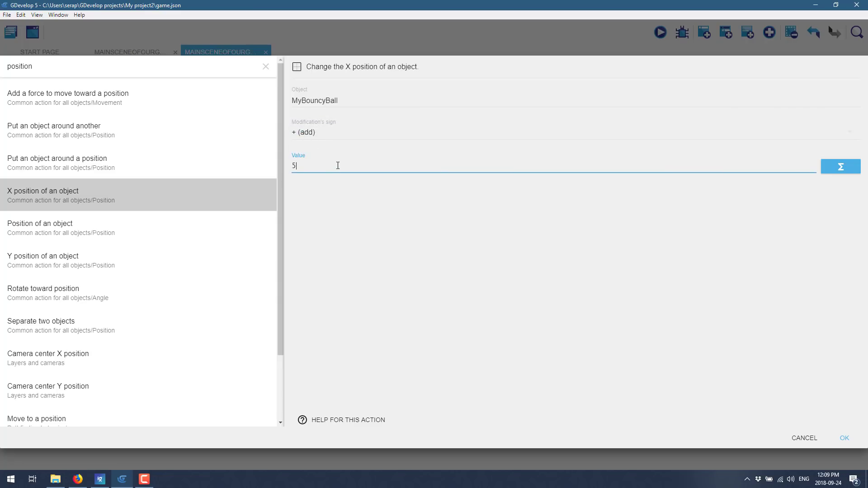
left_click(840, 166)
type("200 * TimeDelta()")
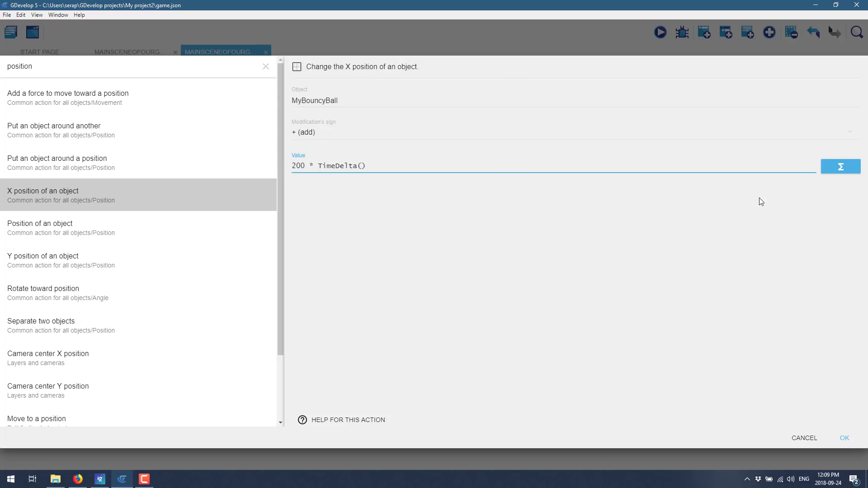
mouse_move(752, 203)
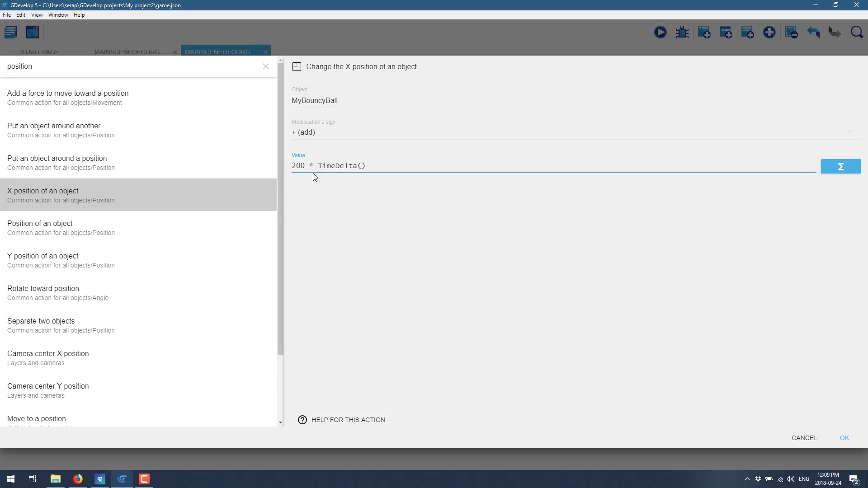
left_click(844, 438)
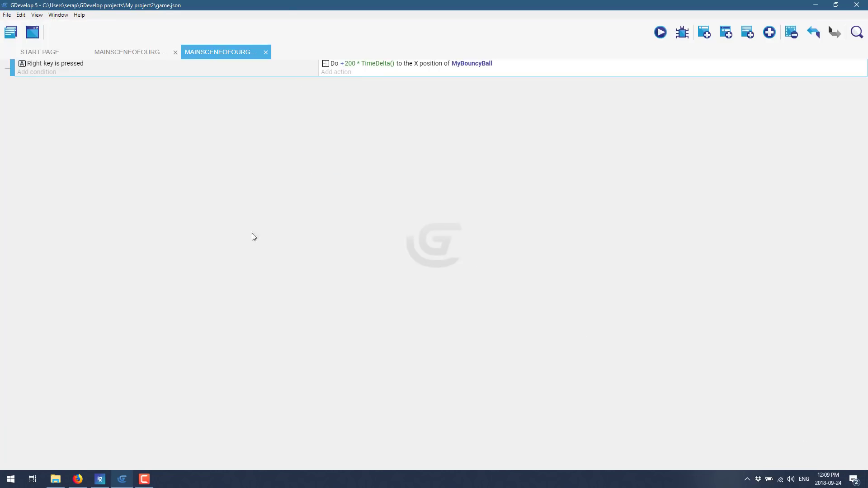
left_click(660, 32)
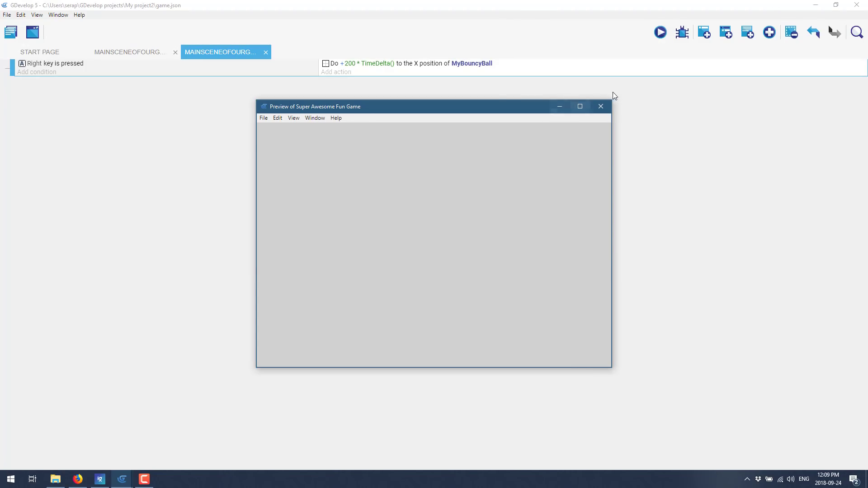
left_click(601, 106)
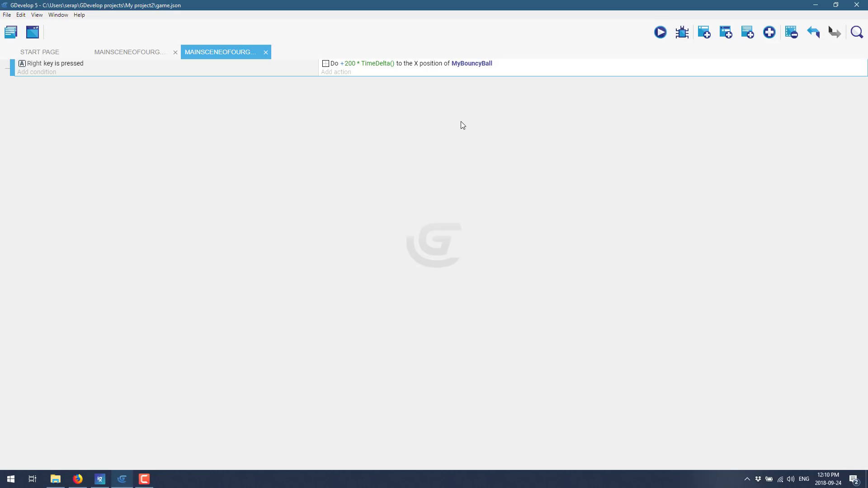
left_click(336, 72)
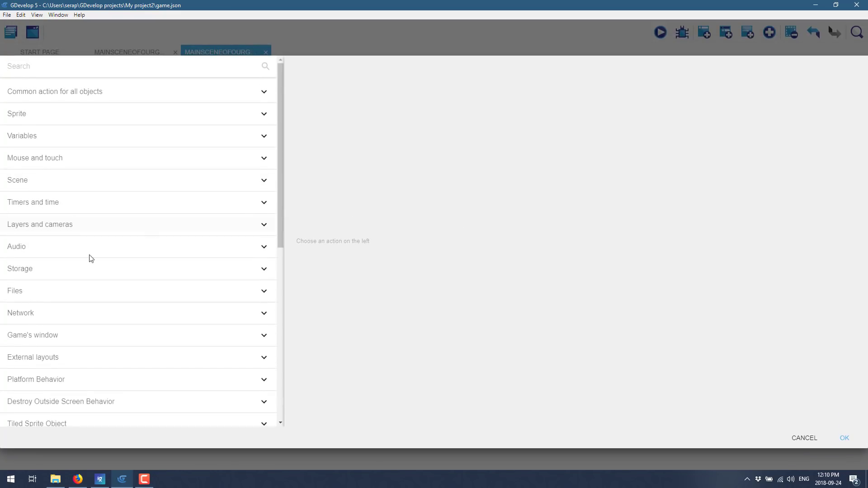
scroll("down", 3)
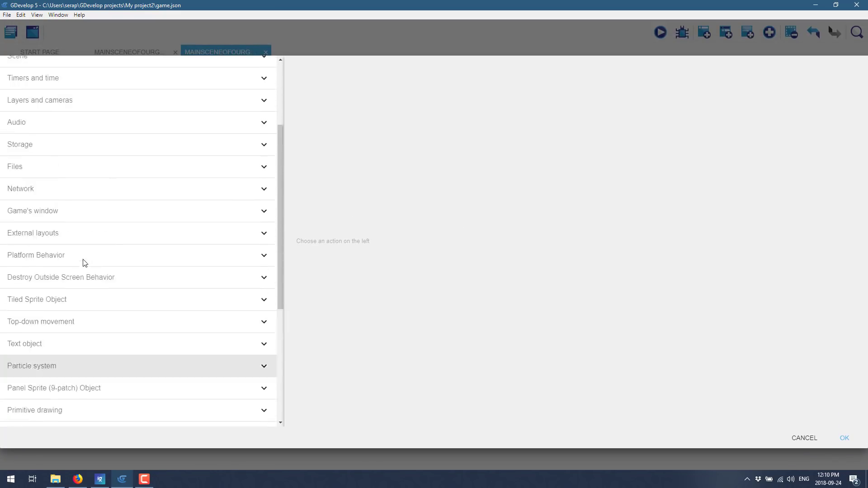
scroll("down", 3)
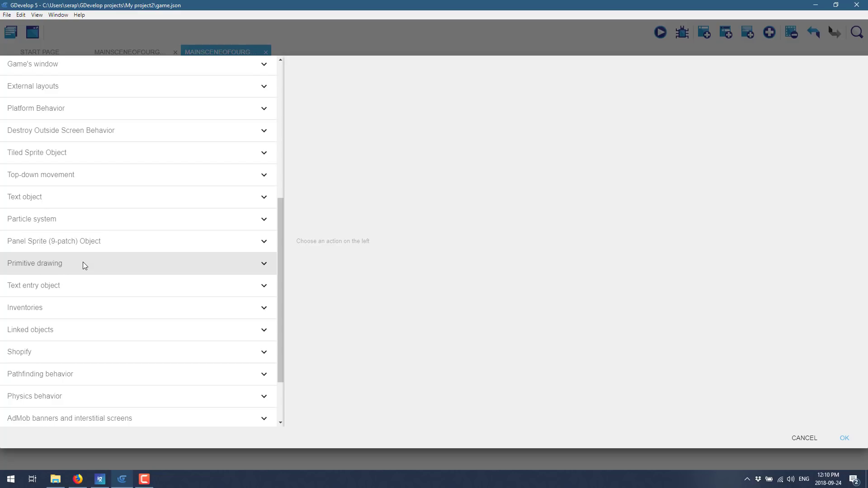
mouse_move(109, 205)
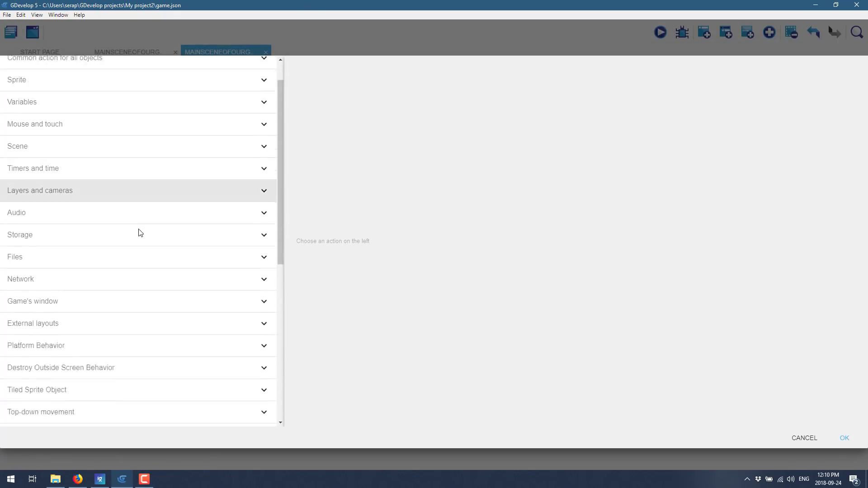
scroll("down", 3)
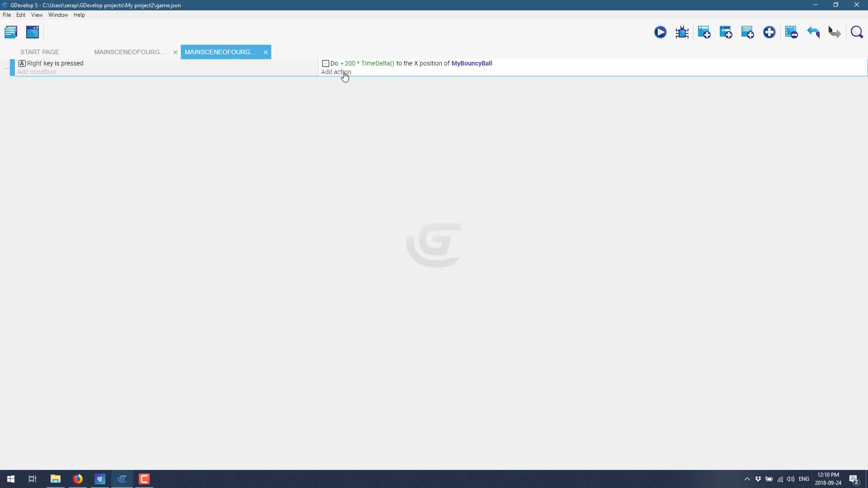
Step: Add a second action subtracting 1 from MyBouncyBall's Y position and confirm it
left_click(336, 72)
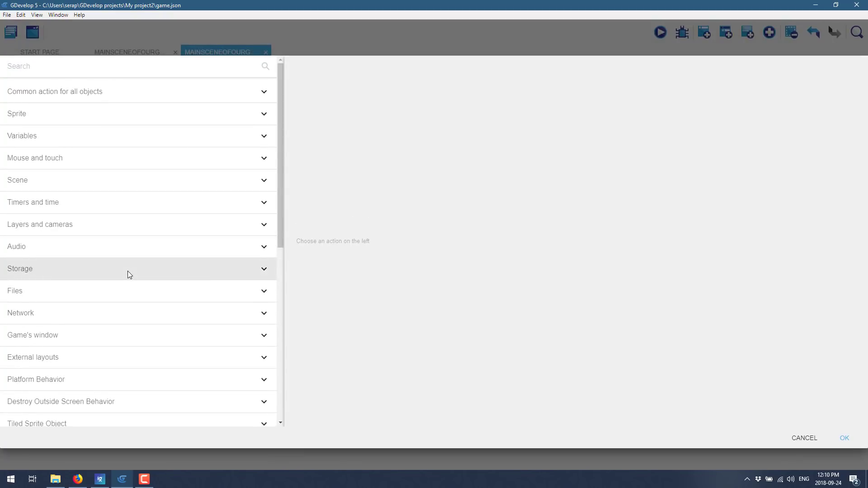
scroll("down", 3)
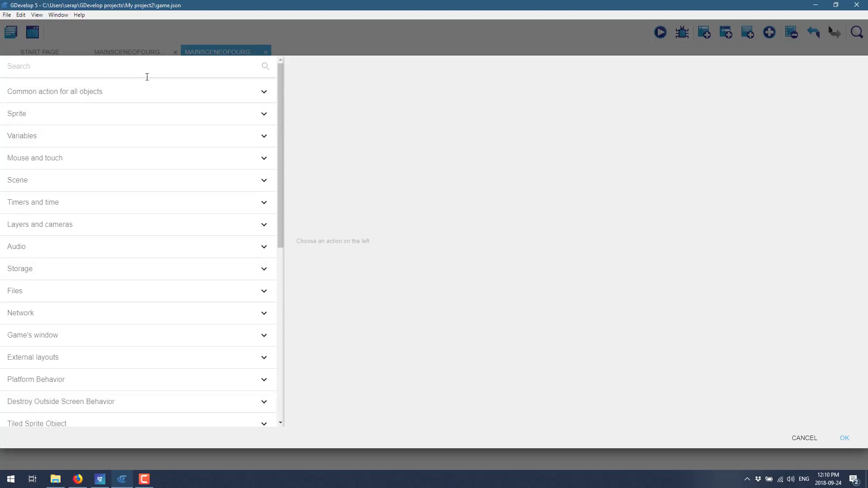
type("y")
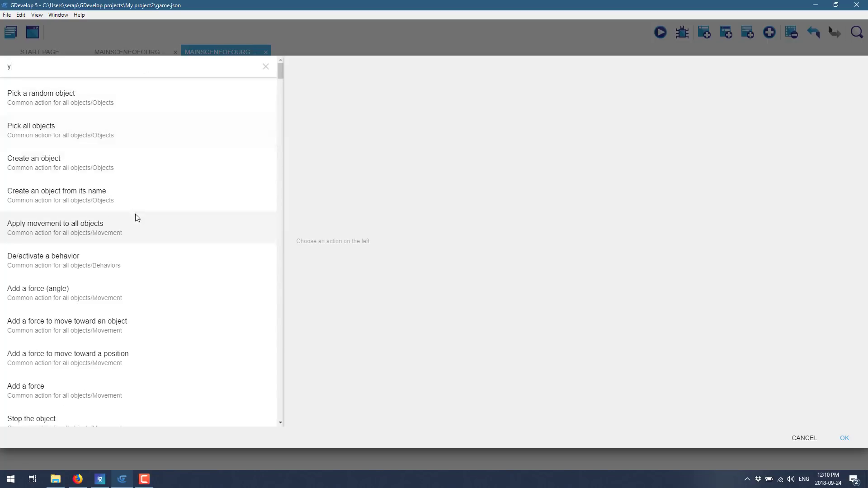
type("move")
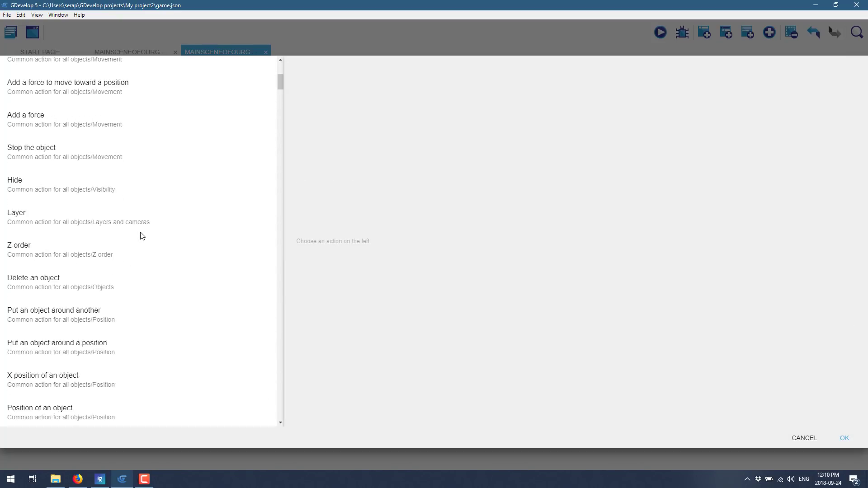
scroll("down", 3)
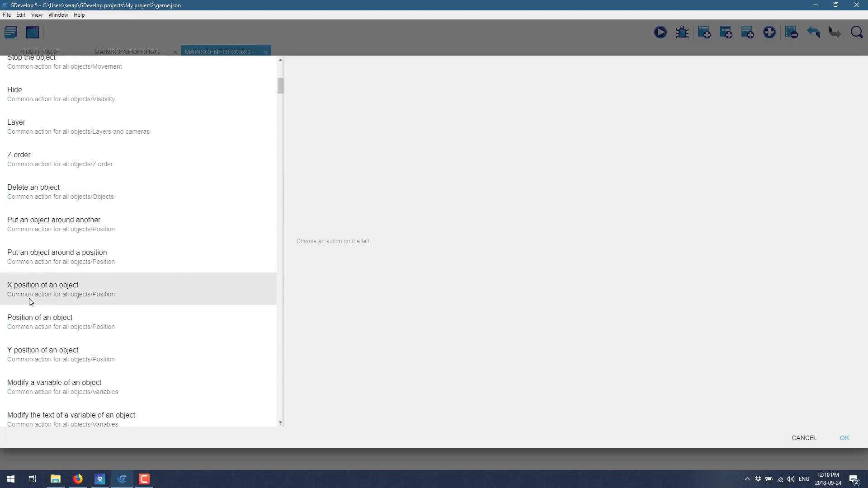
left_click(43, 354)
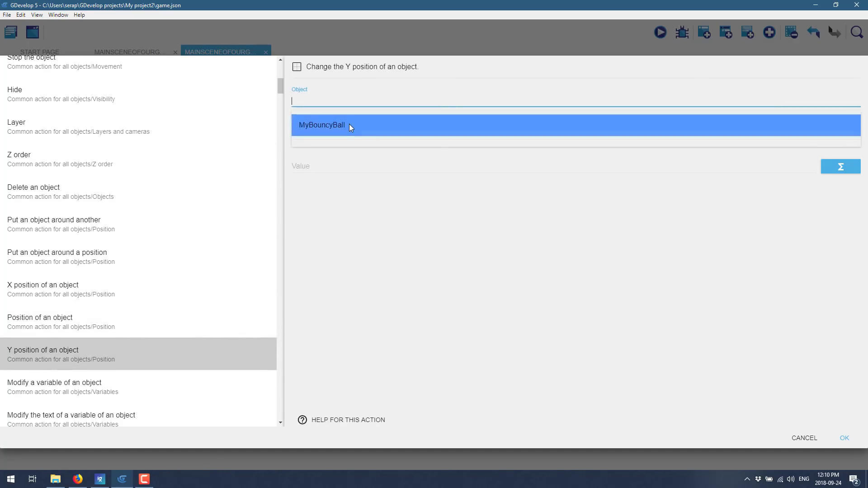
left_click(321, 125)
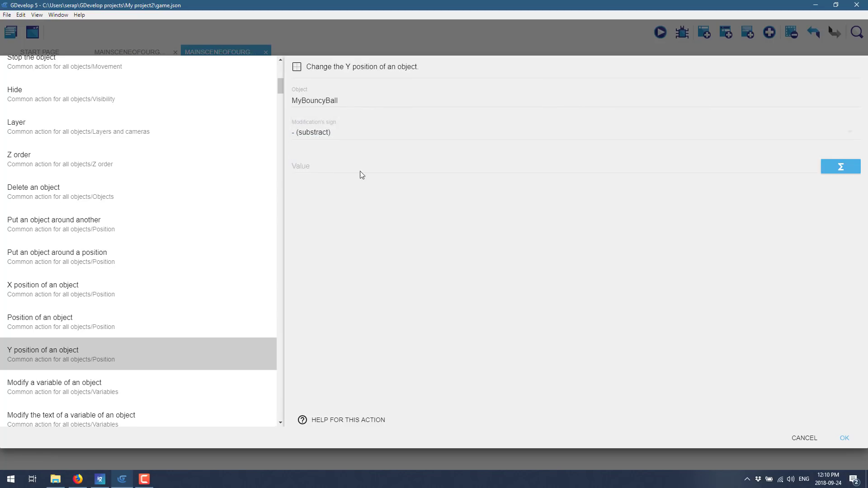
type("1")
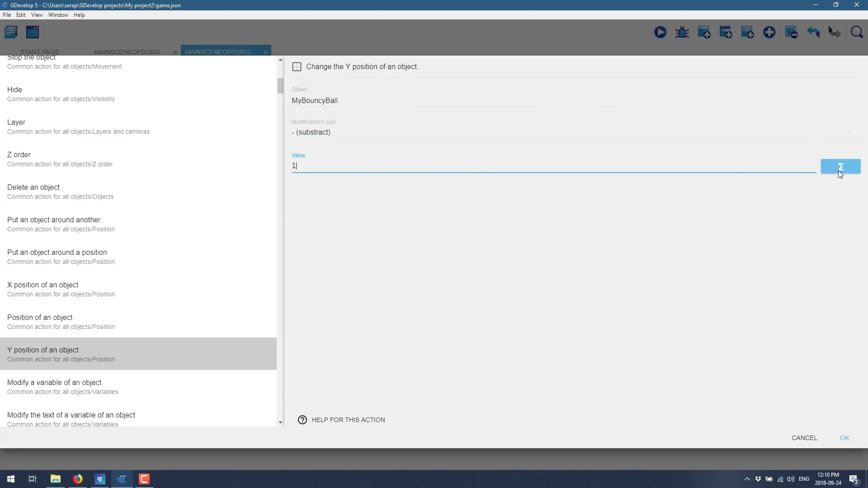
left_click(844, 438)
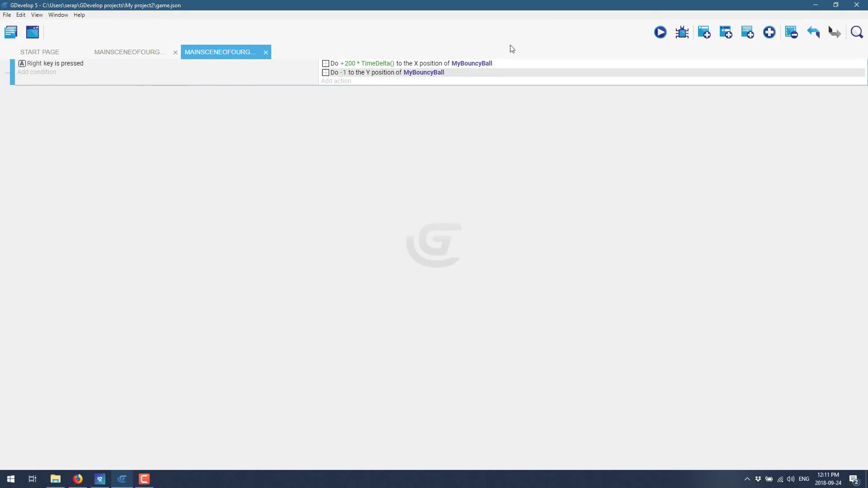
Step: Start adding another condition to the Right-key event, showing the condition categories
left_click(660, 32)
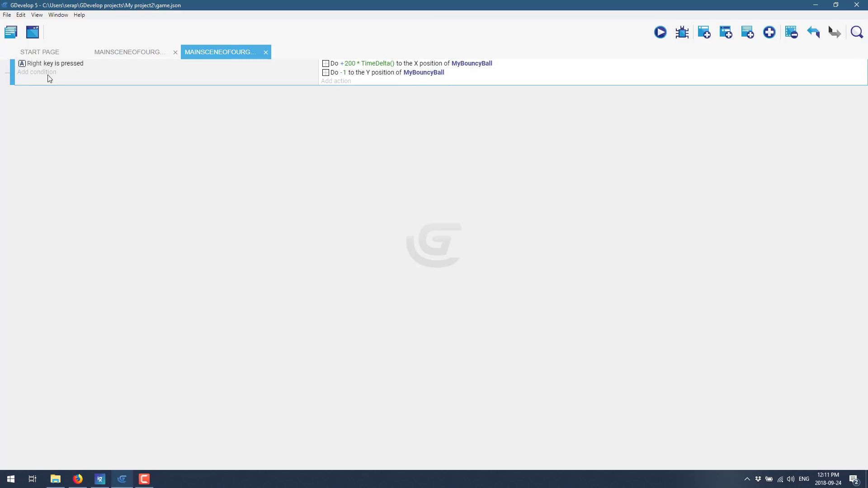
left_click(36, 72)
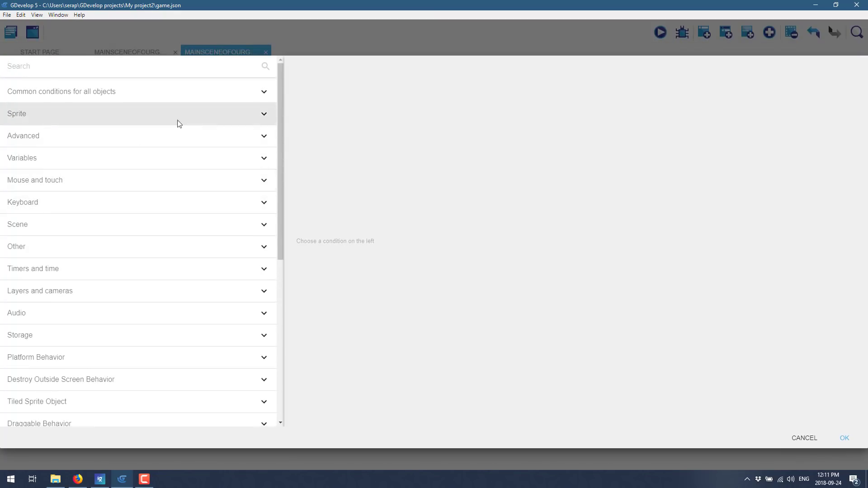
Step: Choose the Mouse and touch condition 'mouse button pressed or touch held' and set the button to Left
left_click(35, 180)
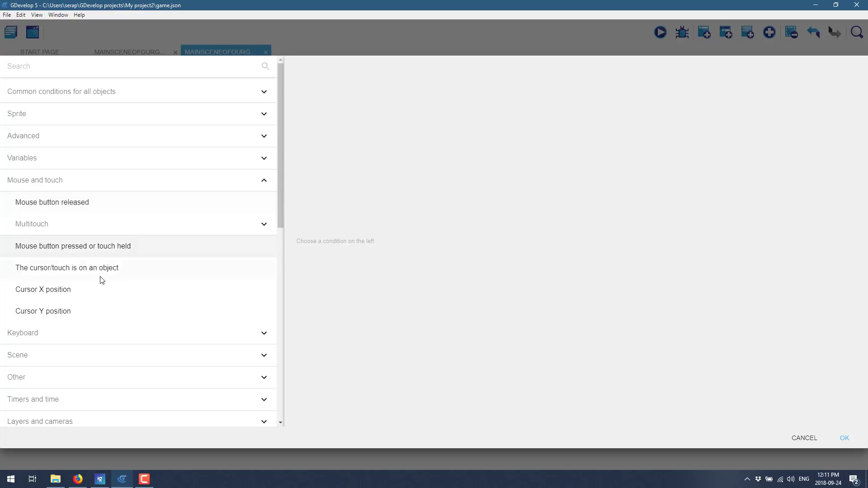
left_click(73, 246)
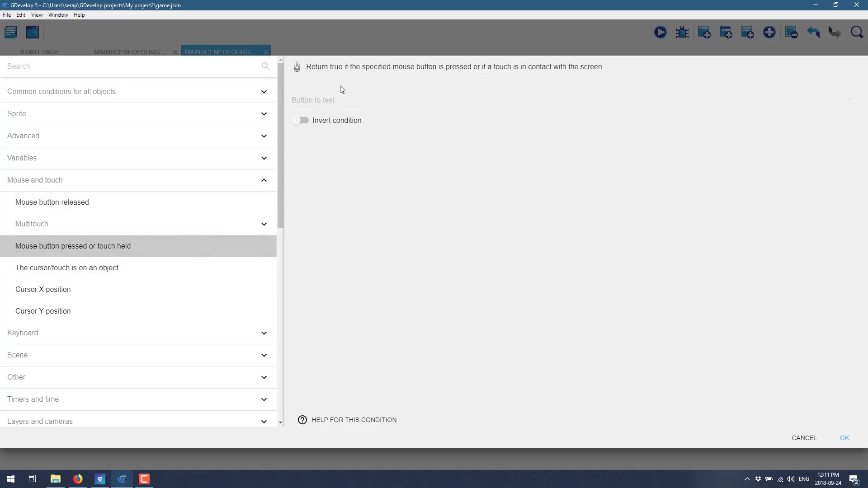
left_click(313, 100)
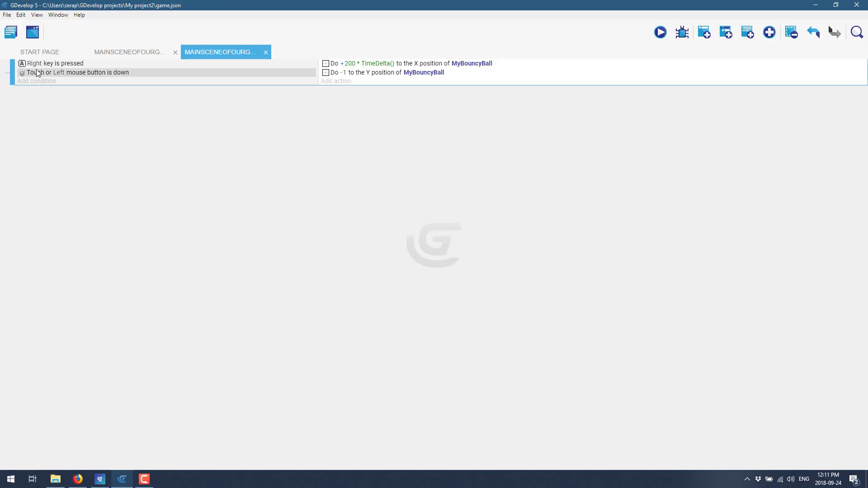
mouse_move(61, 72)
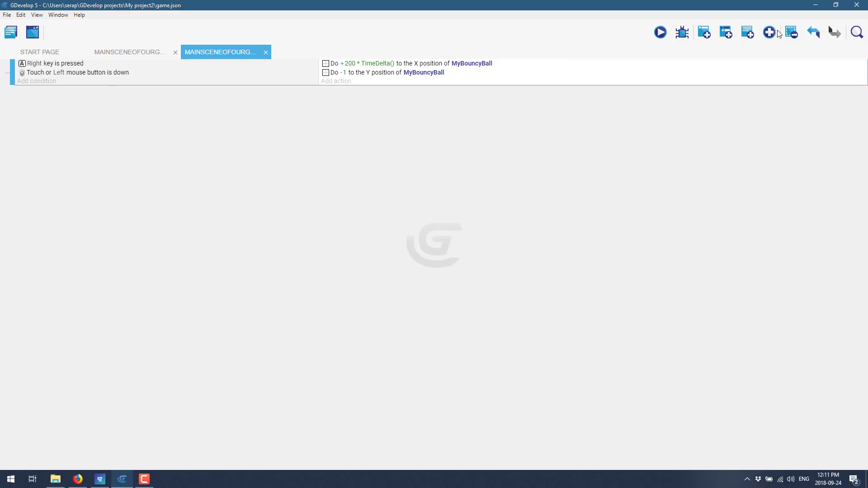
mouse_move(369, 42)
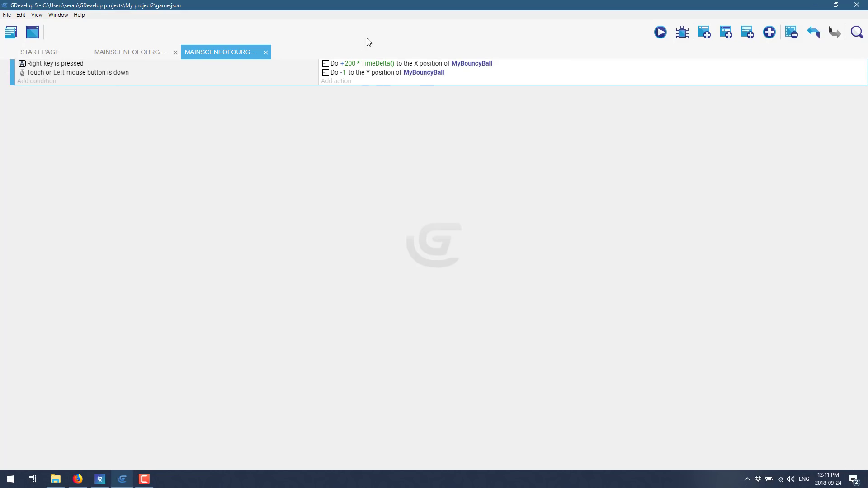
mouse_move(32, 31)
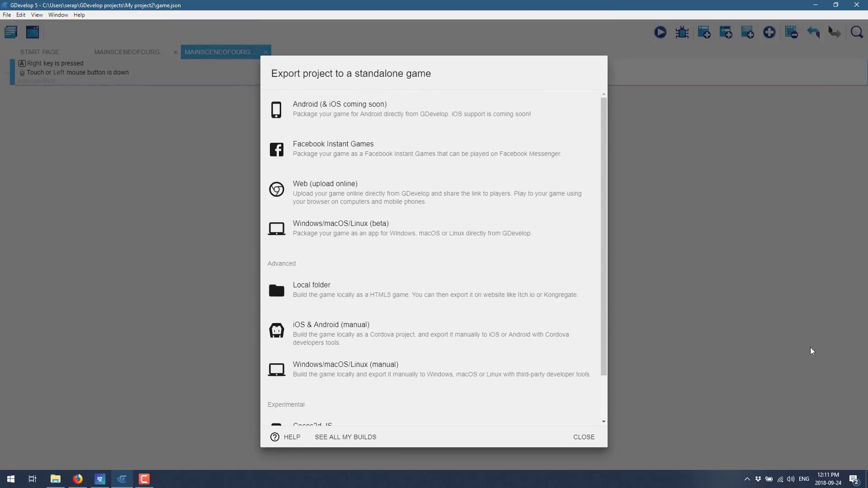
Step: Close the export options to return to the event sheet with both conditions and actions
left_click(583, 437)
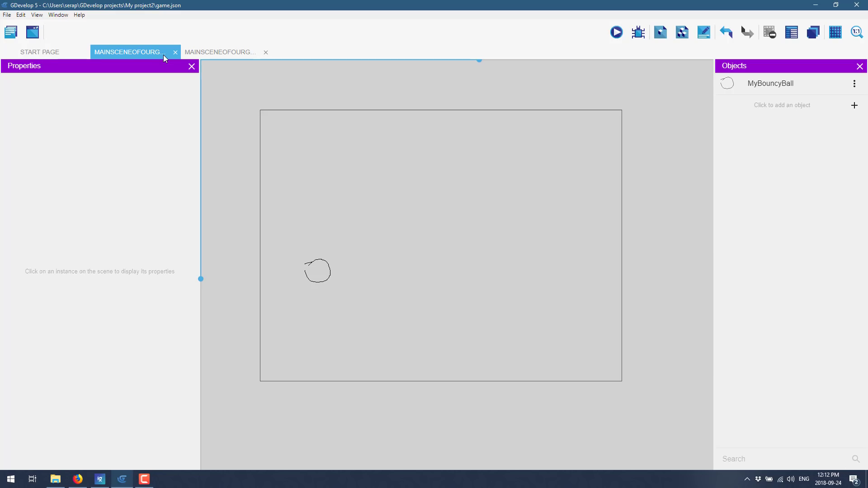
mouse_move(238, 45)
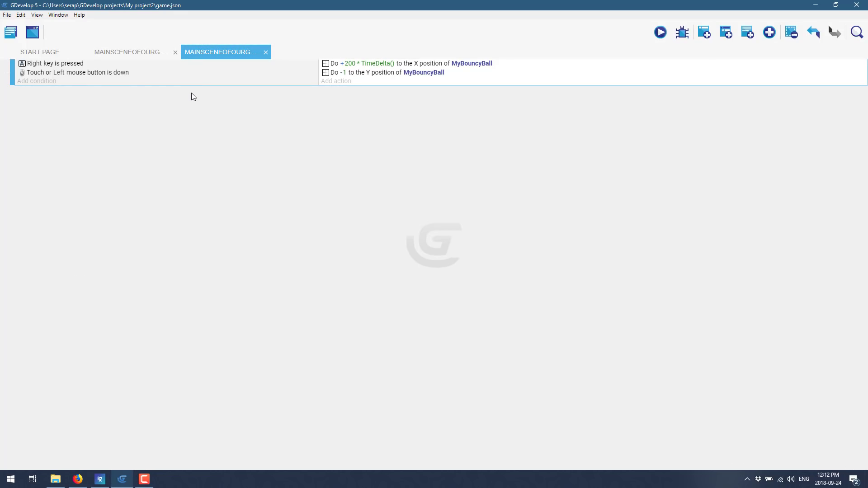
left_click(336, 81)
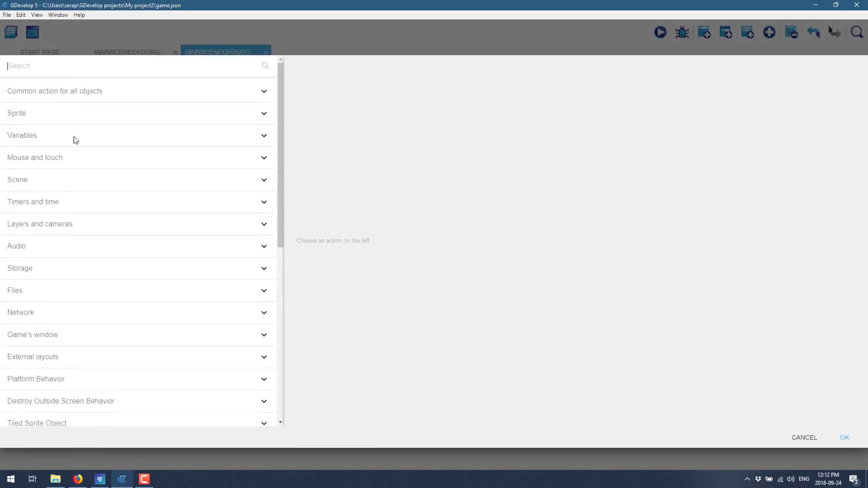
type("c")
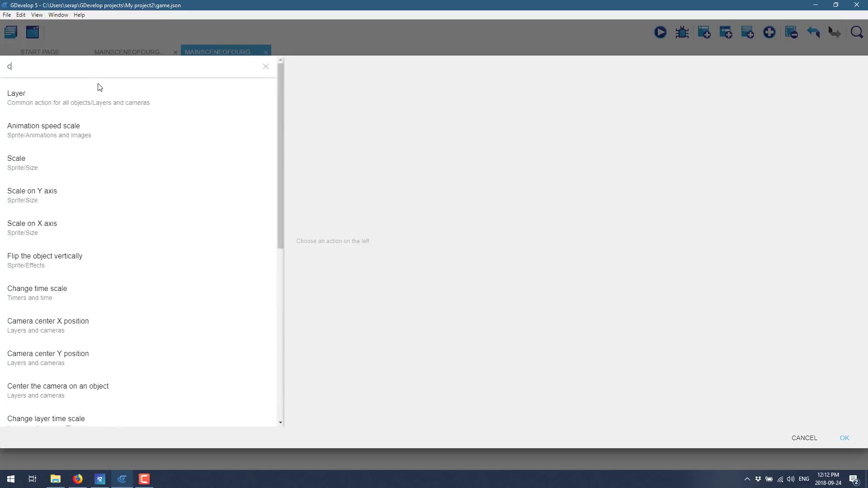
left_click(266, 66)
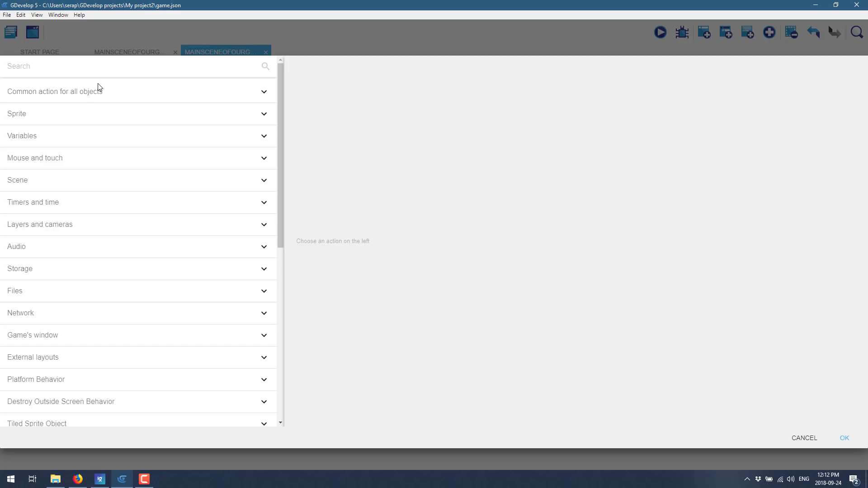
mouse_move(547, 39)
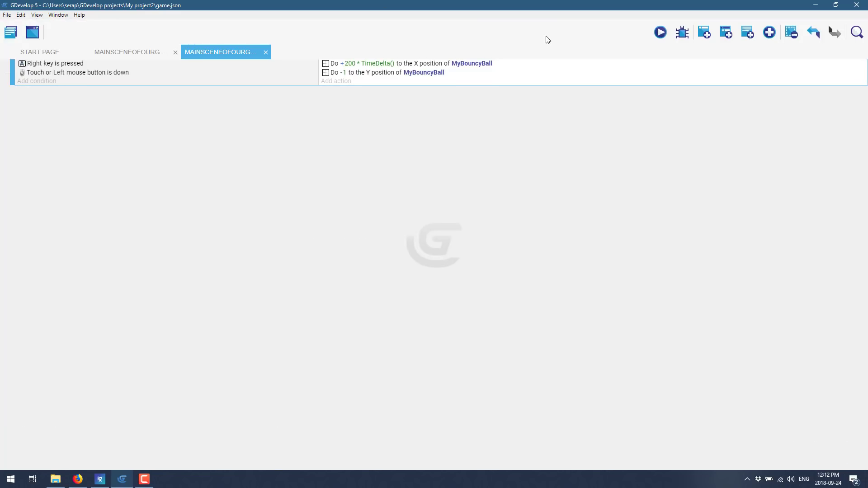
mouse_move(494, 65)
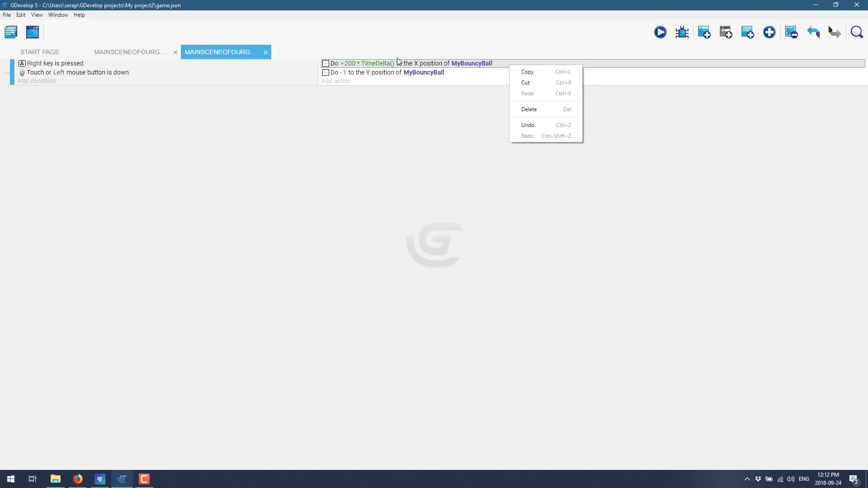
double_click(365, 62)
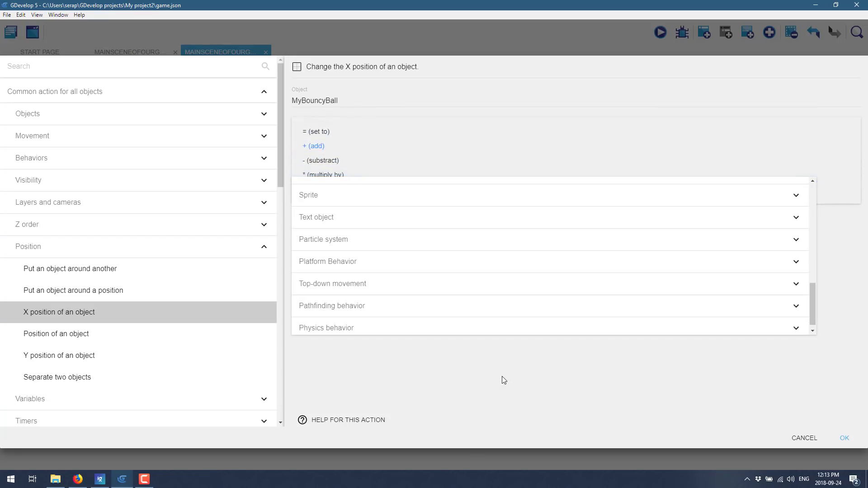
left_click(314, 146)
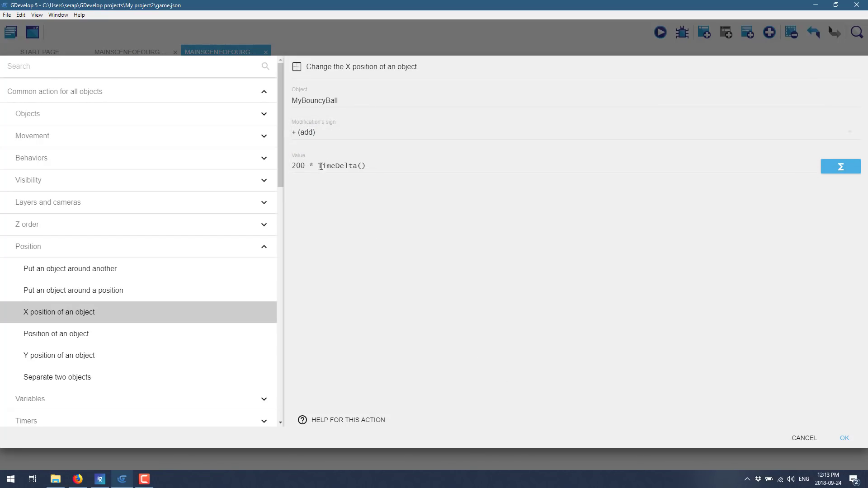
double_click(341, 165)
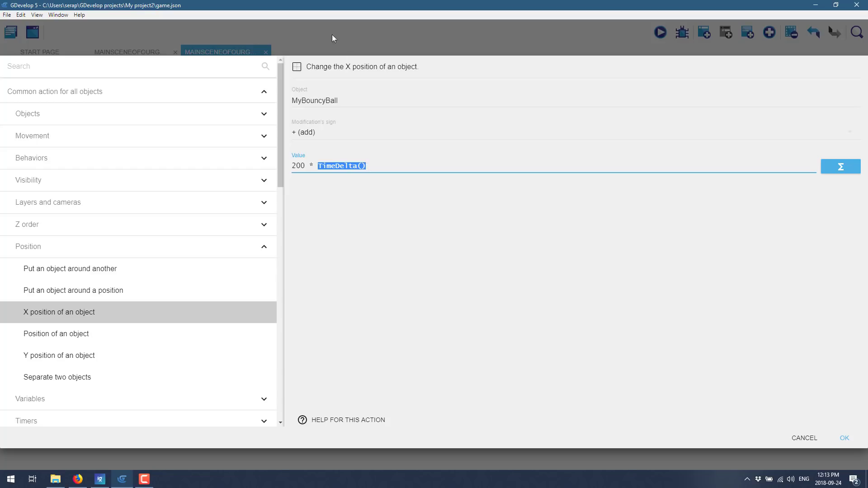
left_click(844, 438)
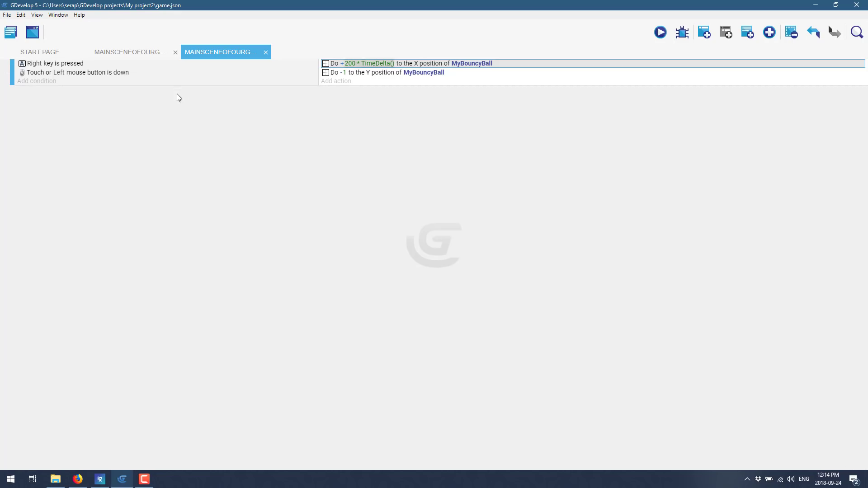
mouse_move(181, 93)
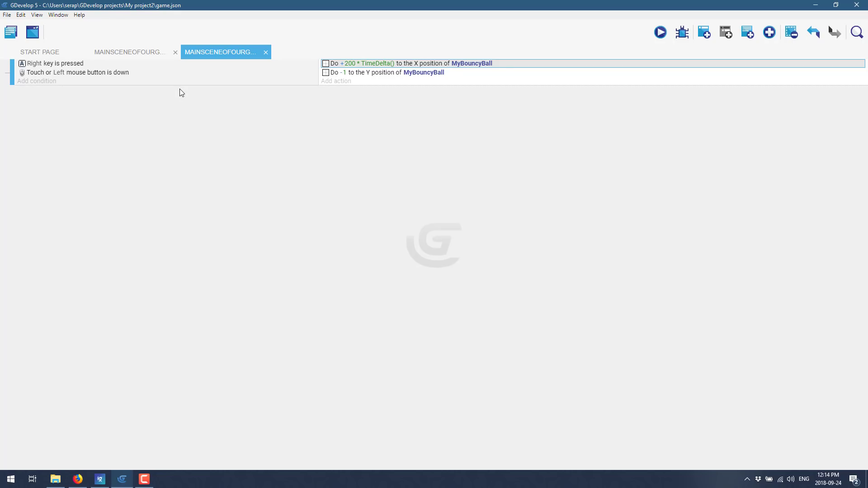